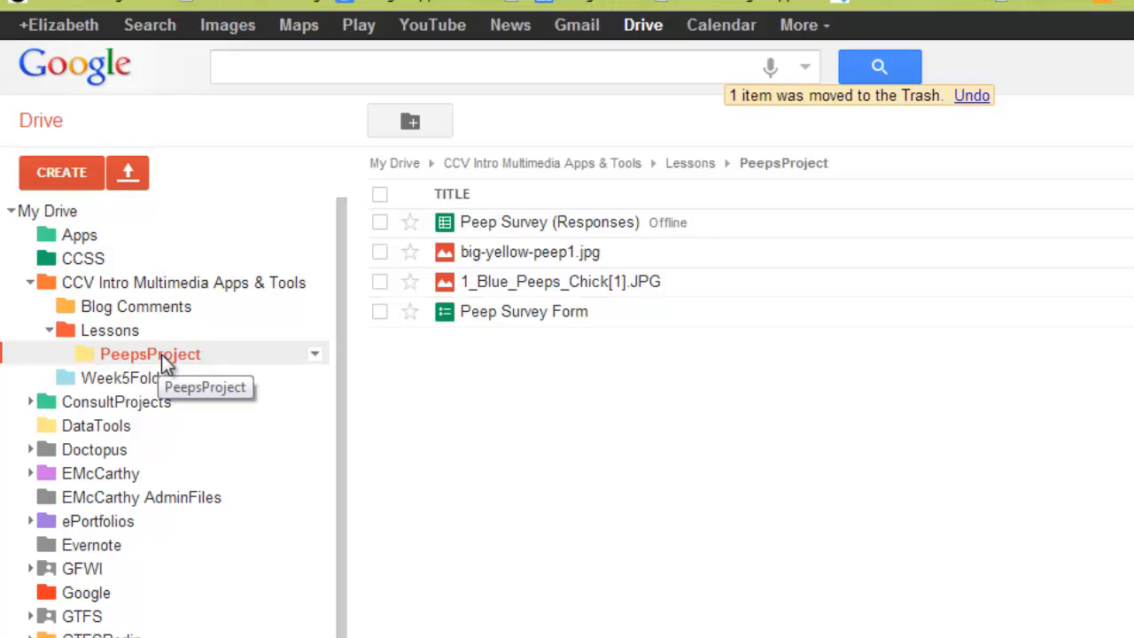
pyautogui.moveTo(368, 366)
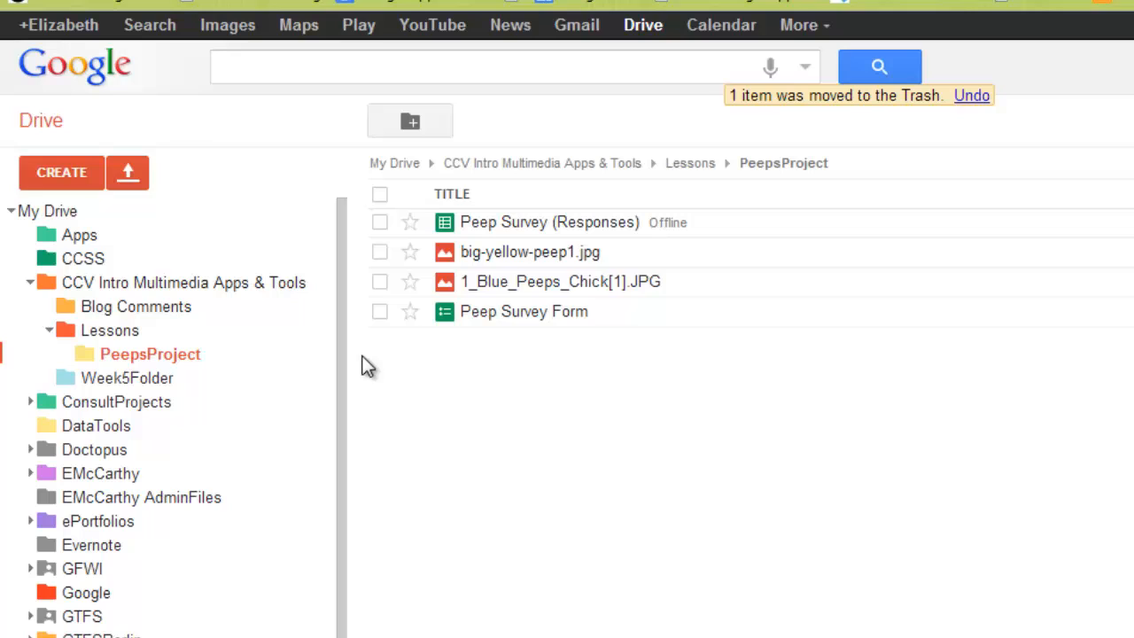
pyautogui.moveTo(281, 363)
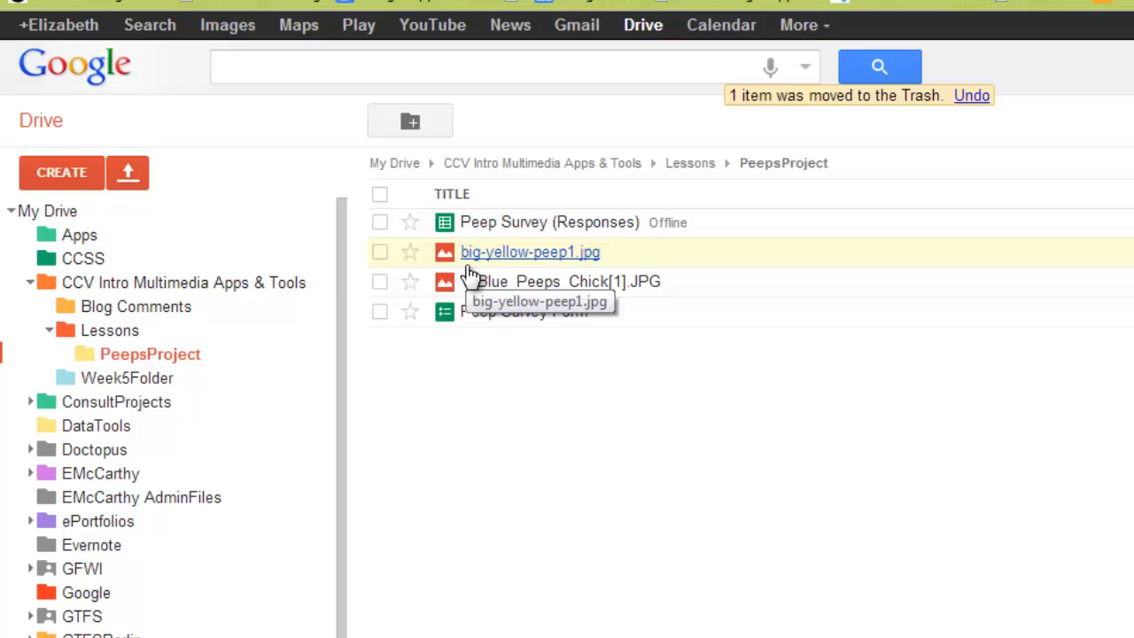
# Upload the big yellow Peep image into the Drive folder.
pyautogui.click(128, 172)
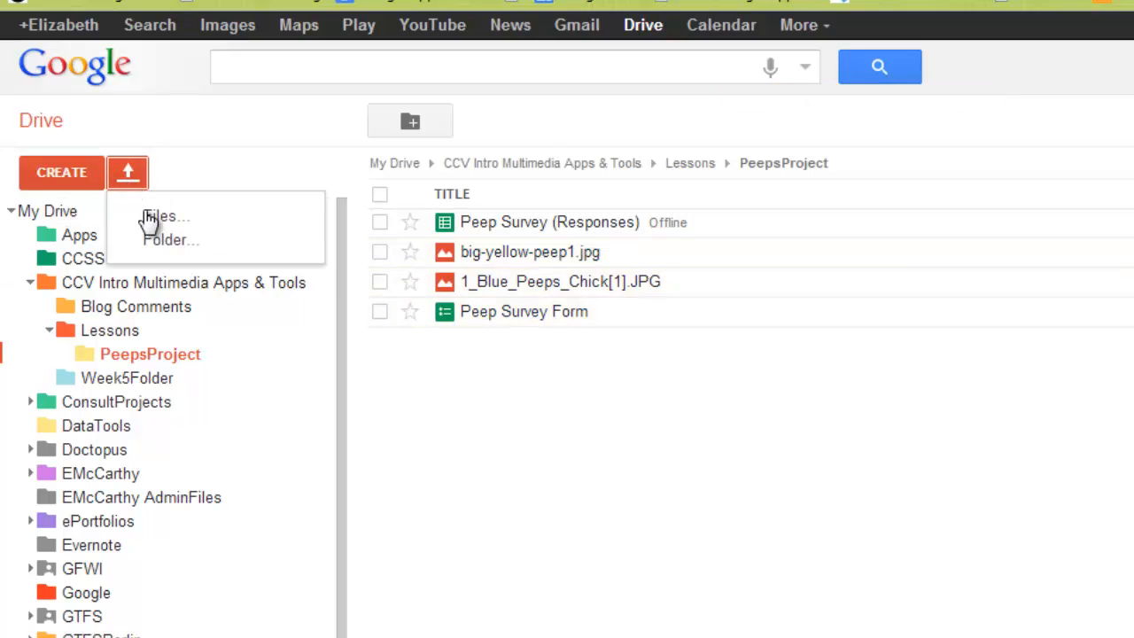
pyautogui.click(163, 216)
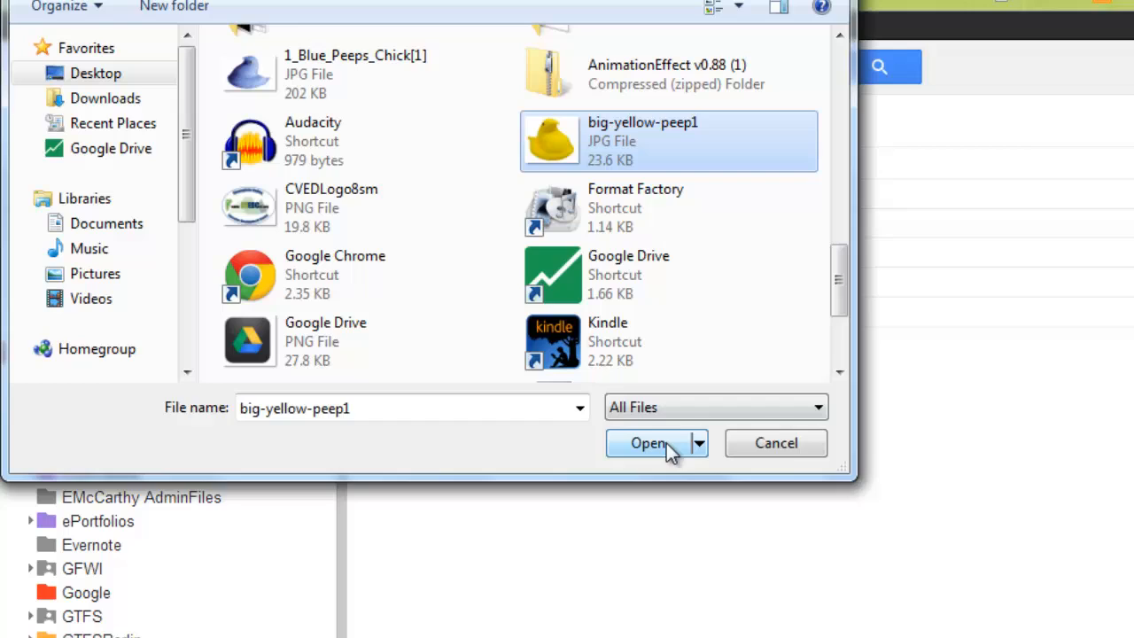
pyautogui.click(648, 443)
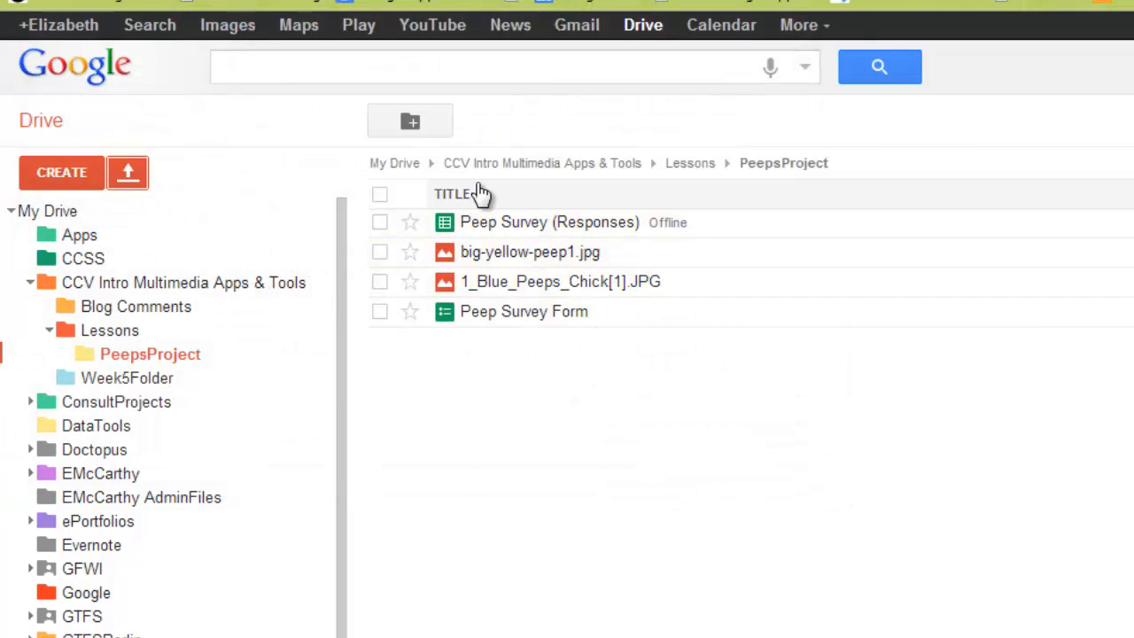
pyautogui.click(524, 311)
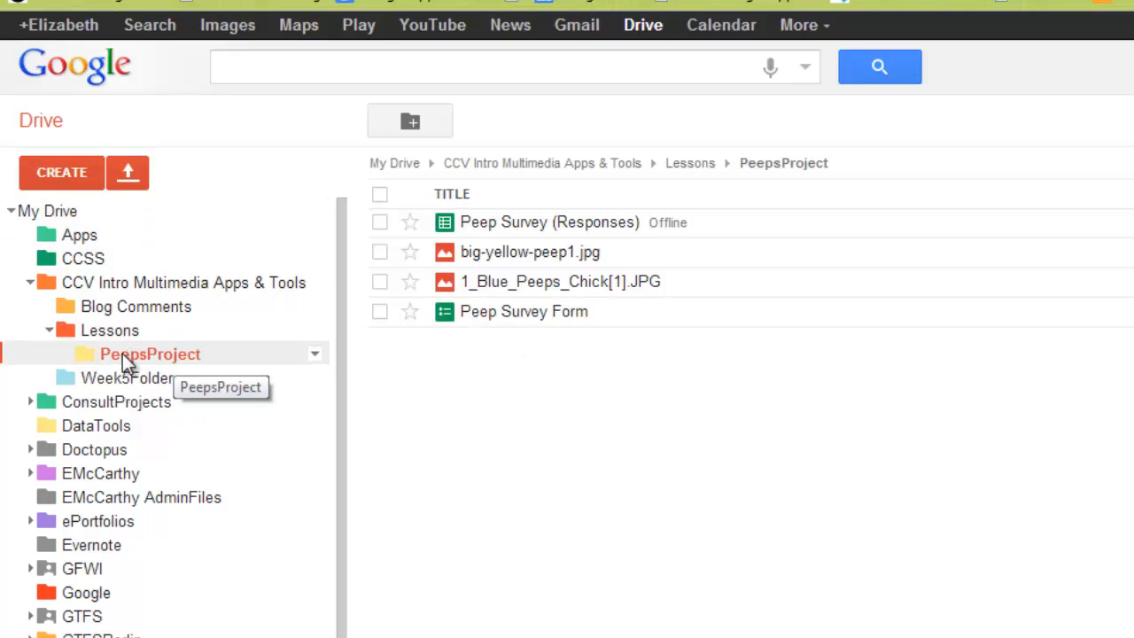
# Create a new Google Slides presentation and rename it PeepProject.
pyautogui.click(61, 172)
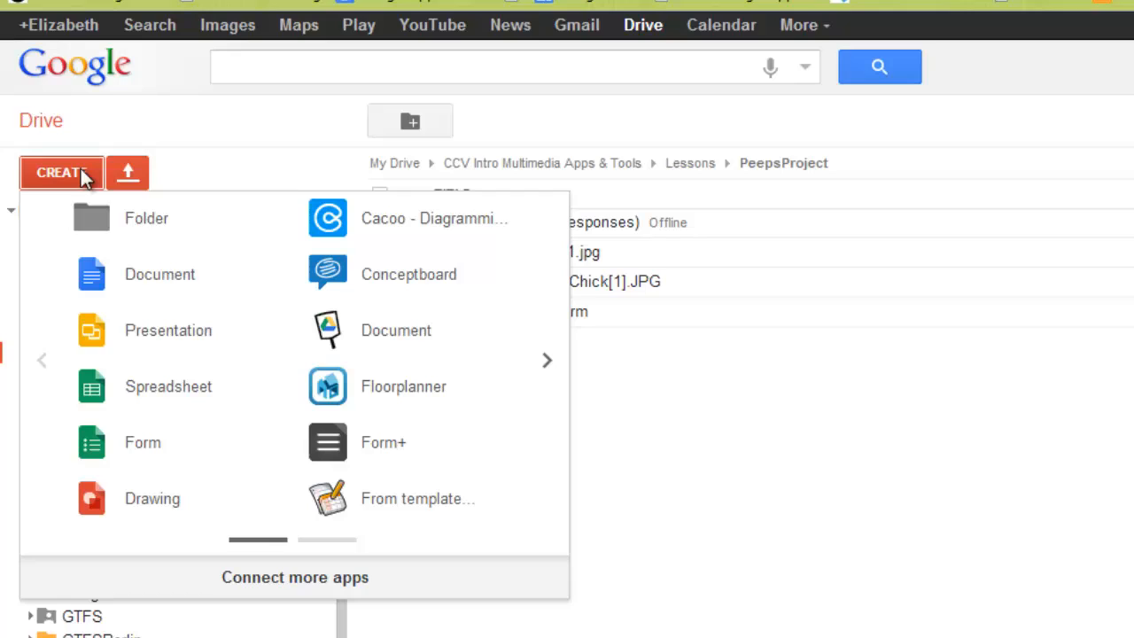
pyautogui.click(168, 330)
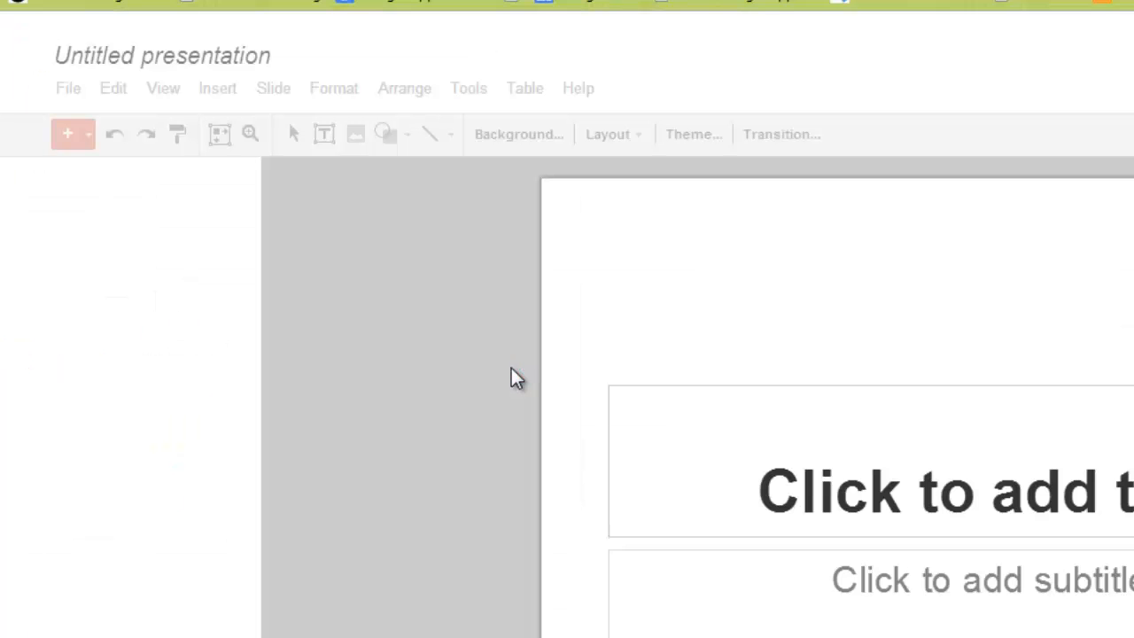
pyautogui.click(693, 134)
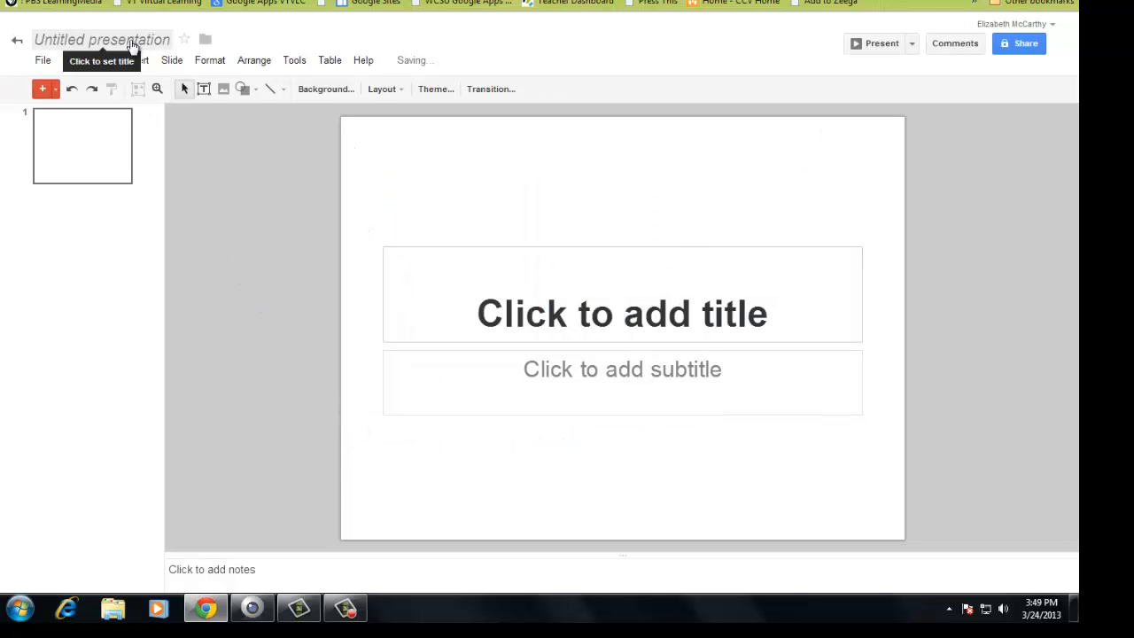
pyautogui.click(101, 39)
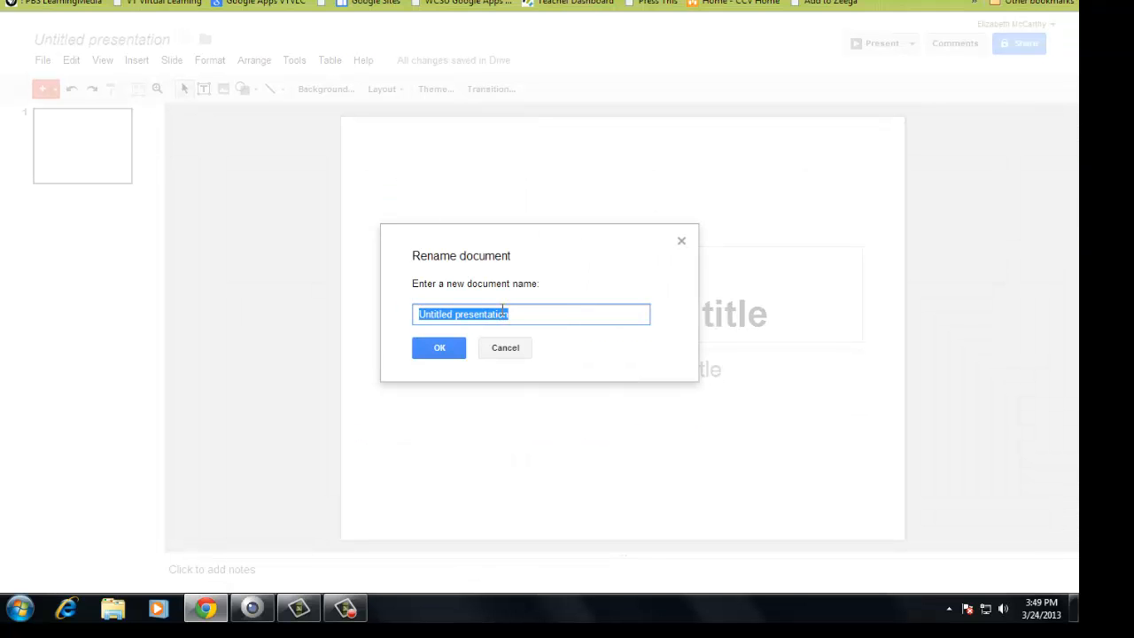
pyautogui.write('PeepProject')
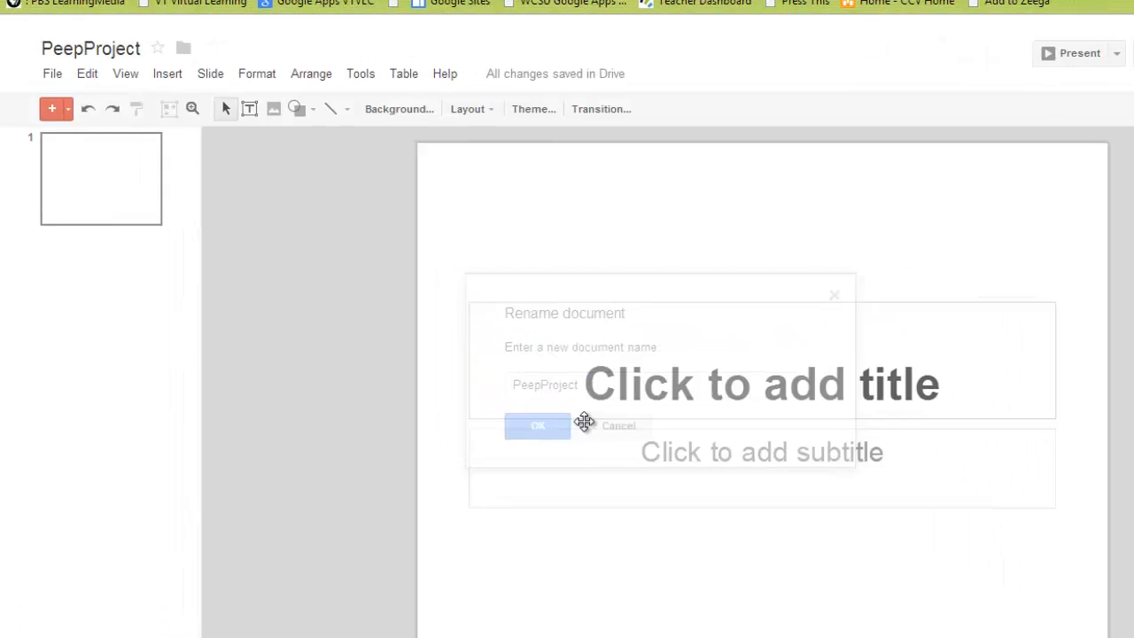
pyautogui.click(538, 427)
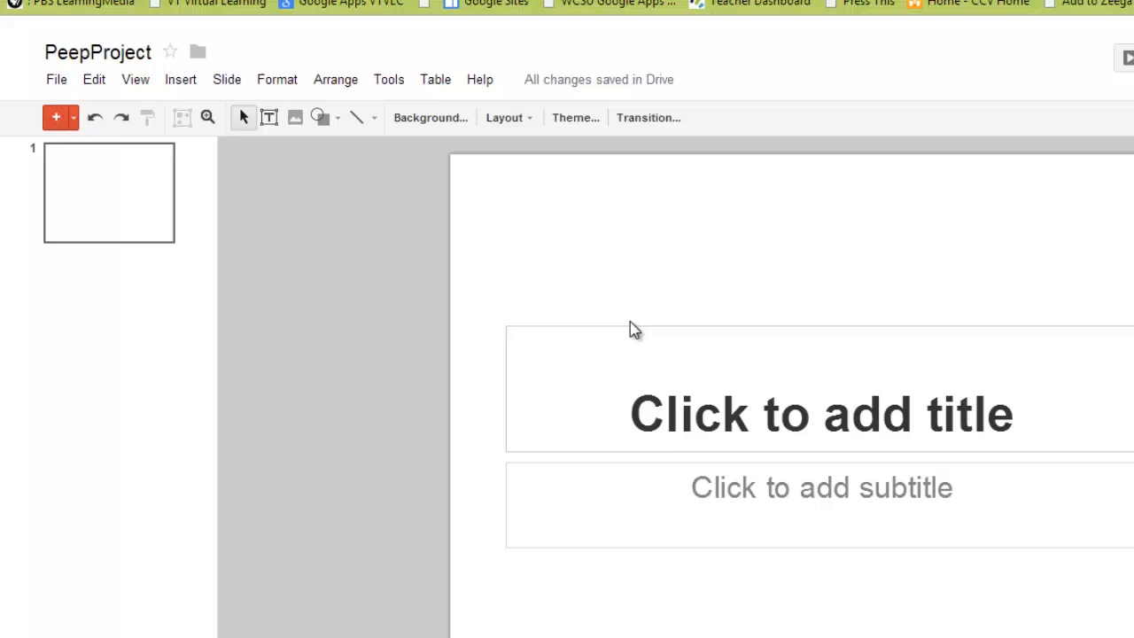
# Draw an empty text box across the top of the slide.
pyautogui.click(180, 79)
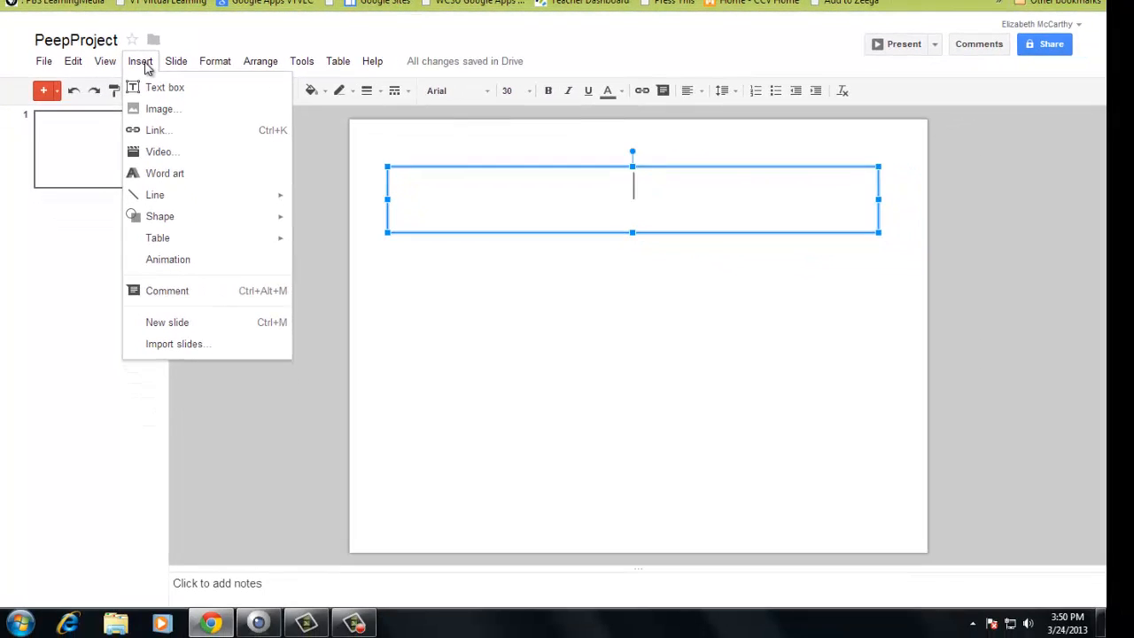
pyautogui.moveTo(135, 160)
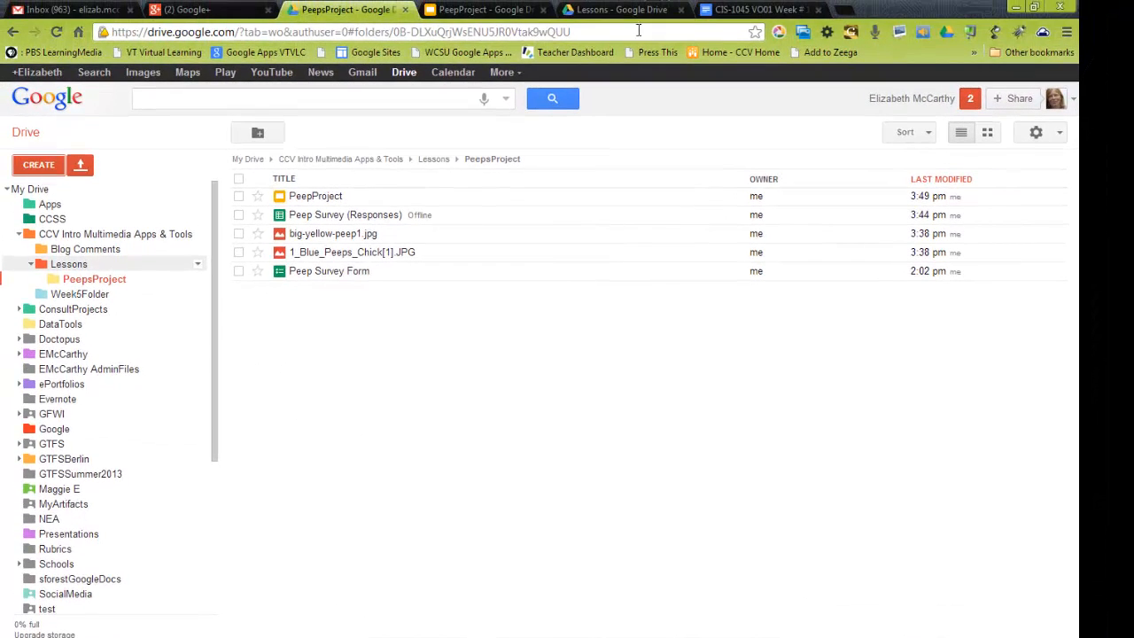
# Open Peep Survey (Responses) on Pivot Table 1 and show the percent pie chart's actions.
pyautogui.doubleClick(344, 214)
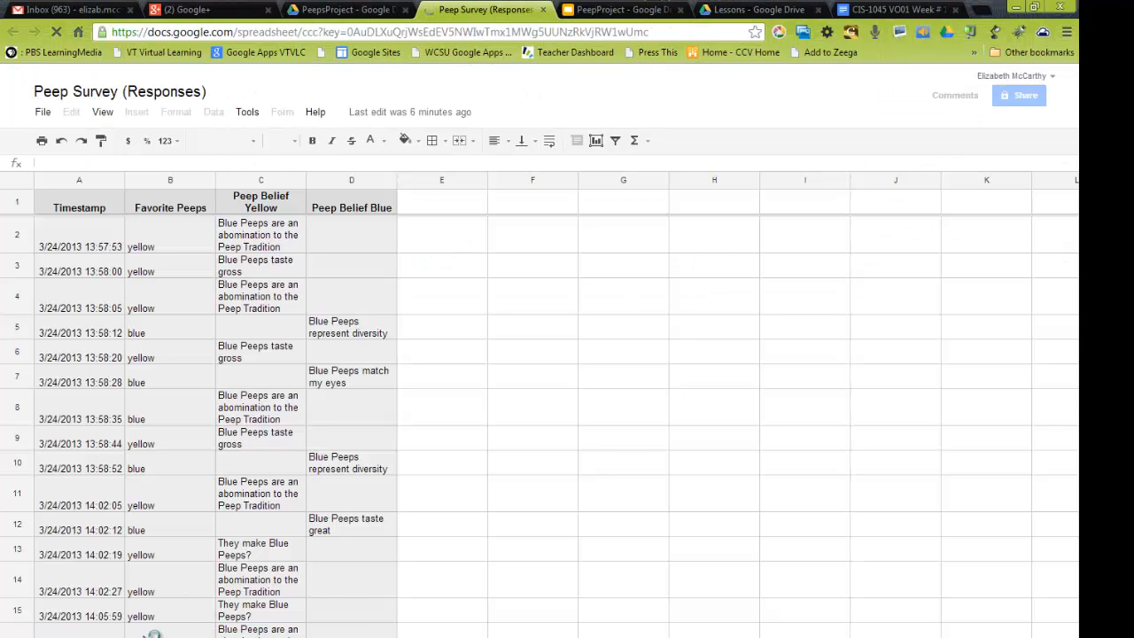
pyautogui.click(197, 632)
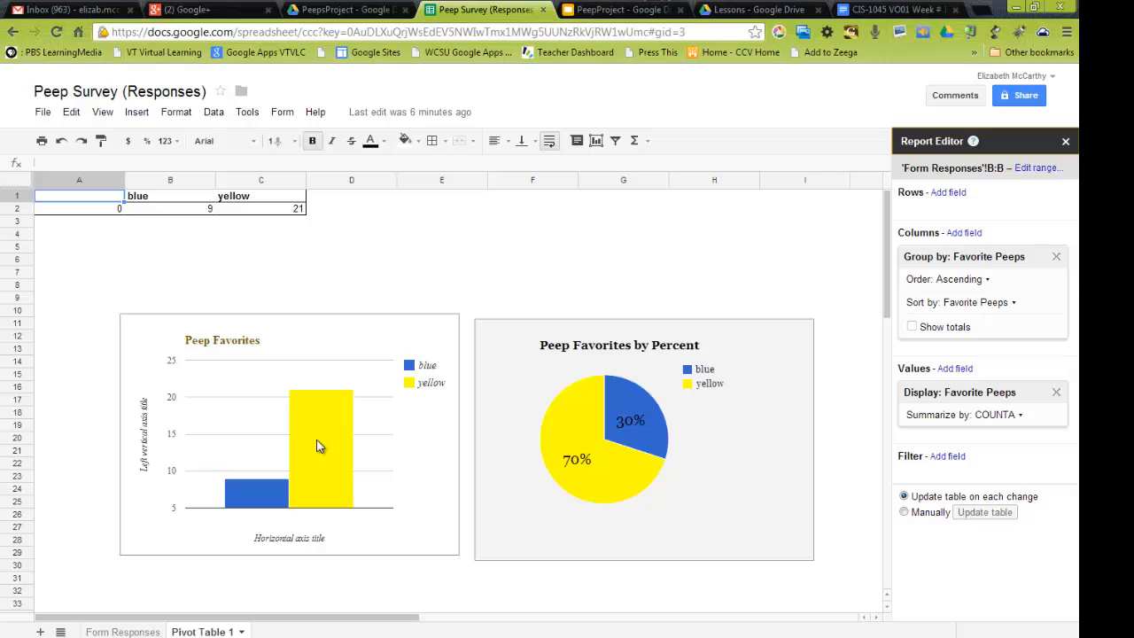
pyautogui.moveTo(328, 447)
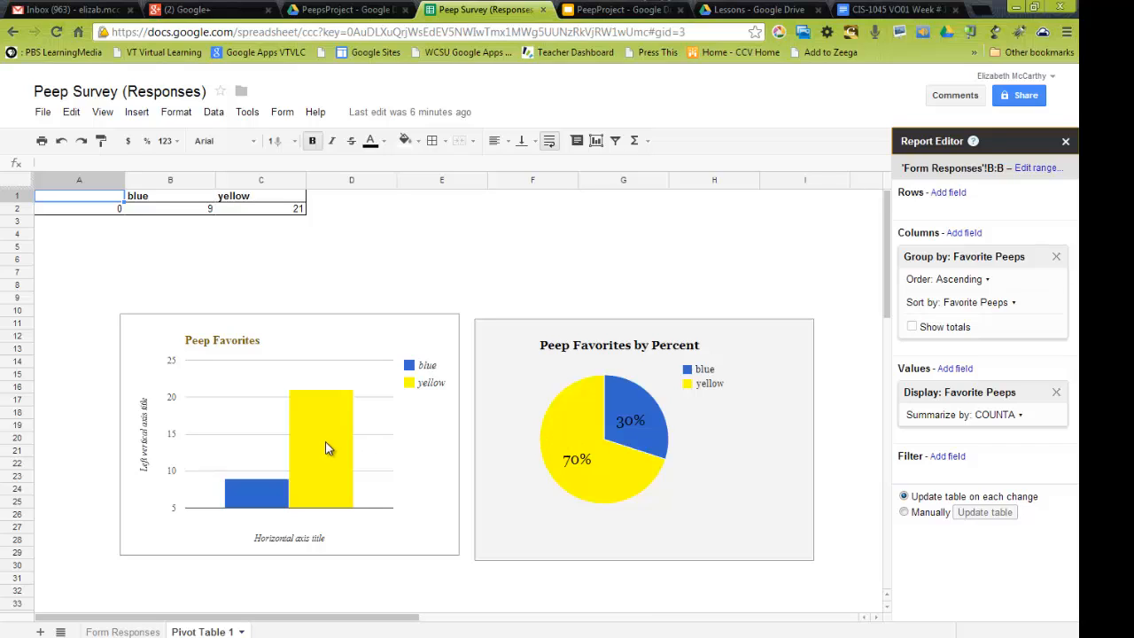
pyautogui.doubleClick(328, 447)
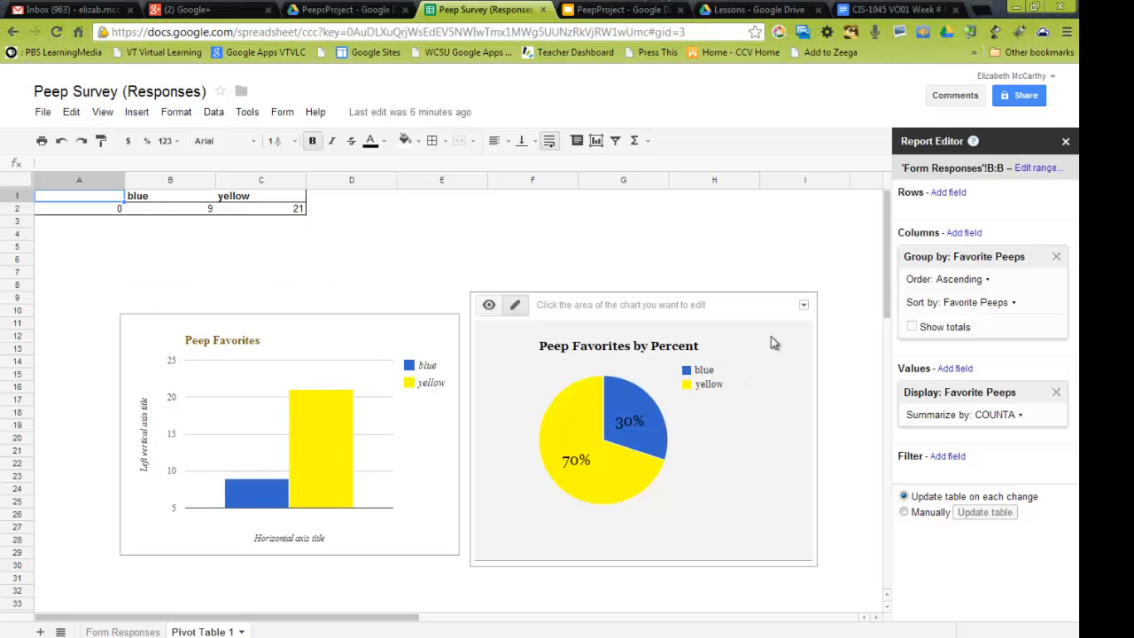
pyautogui.click(803, 305)
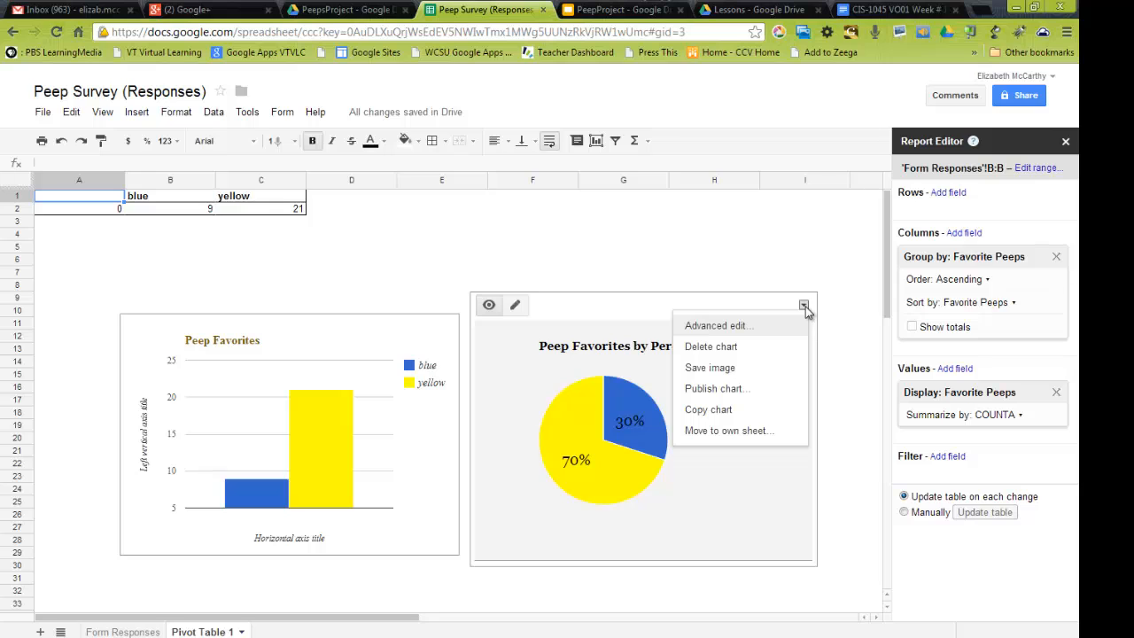
pyautogui.moveTo(735, 389)
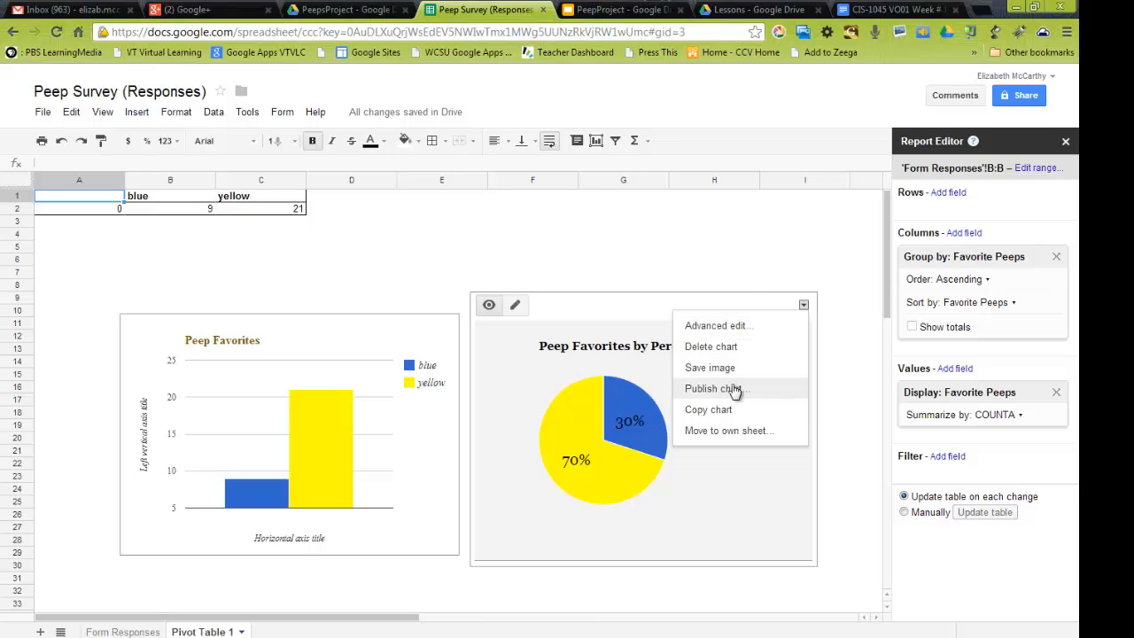
# Publish the Peep Favorites by Percent pie chart as interactive and copy its HTML embed code.
pyautogui.click(716, 388)
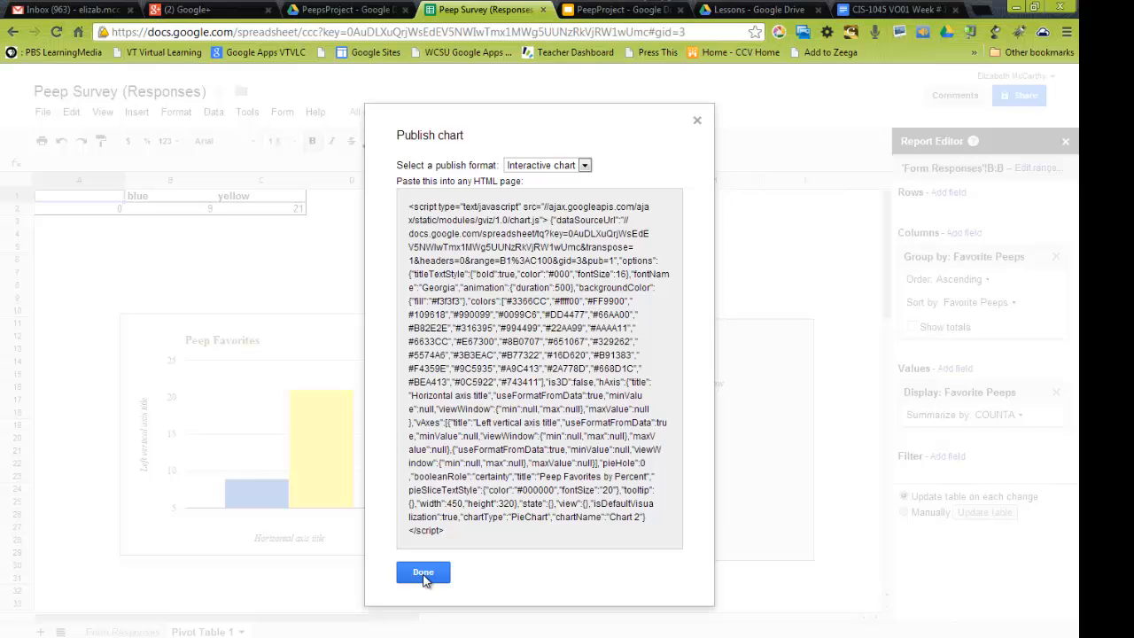
pyautogui.click(423, 572)
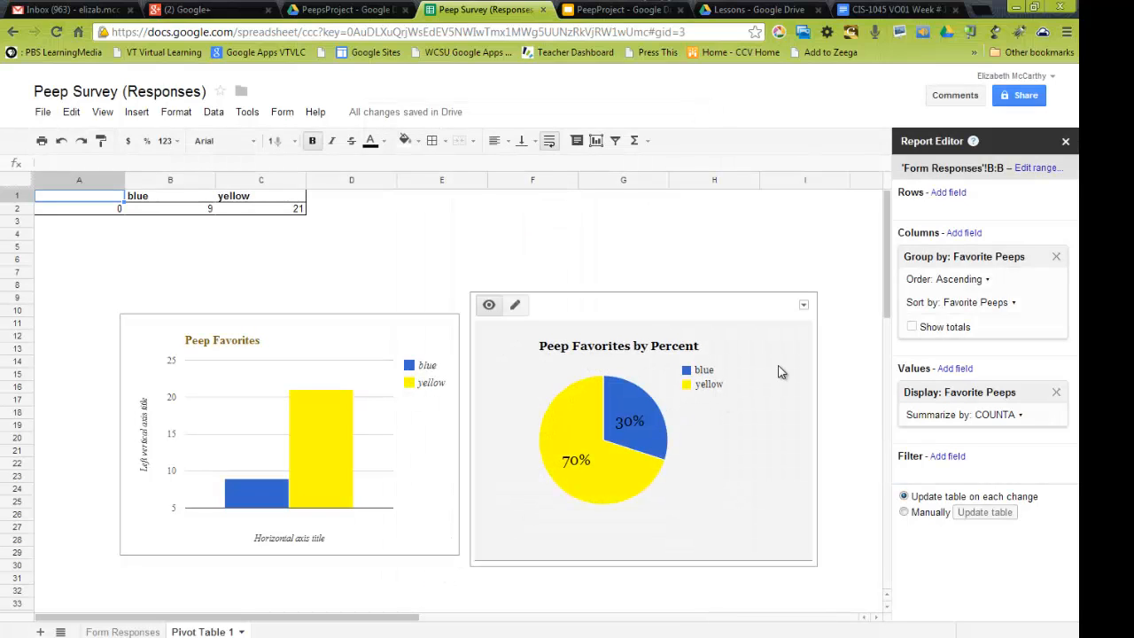
# Download the pie chart image as chart_2 and locate it in Downloads.
pyautogui.click(803, 305)
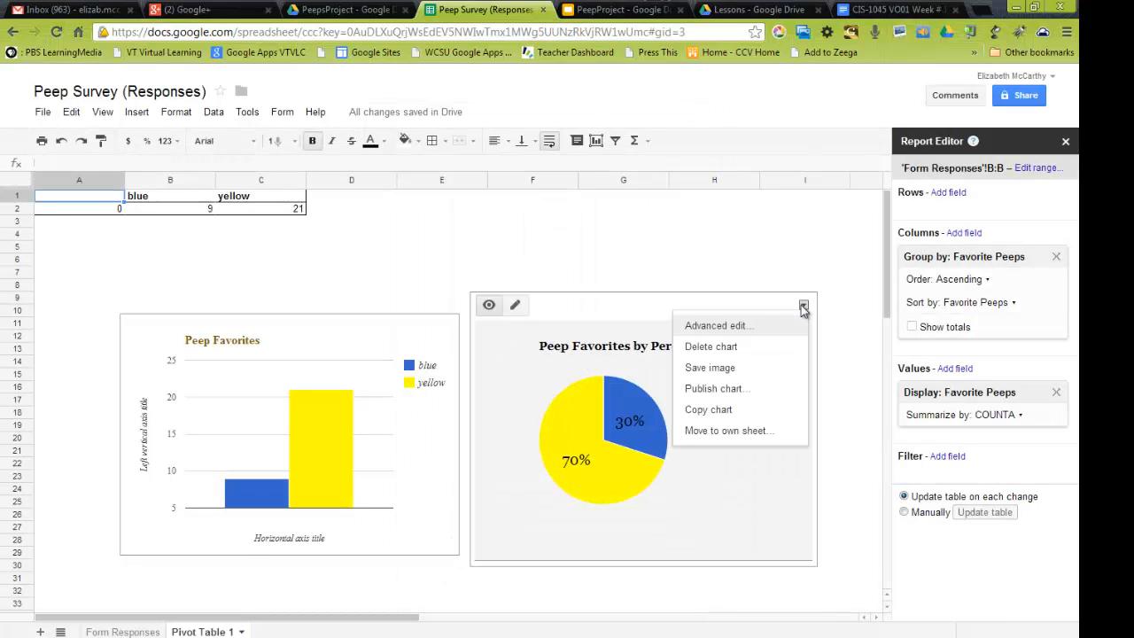
pyautogui.moveTo(710, 368)
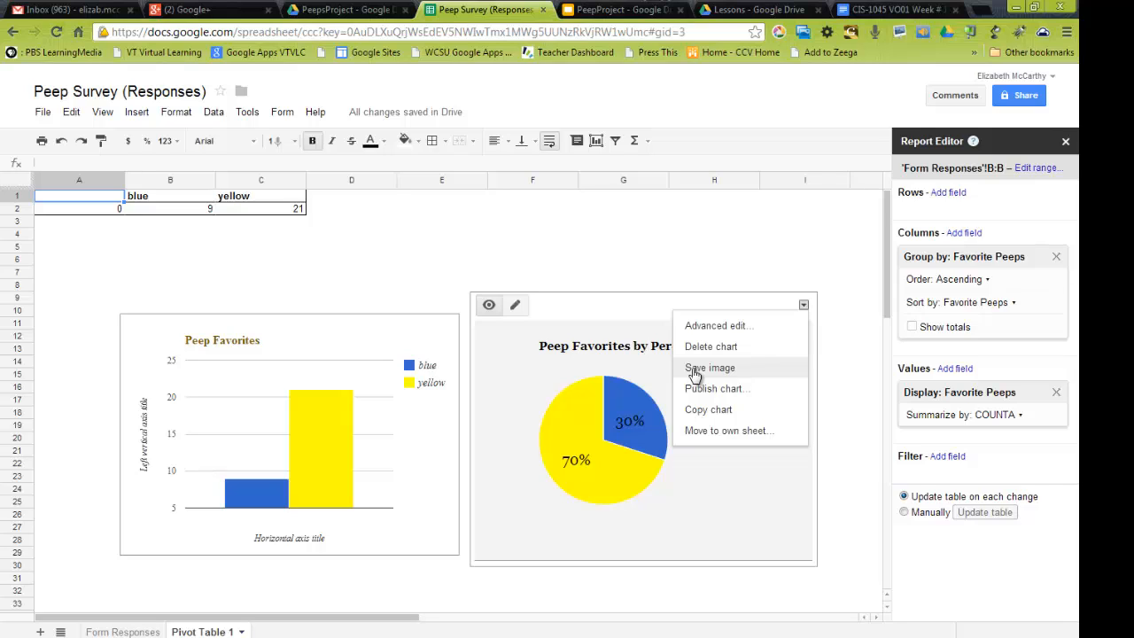
pyautogui.moveTo(700, 403)
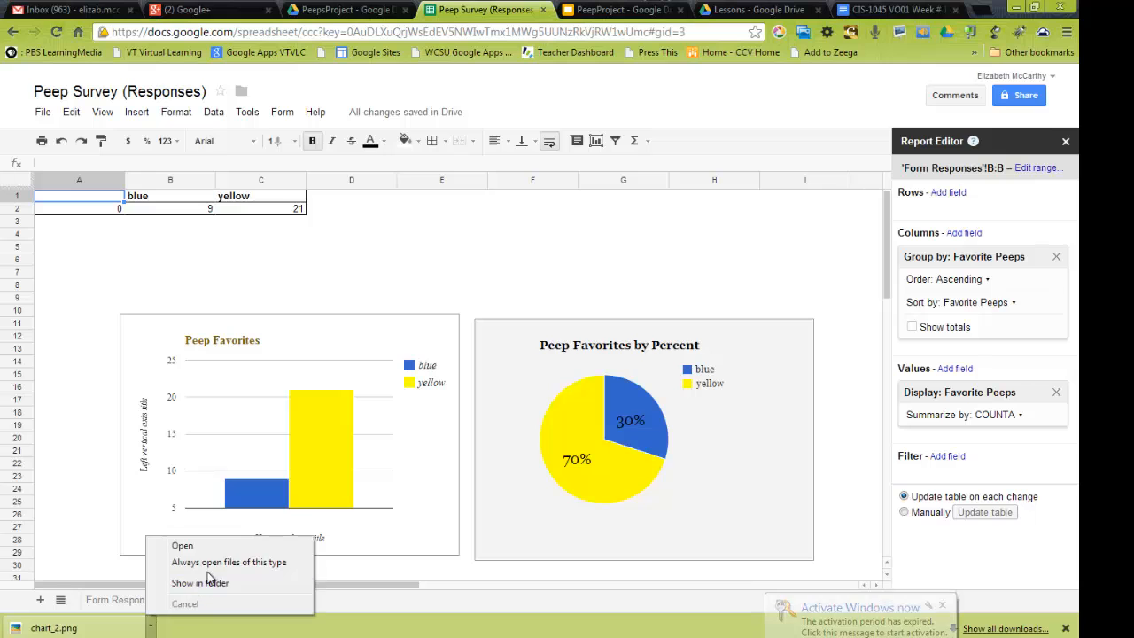
pyautogui.click(199, 582)
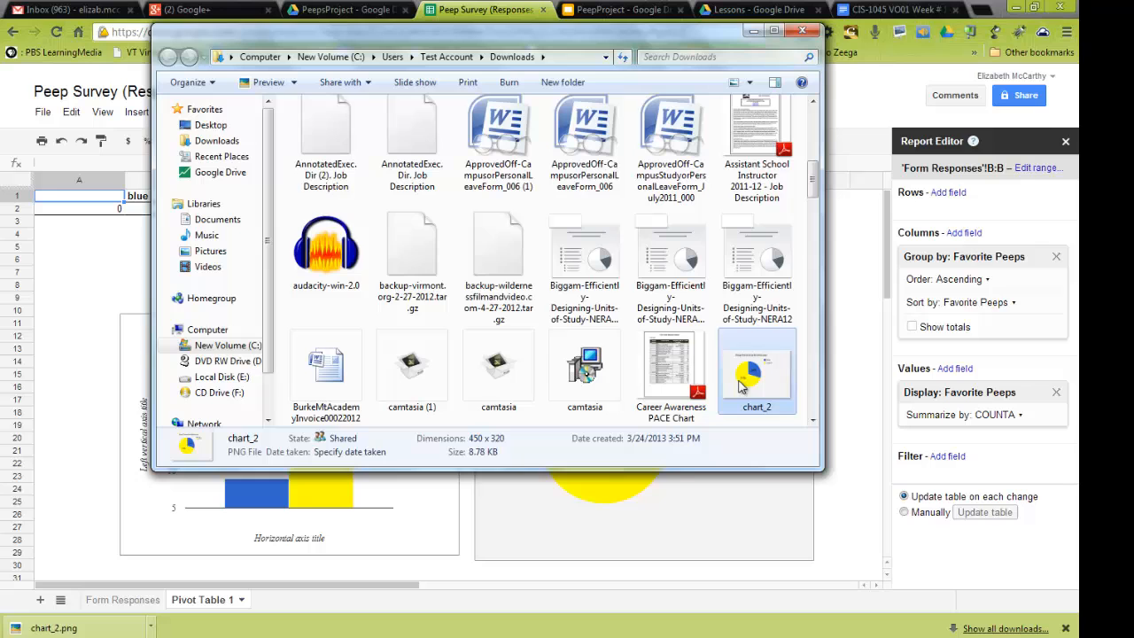
pyautogui.moveTo(222, 125)
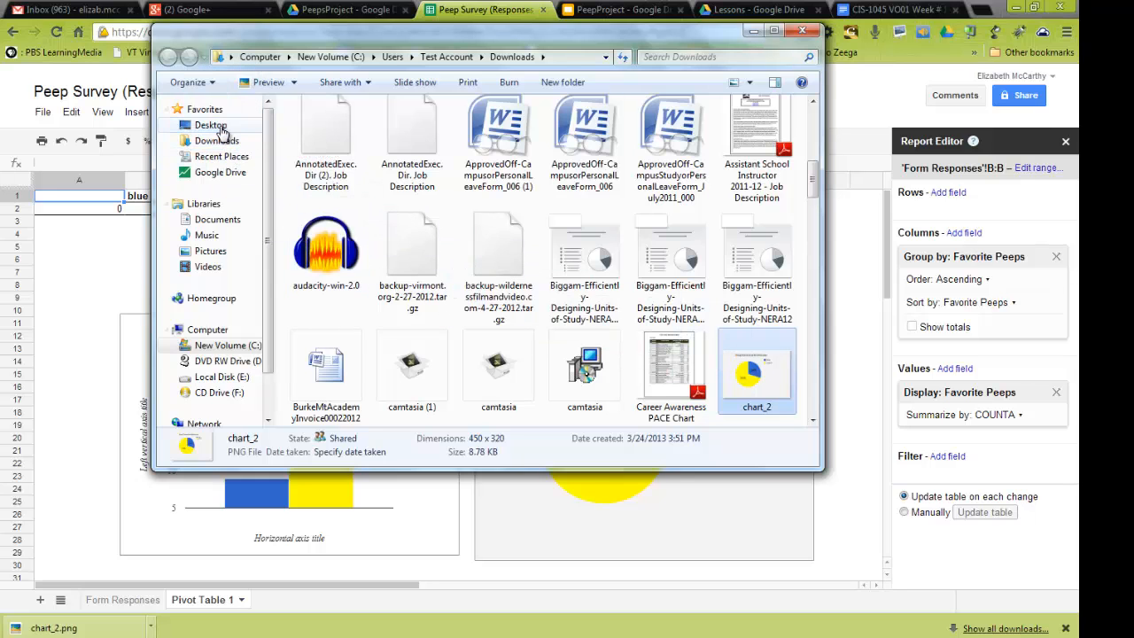
pyautogui.click(211, 124)
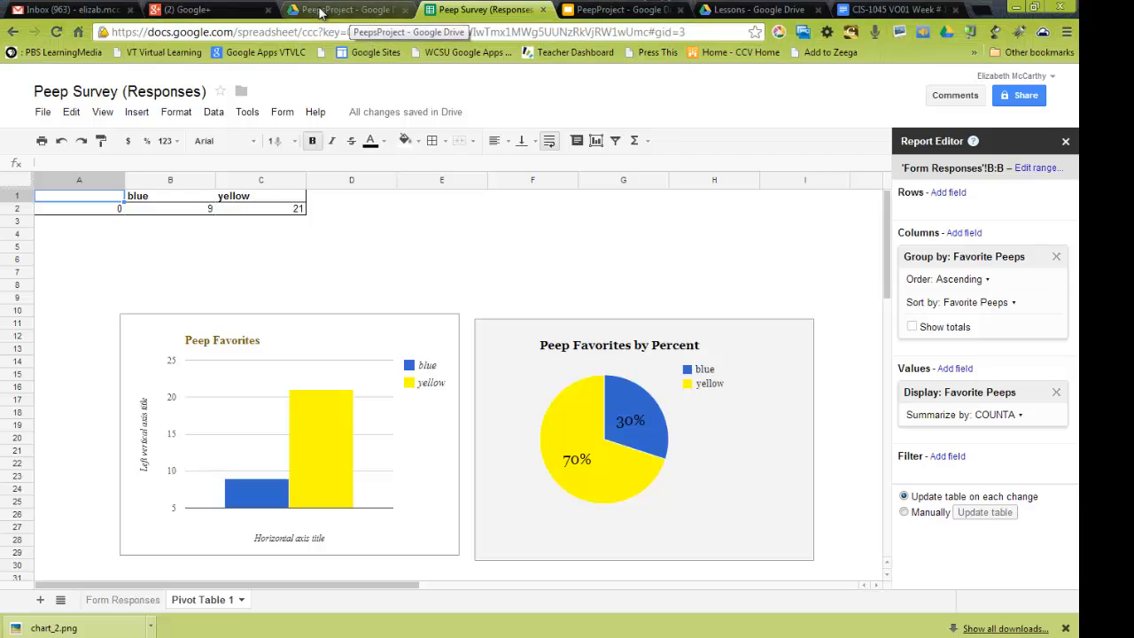
# Upload the chart_2 image from Desktop into the PeepsProject Drive folder.
pyautogui.click(346, 9)
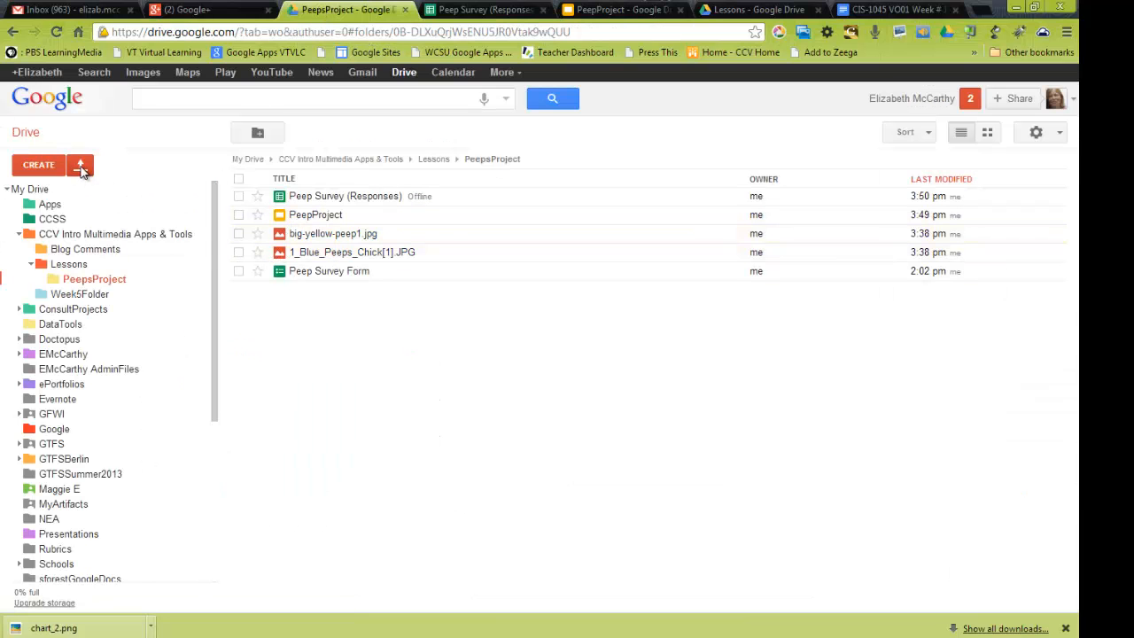
pyautogui.click(79, 165)
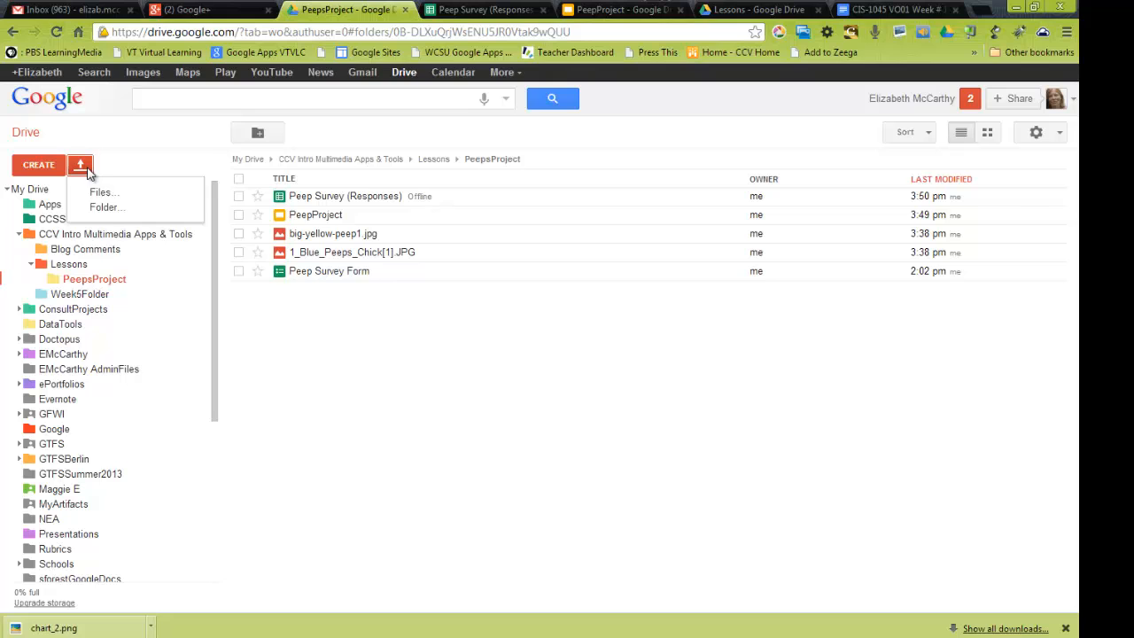
pyautogui.click(103, 192)
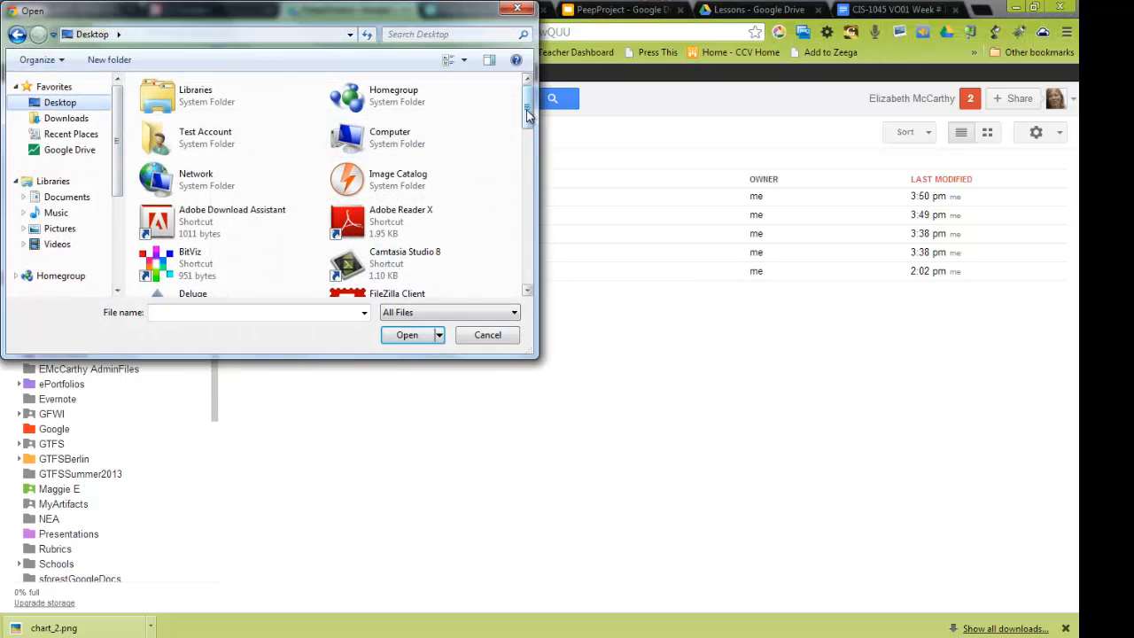
pyautogui.scroll(-3)
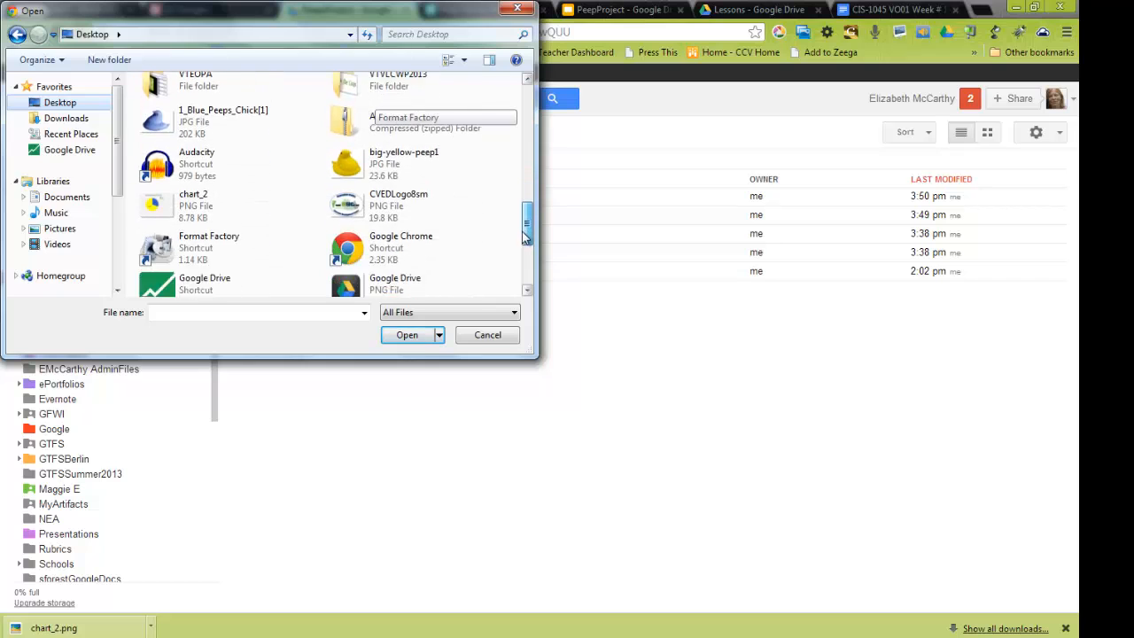
pyautogui.click(194, 165)
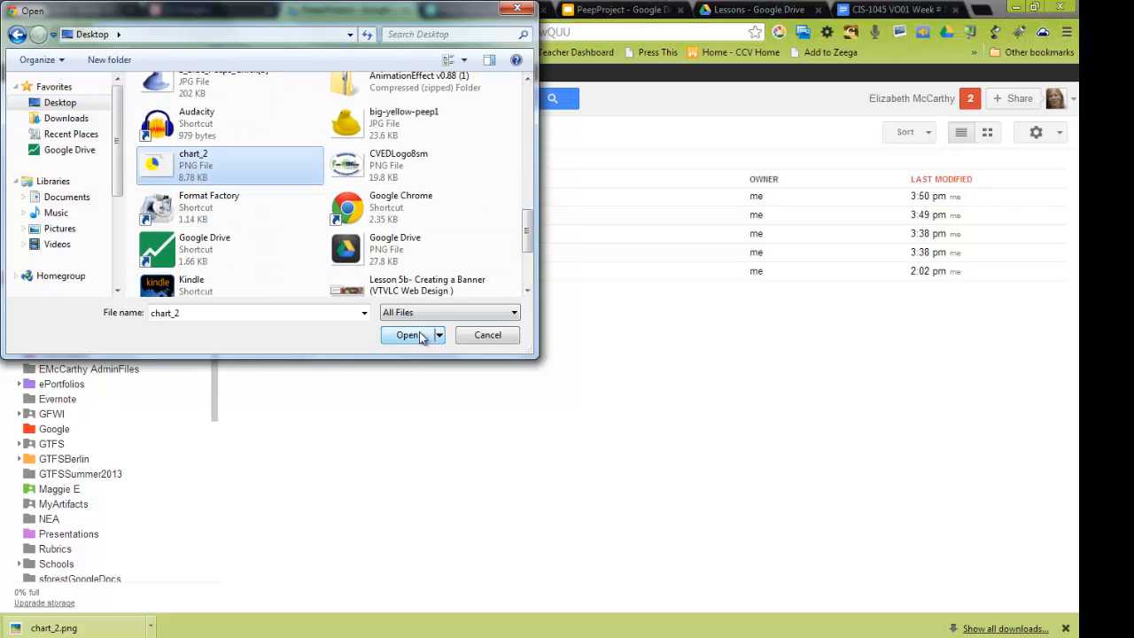
pyautogui.click(407, 335)
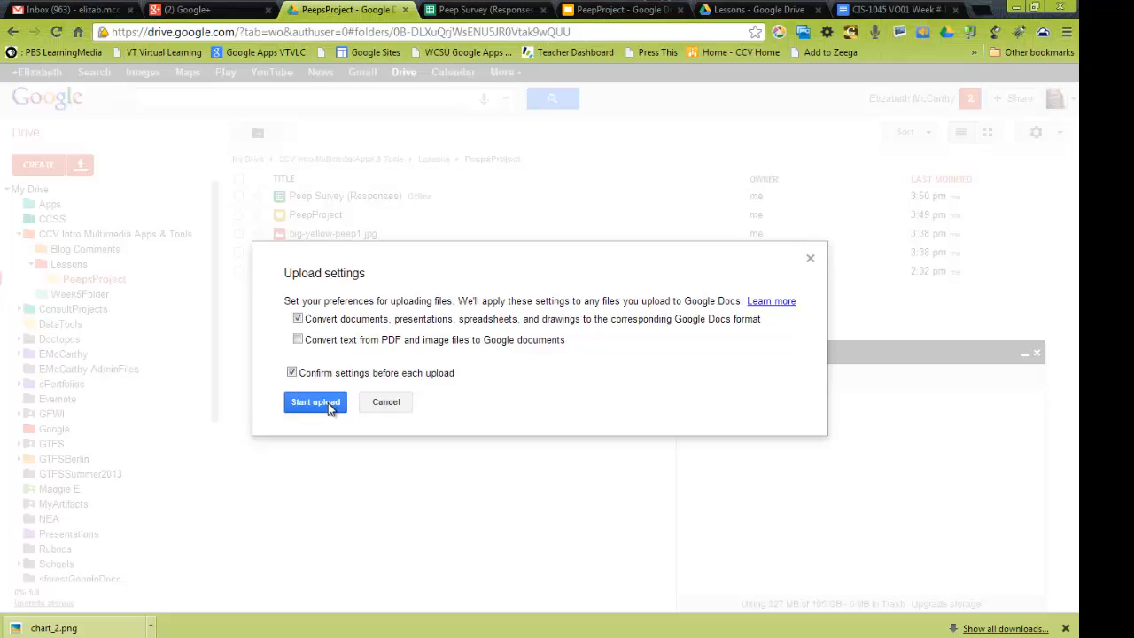
pyautogui.click(314, 401)
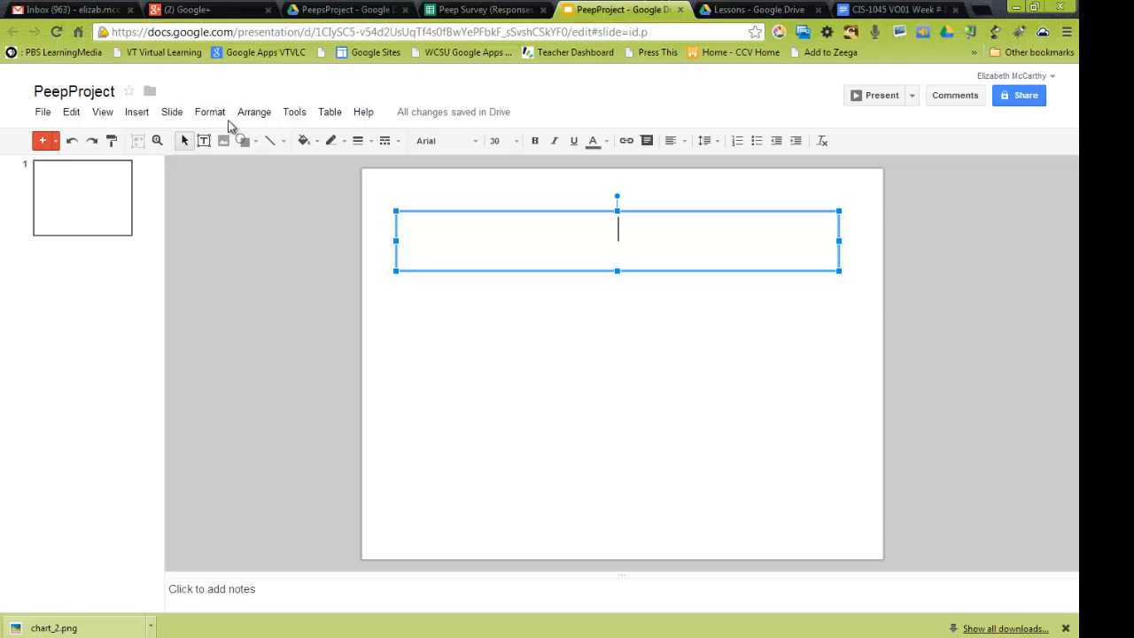
# Insert the pie chart image from Drive's CCV Intro Multimedia Apps & Tools > Lessons > PeepsProject.
pyautogui.click(137, 111)
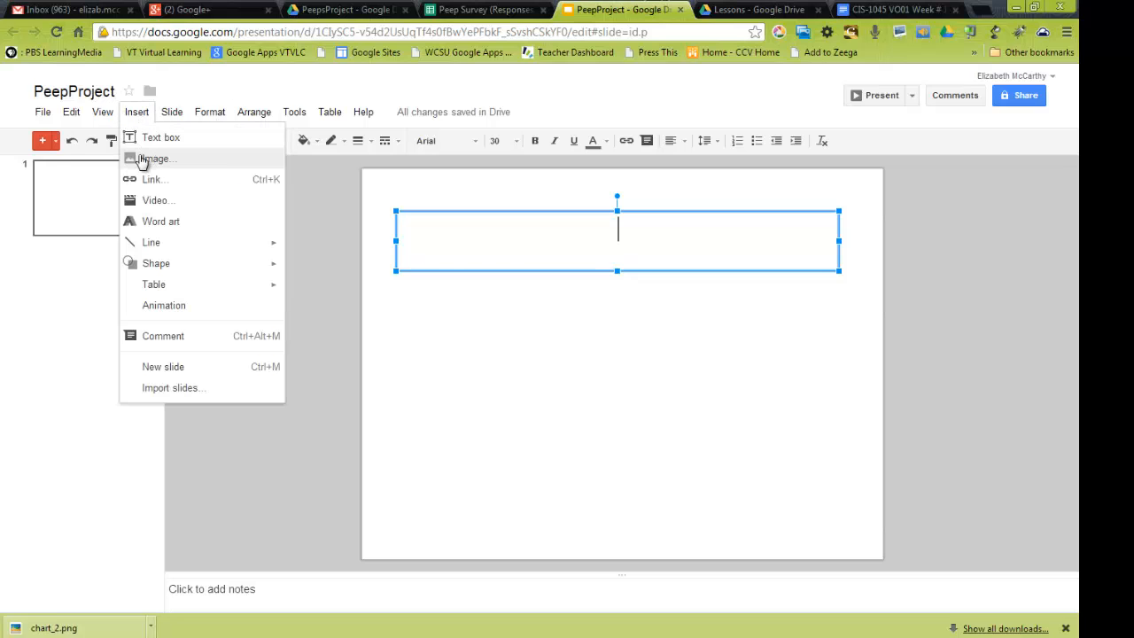
pyautogui.click(157, 158)
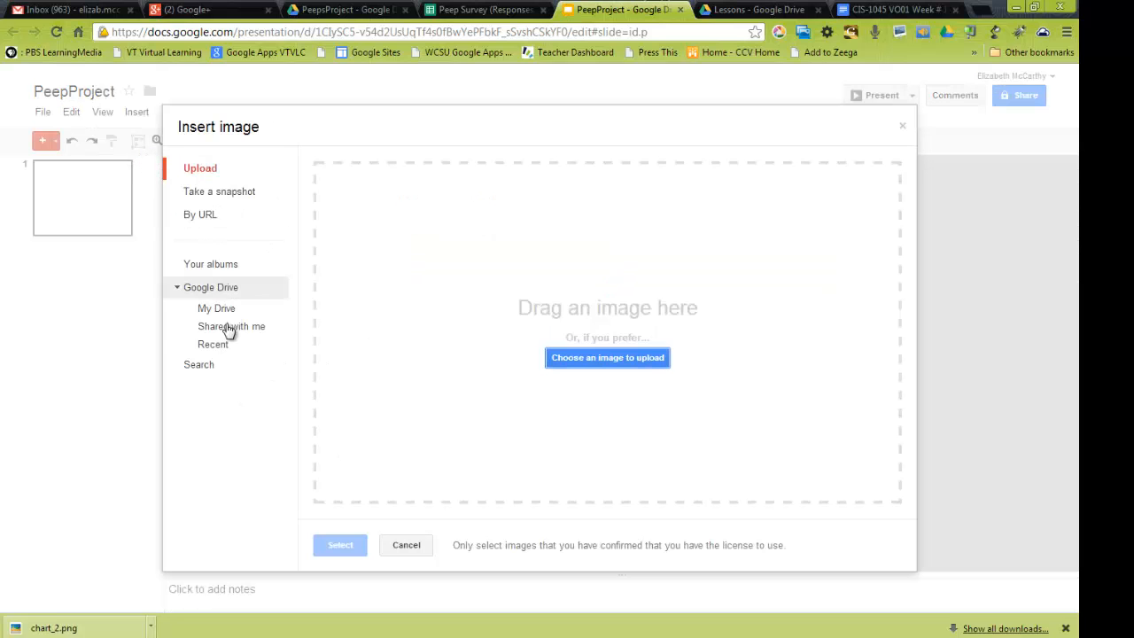
pyautogui.click(217, 308)
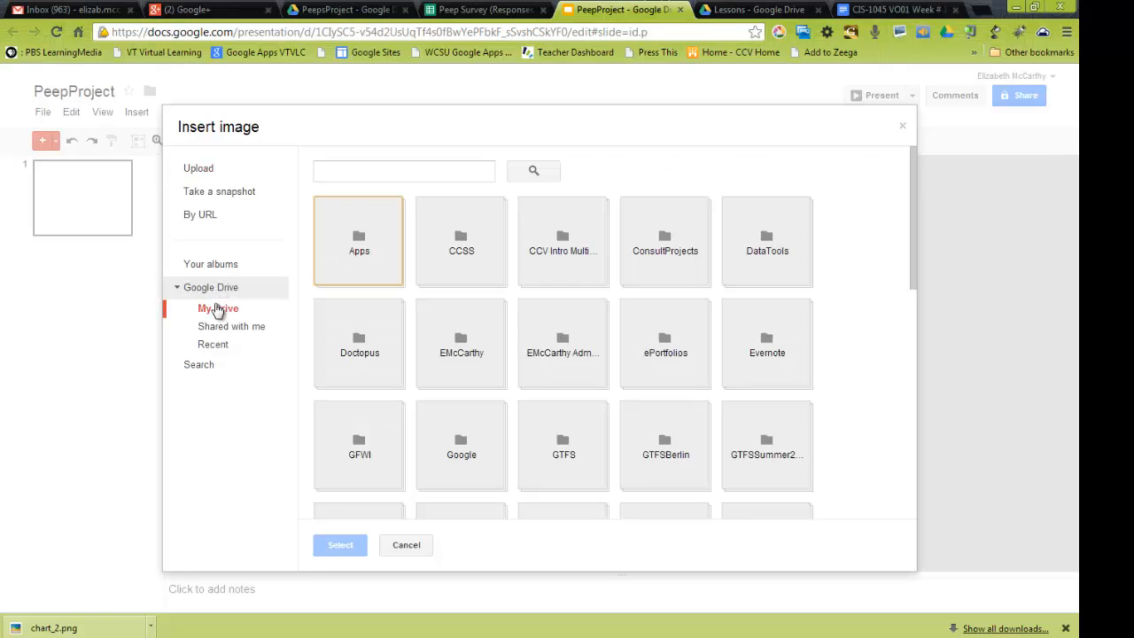
pyautogui.moveTo(217, 329)
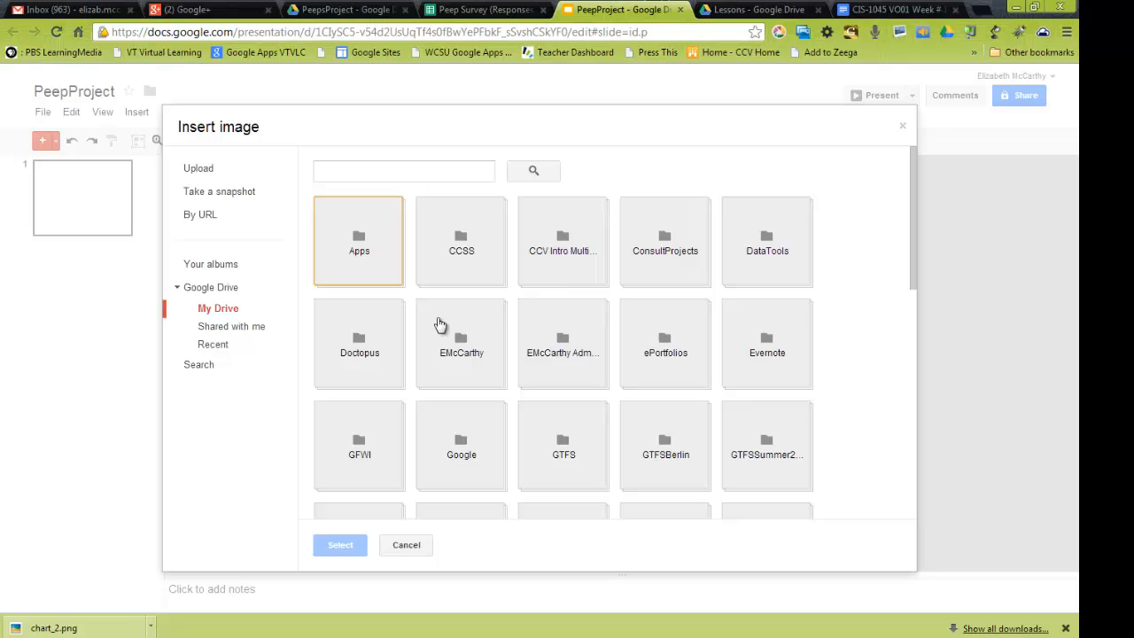
pyautogui.moveTo(559, 294)
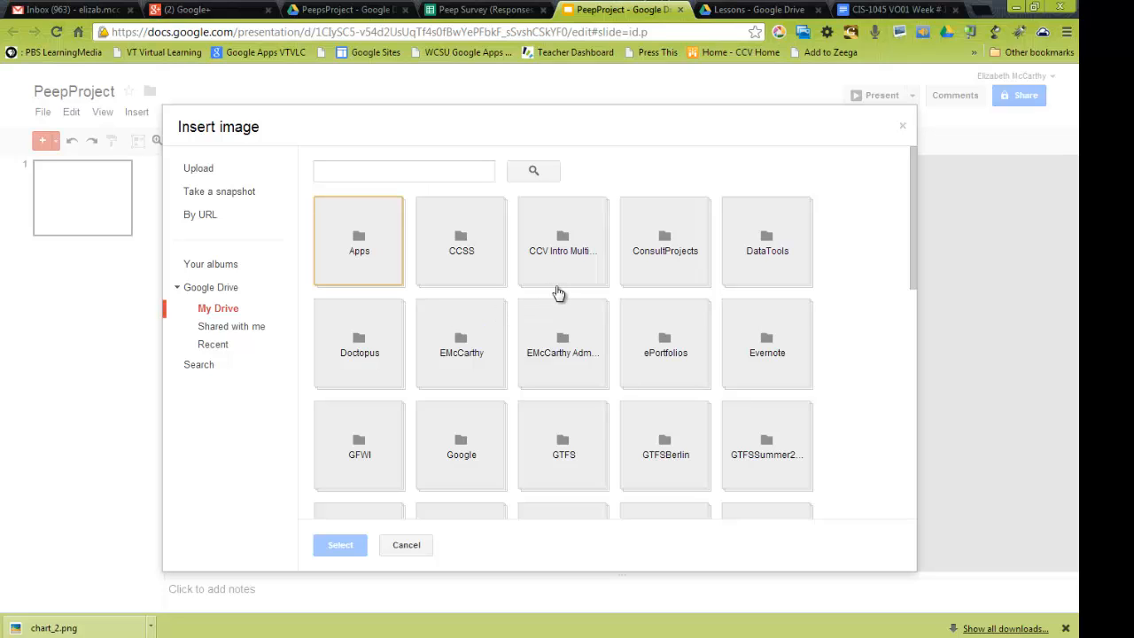
pyautogui.doubleClick(562, 241)
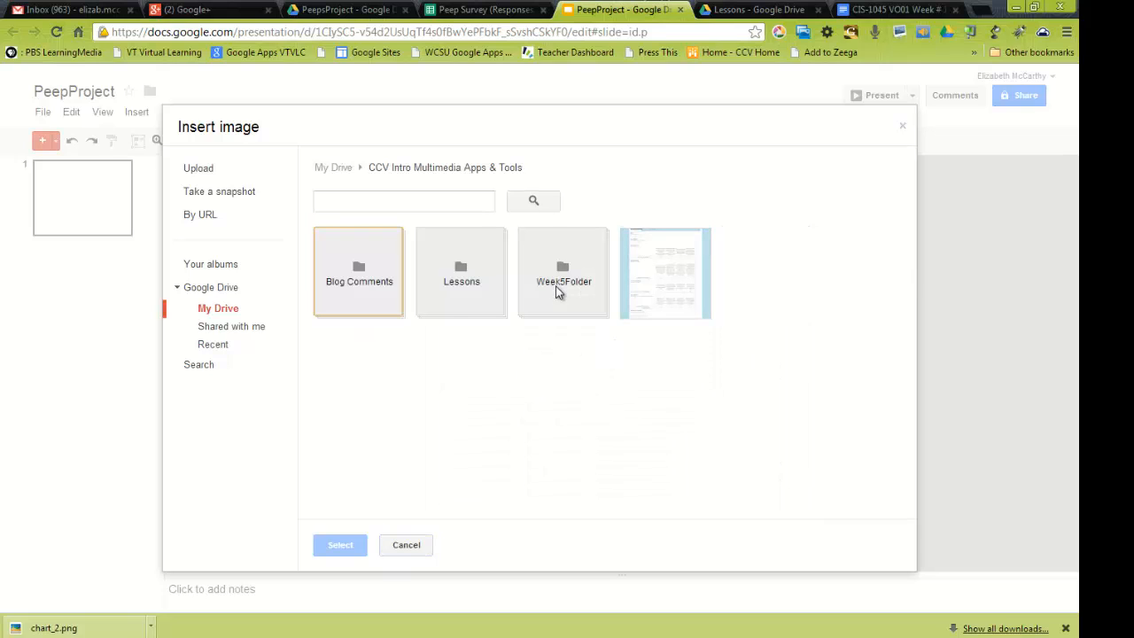
pyautogui.moveTo(548, 317)
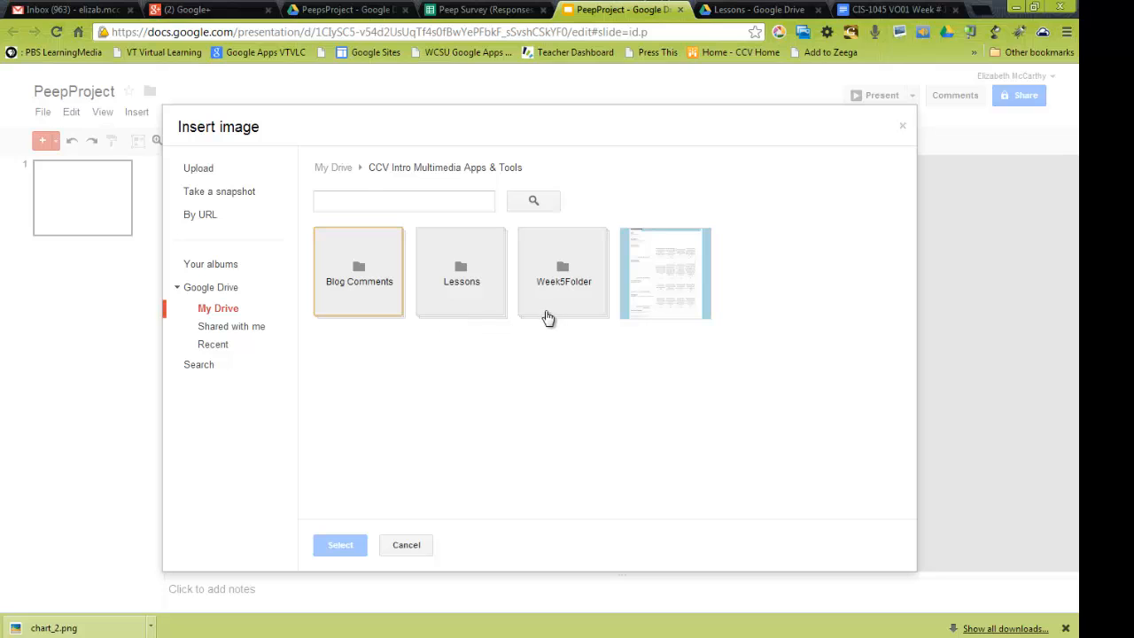
pyautogui.doubleClick(460, 272)
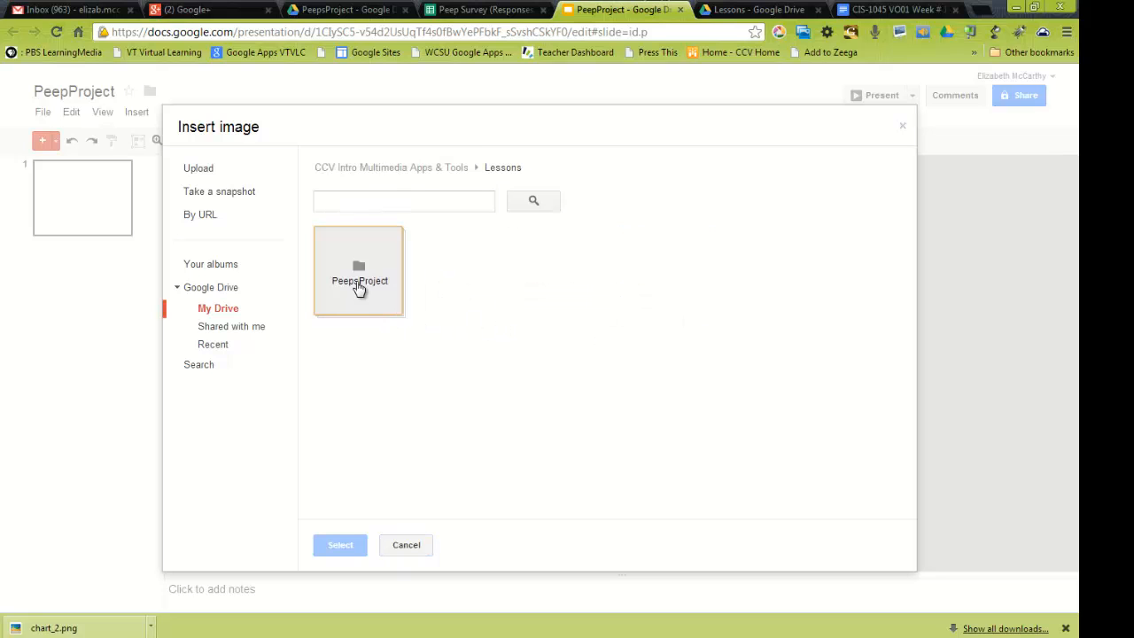
pyautogui.doubleClick(359, 271)
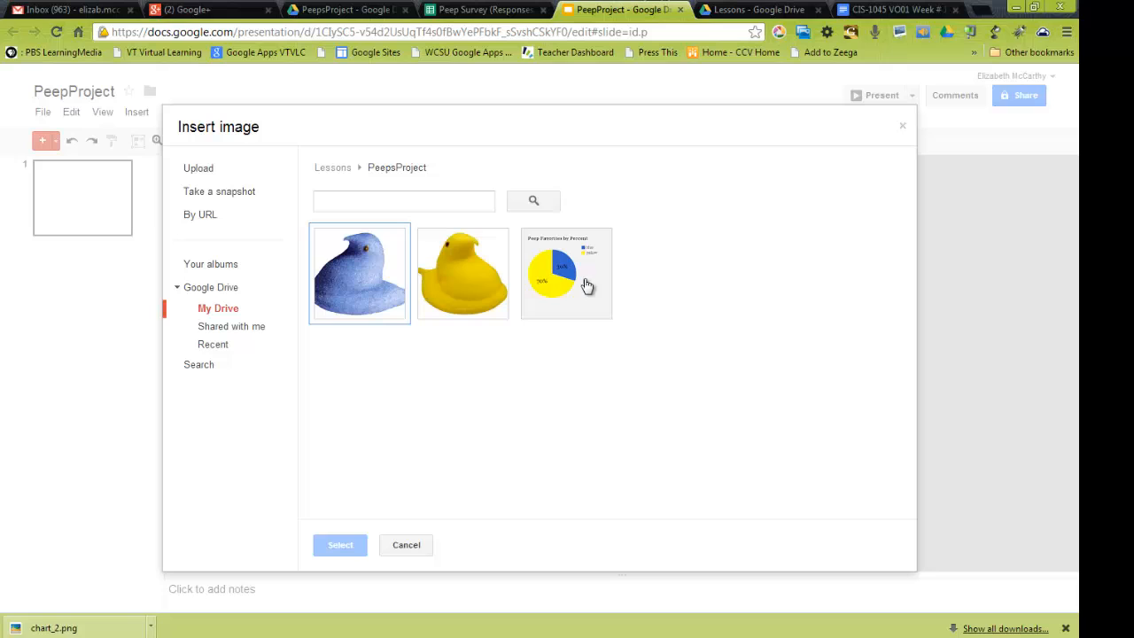
pyautogui.click(566, 272)
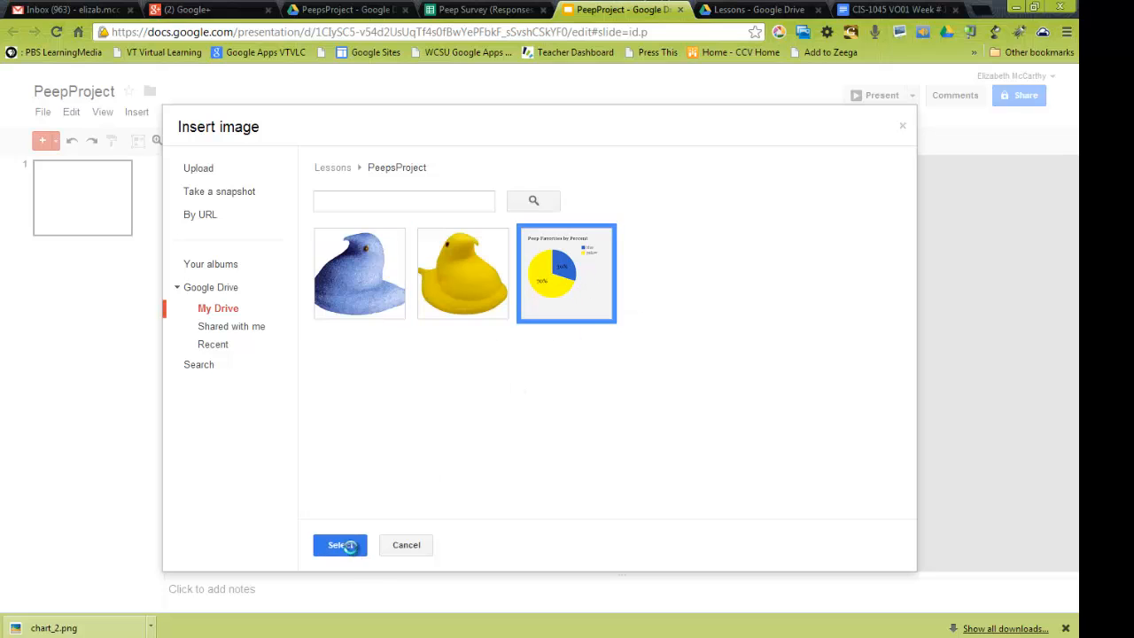
pyautogui.click(339, 543)
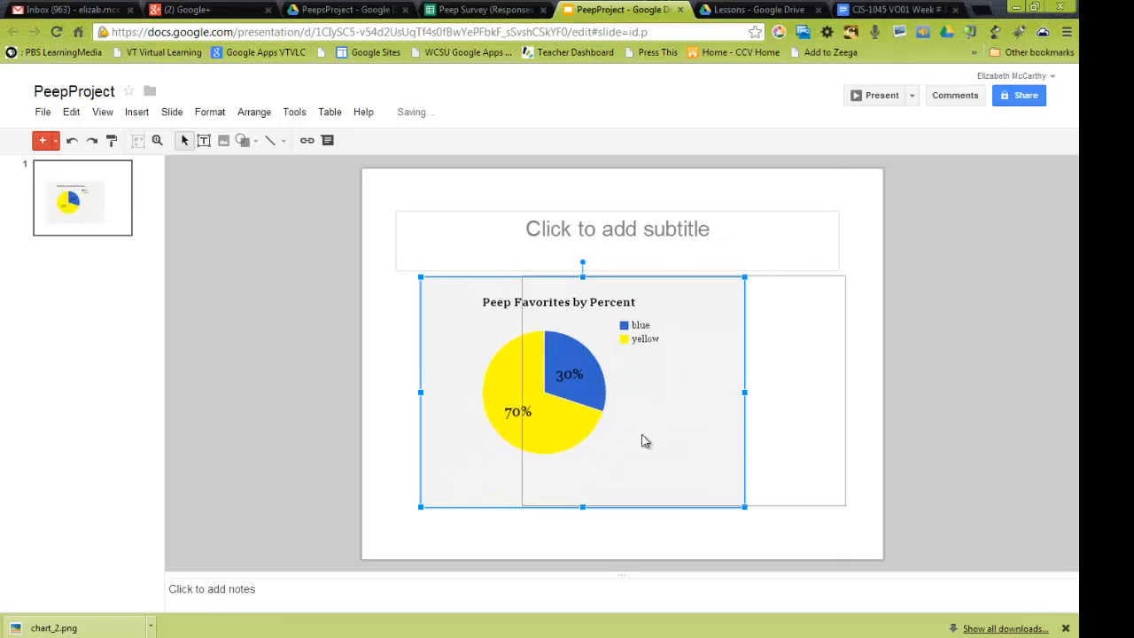
# Type 'Peep Favorites' in the top text box, then delete that plain title text.
pyautogui.click(616, 240)
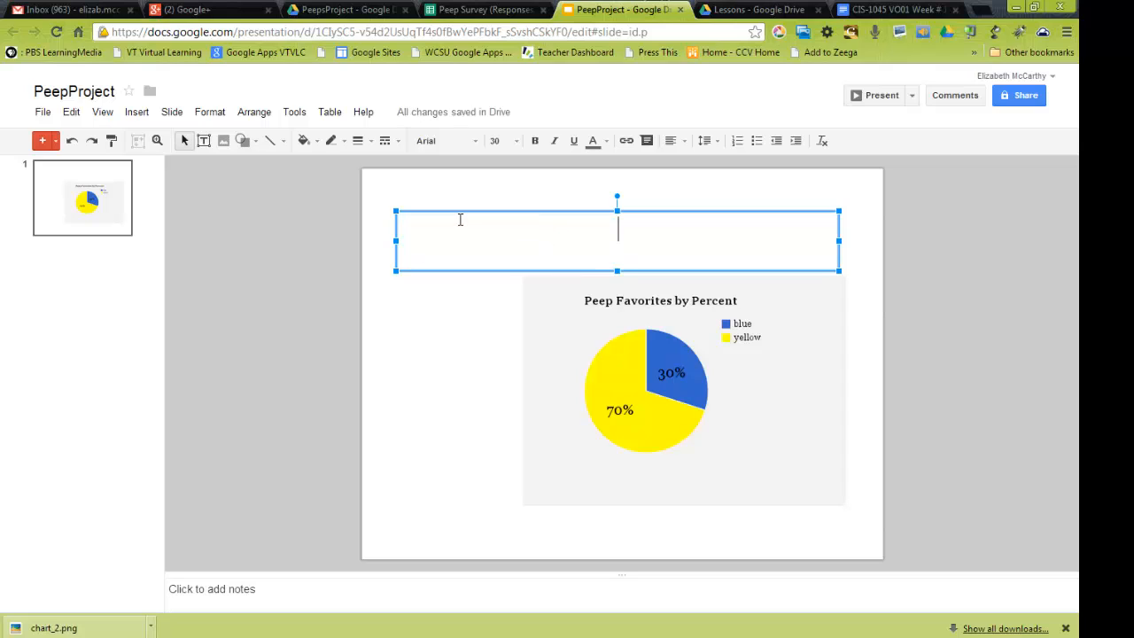
pyautogui.write('P')
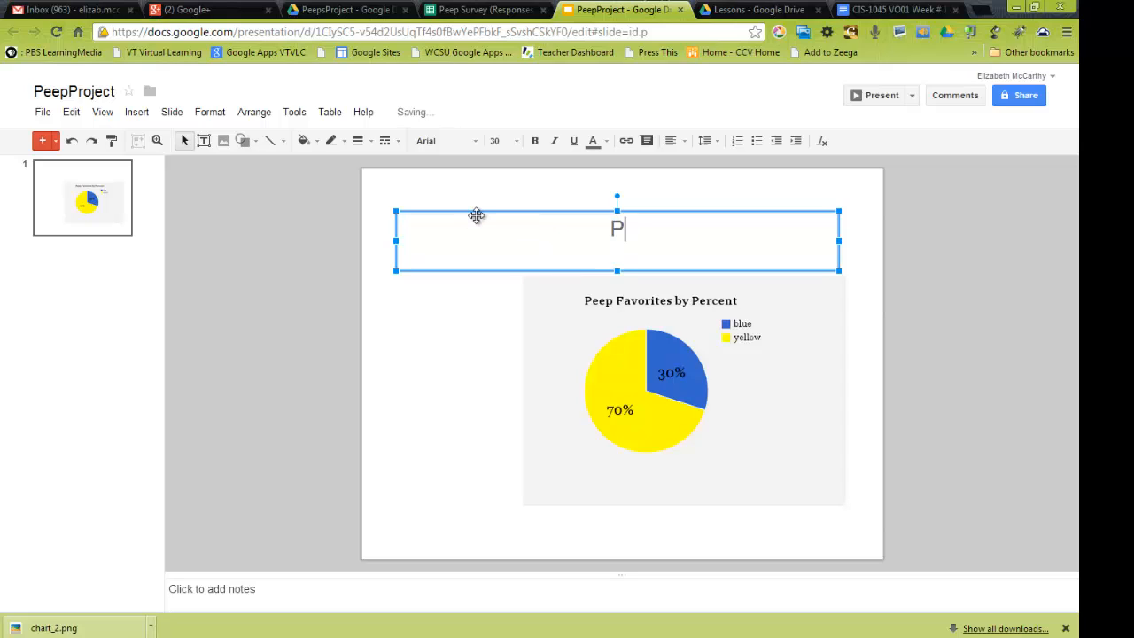
pyautogui.write('eep Favo')
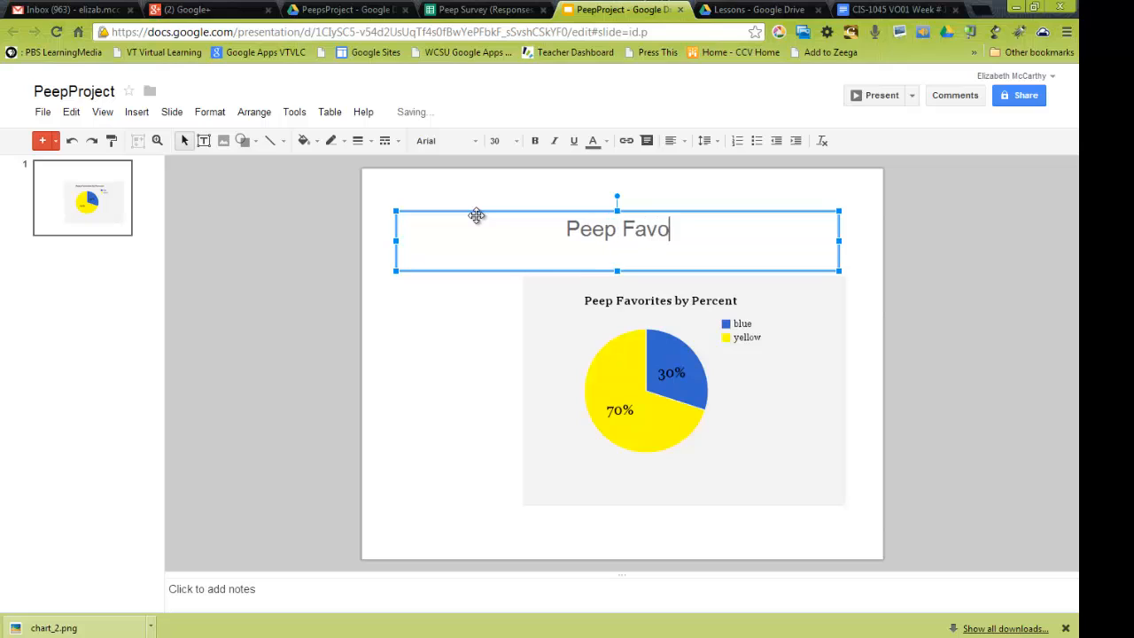
pyautogui.write('rites')
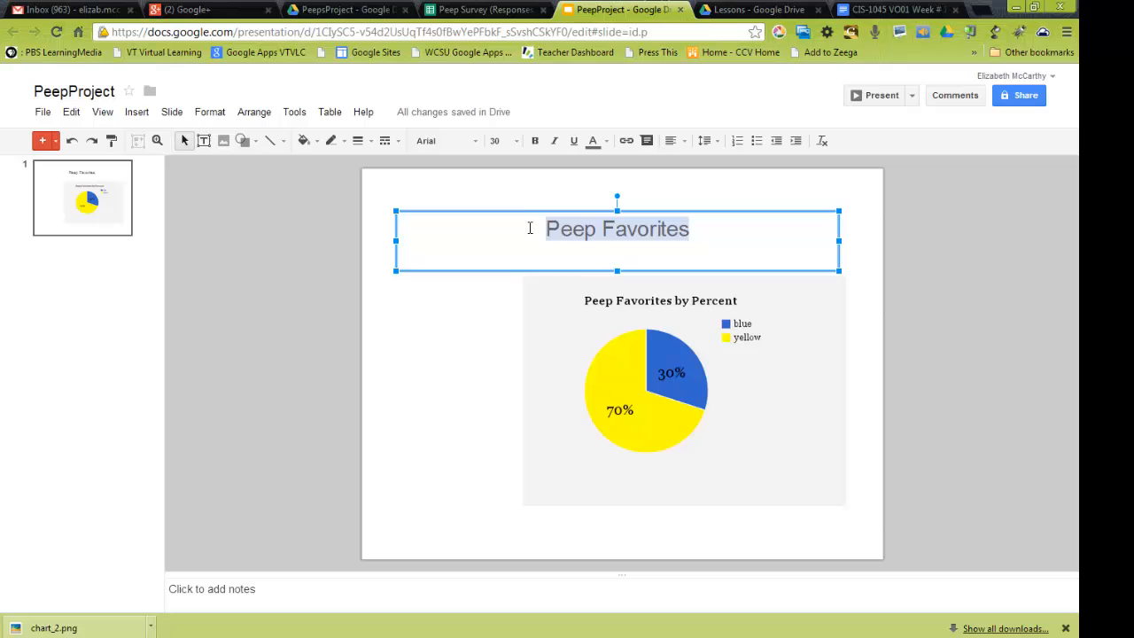
pyautogui.click(447, 141)
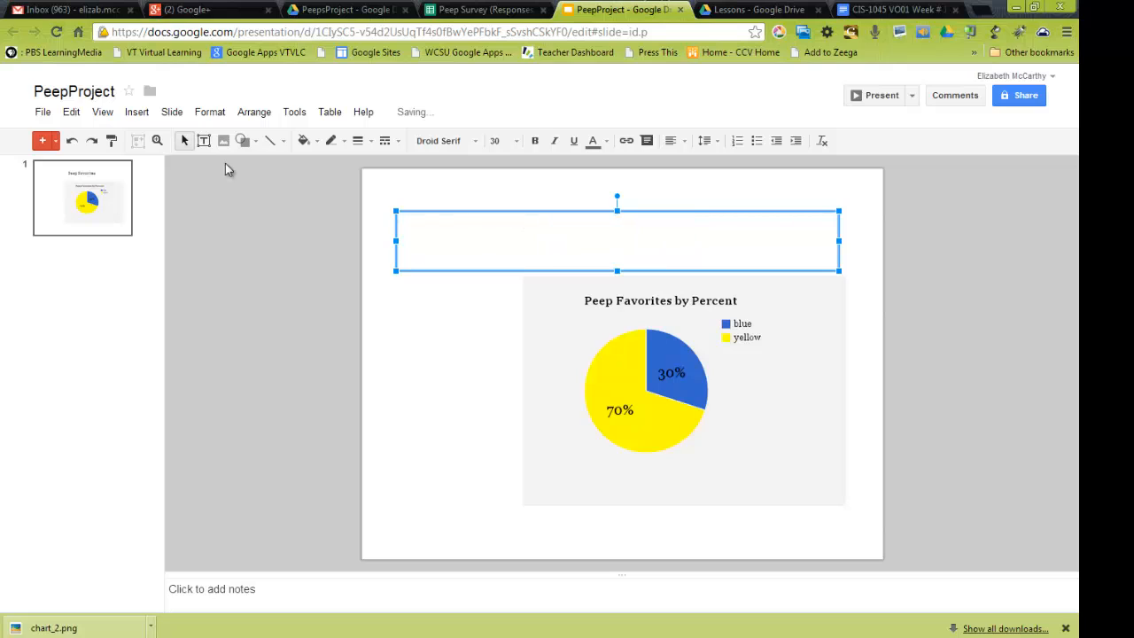
# Add 'Peep Favorites' word art in italic Droid Serif and tilt it upward.
pyautogui.click(137, 112)
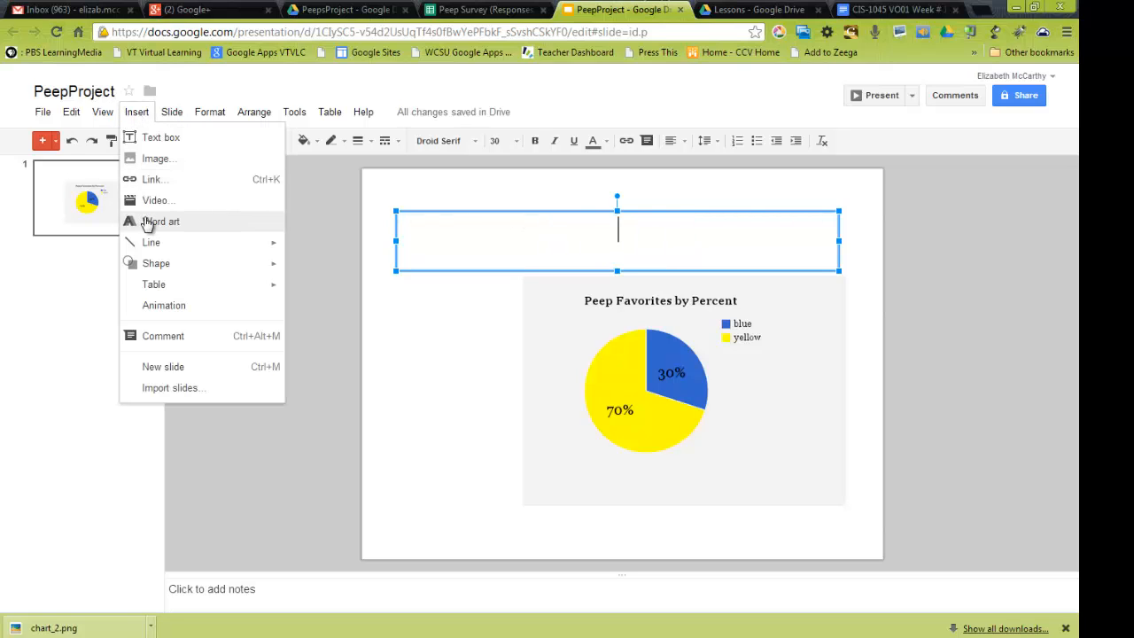
pyautogui.click(160, 220)
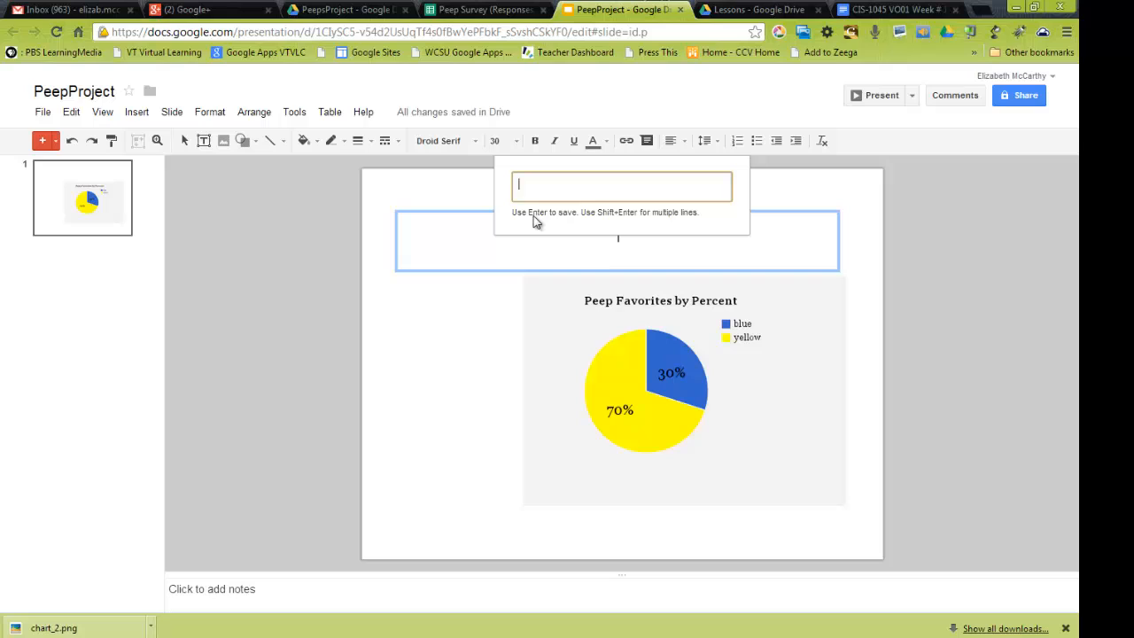
pyautogui.write('Peep')
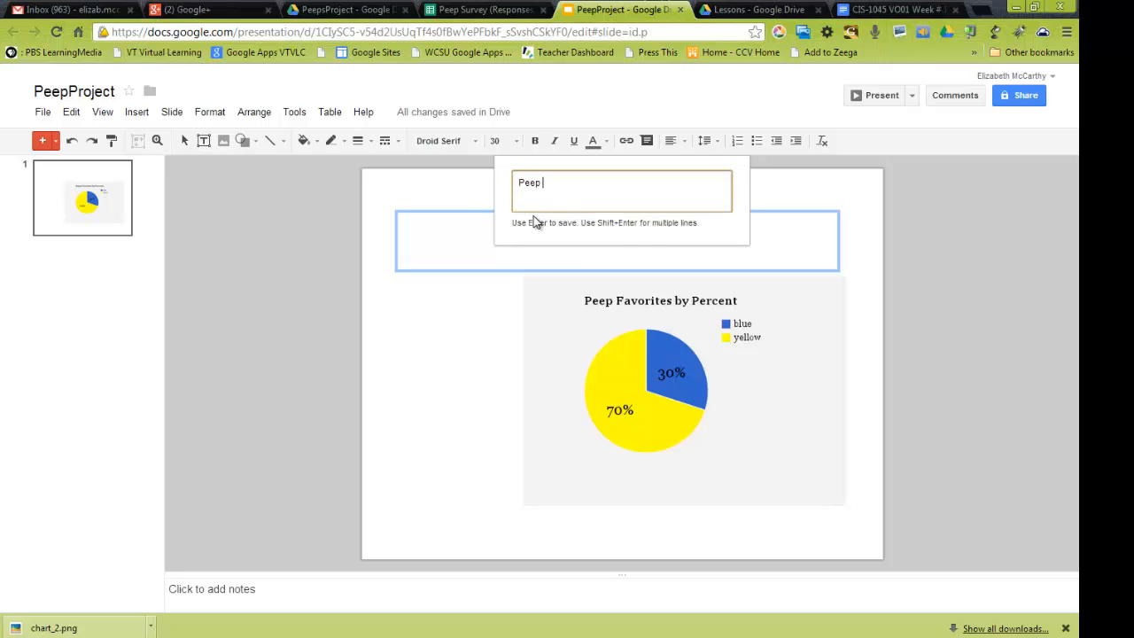
pyautogui.write('Favor')
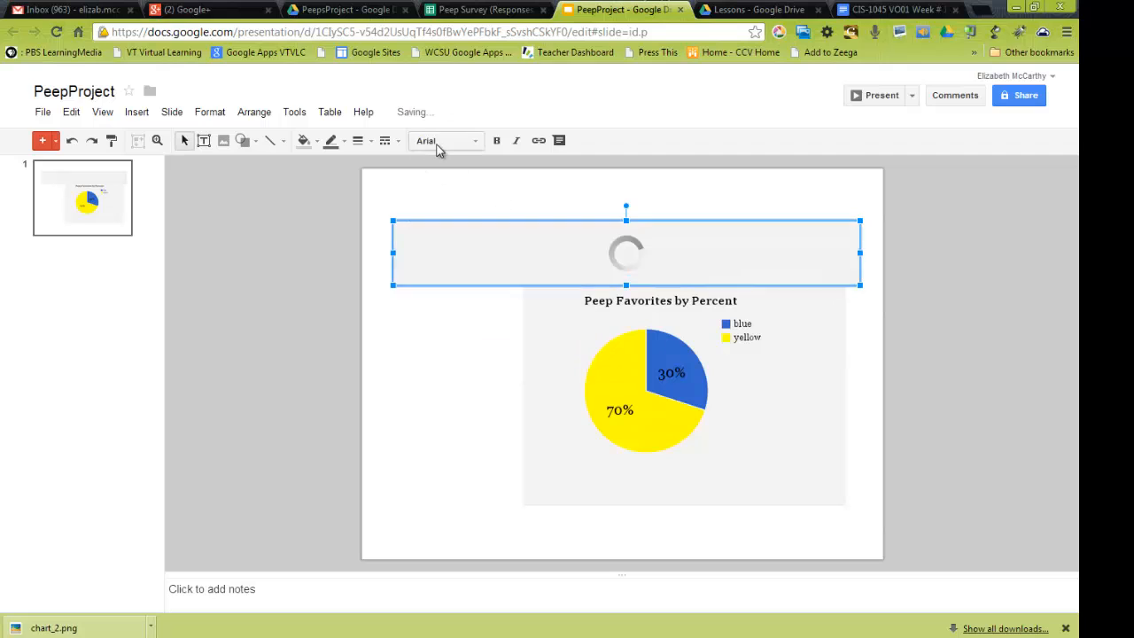
pyautogui.click(444, 140)
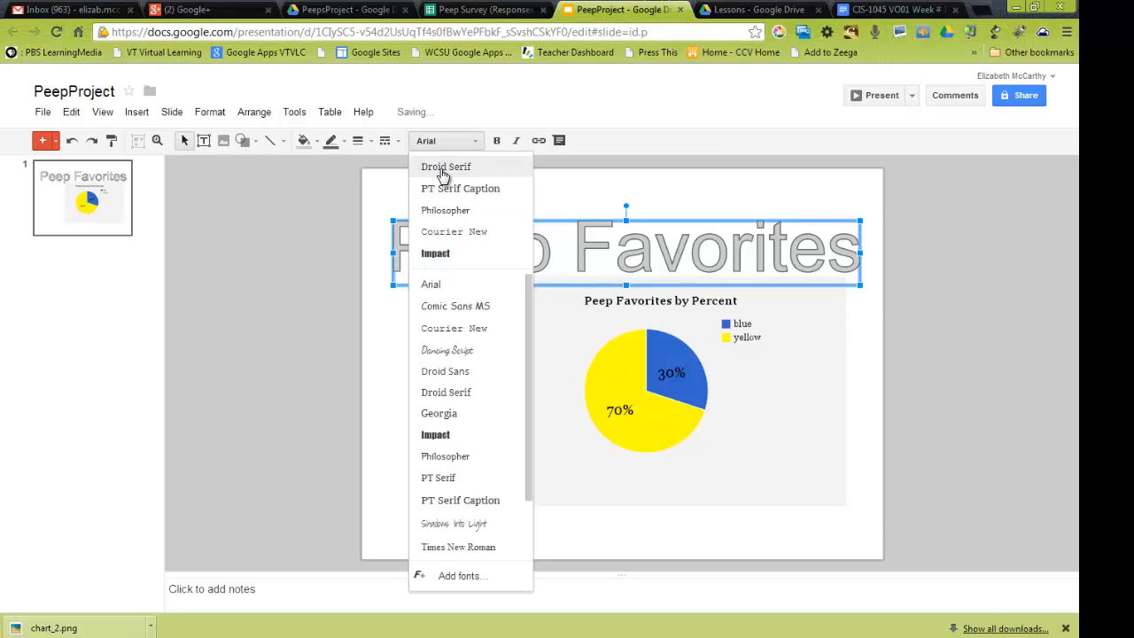
pyautogui.moveTo(438, 413)
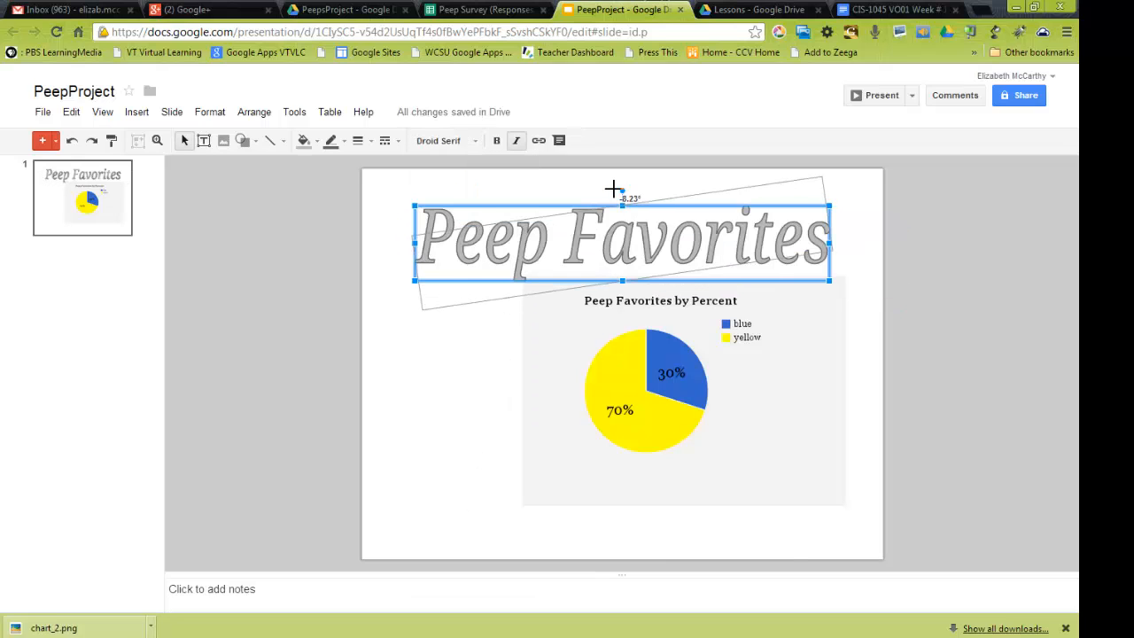
pyautogui.click(660, 390)
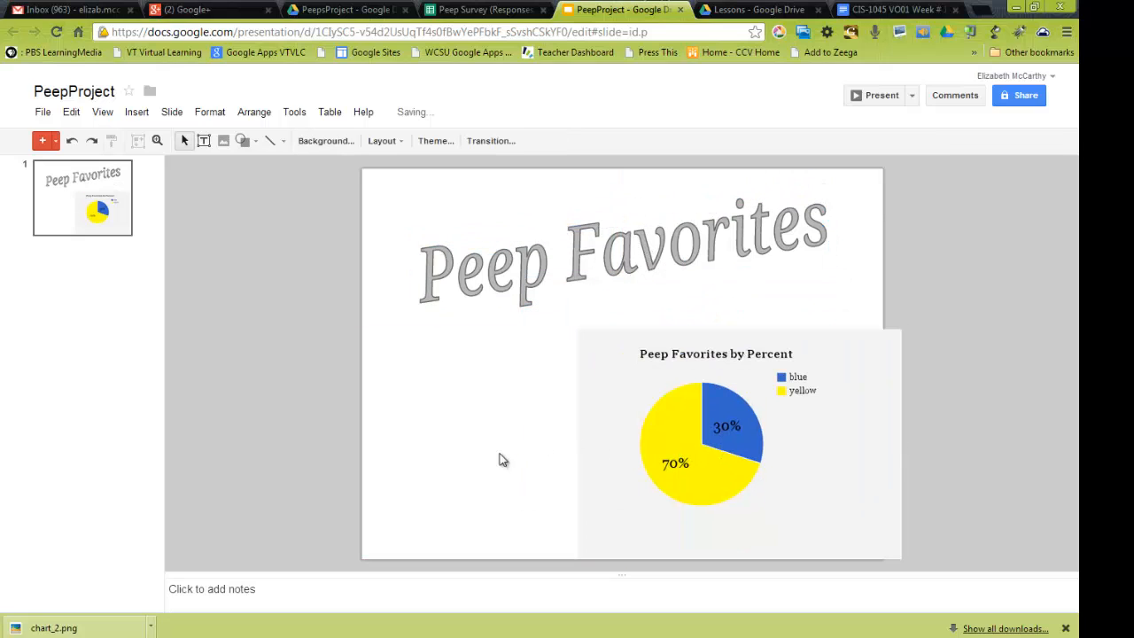
pyautogui.moveTo(532, 267)
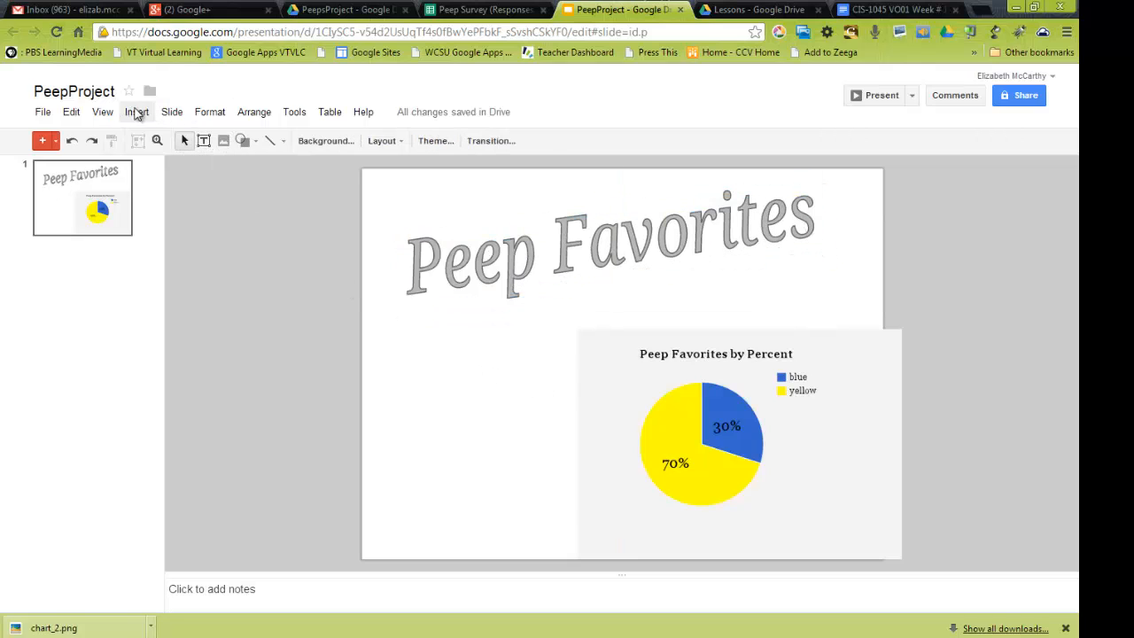
# Insert the blue Peep and yellow Peep pictures from Drive onto the slide.
pyautogui.click(136, 111)
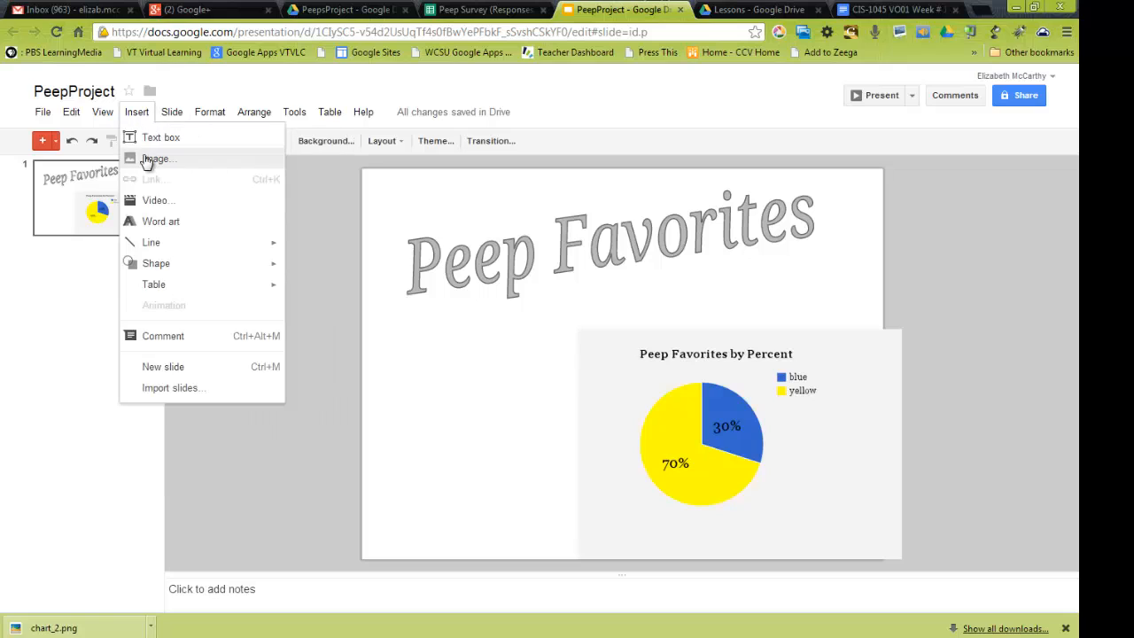
pyautogui.click(156, 158)
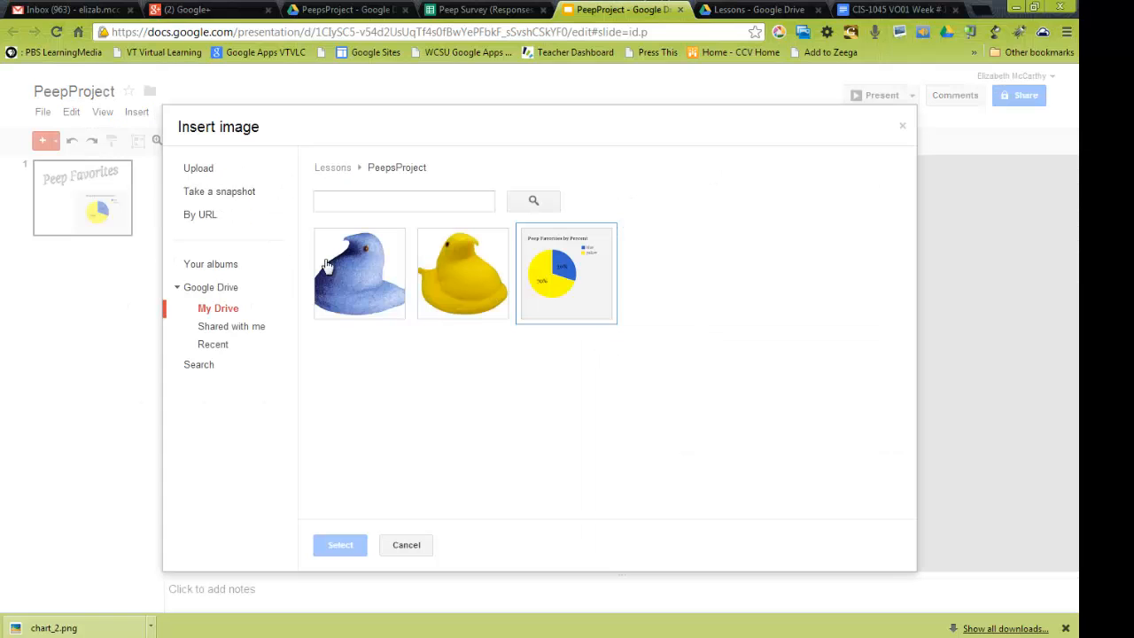
pyautogui.click(358, 272)
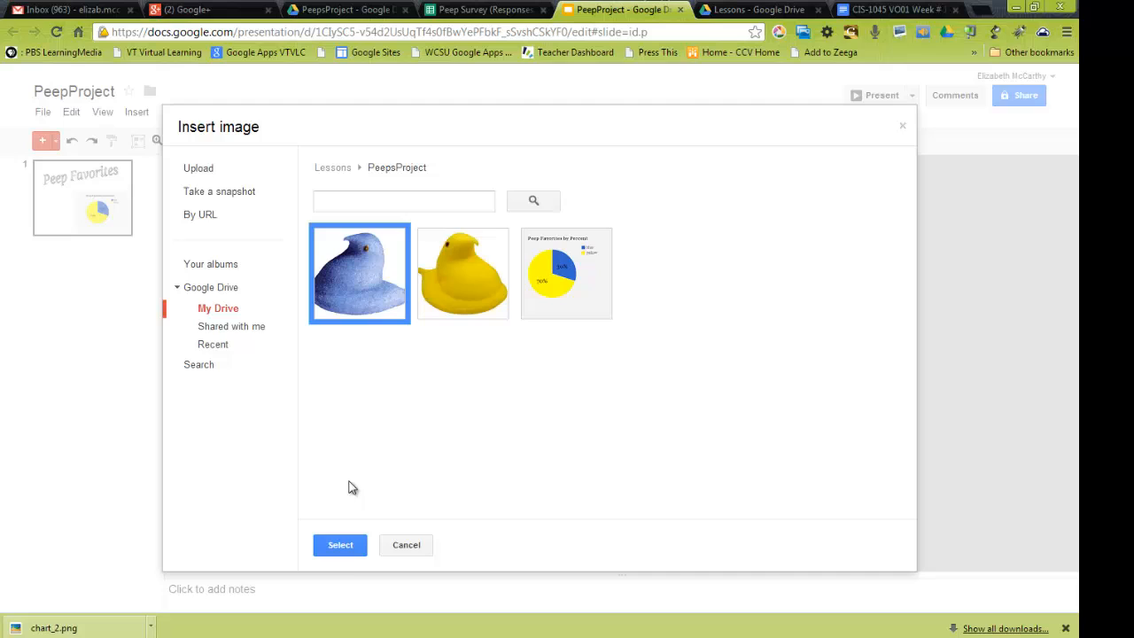
pyautogui.click(340, 545)
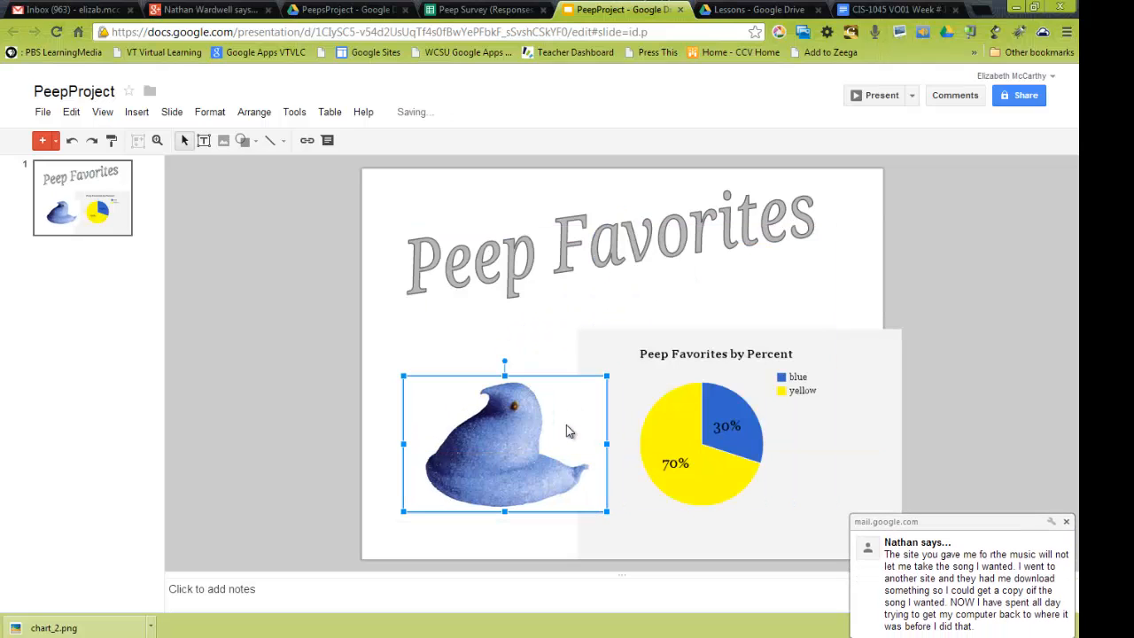
pyautogui.moveTo(722, 463)
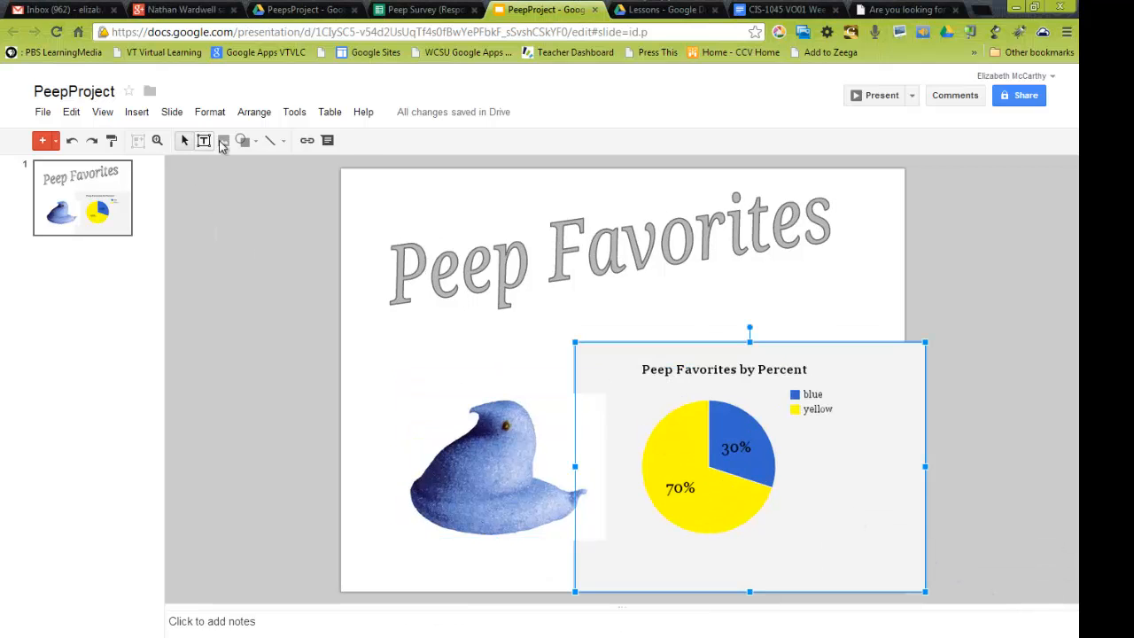
pyautogui.click(224, 140)
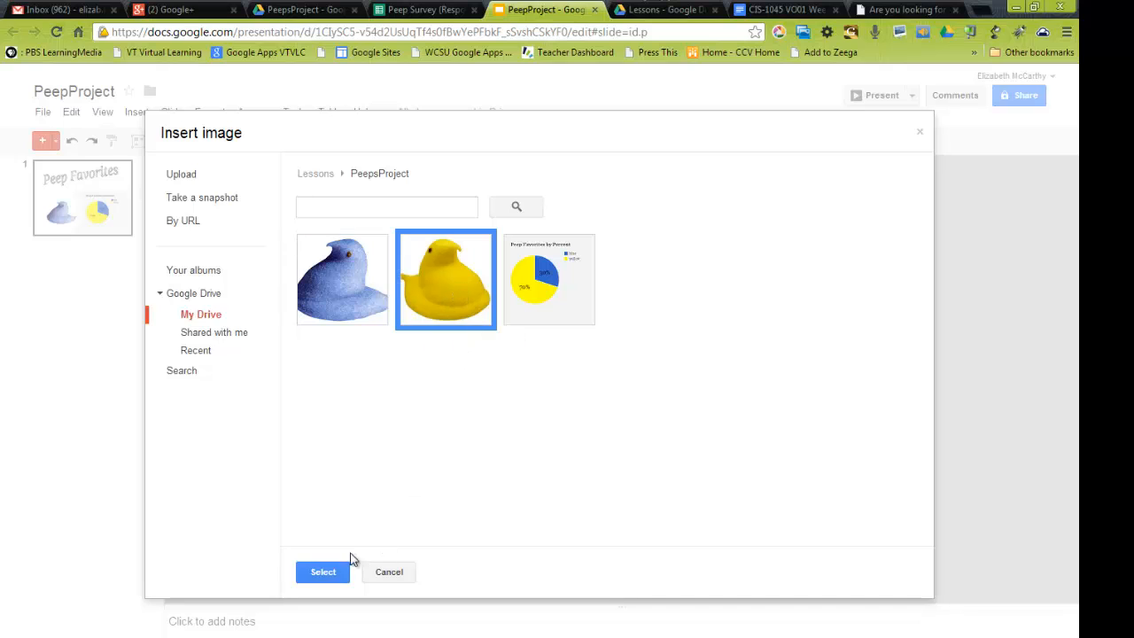
pyautogui.click(323, 571)
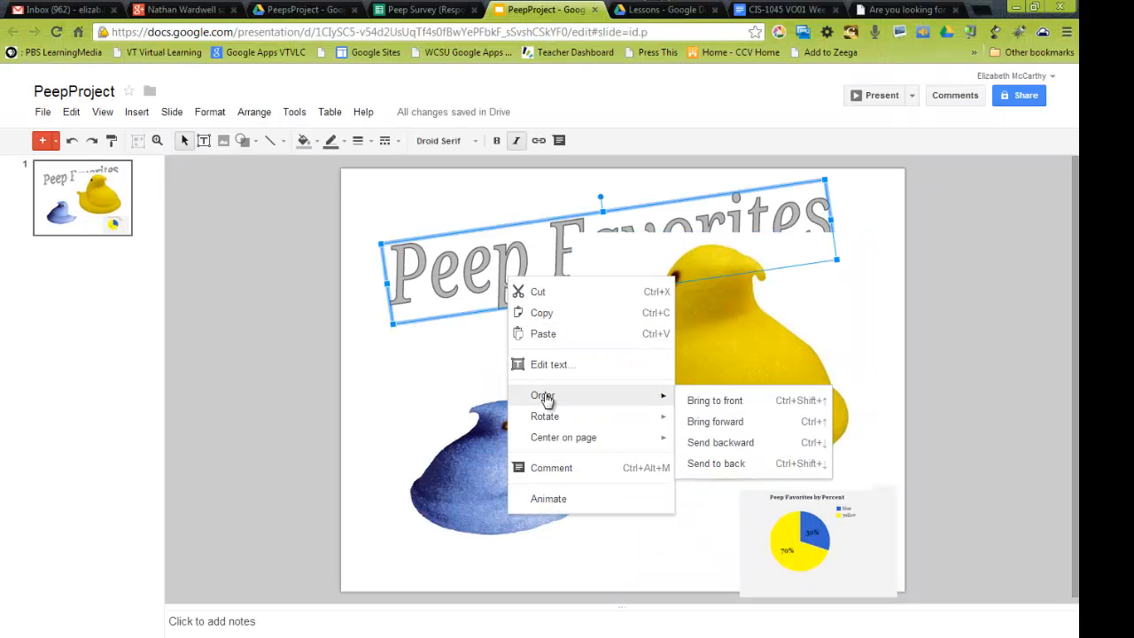
# Bring the Peep Favorites word art in front of the yellow Peep and centre the pie chart at bottom.
pyautogui.click(715, 400)
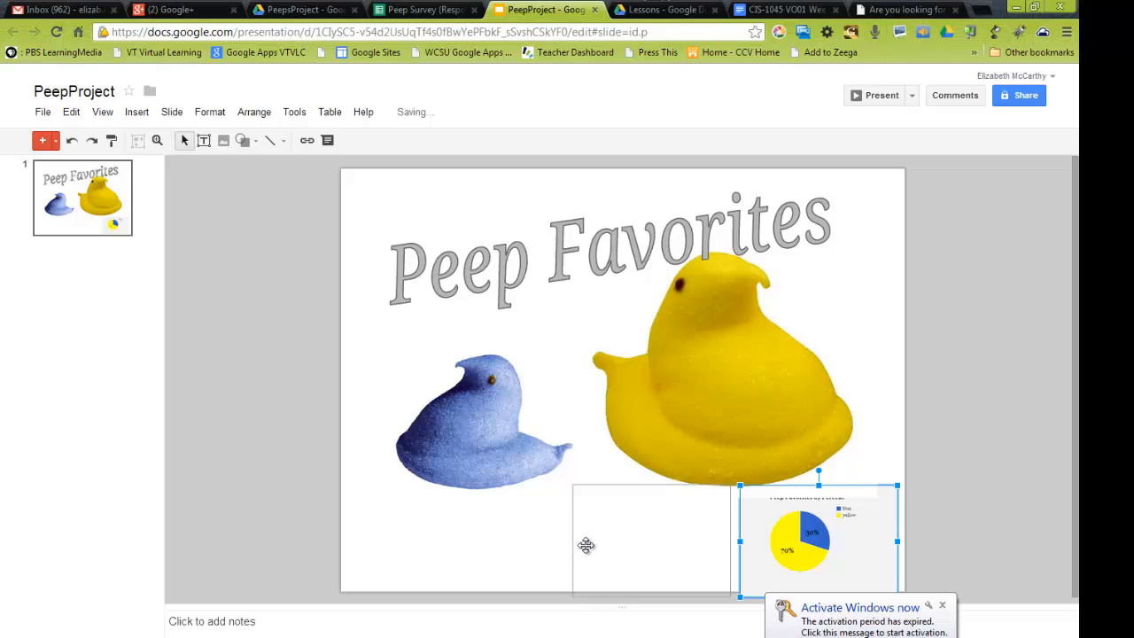
pyautogui.moveTo(815, 532); pyautogui.dragTo(607, 527)
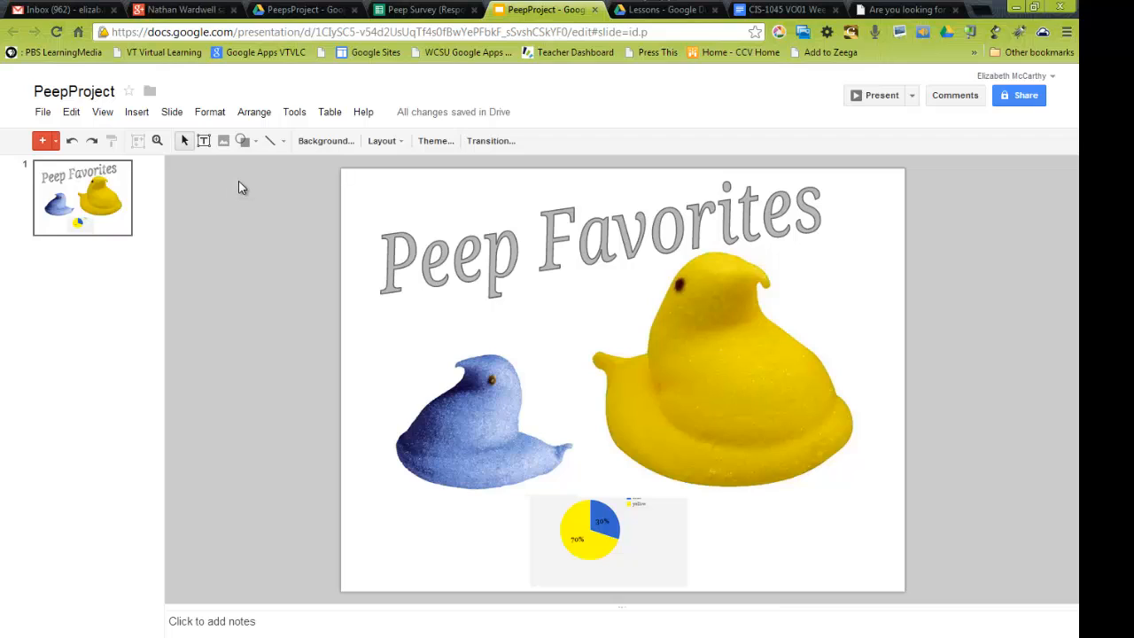
pyautogui.click(43, 112)
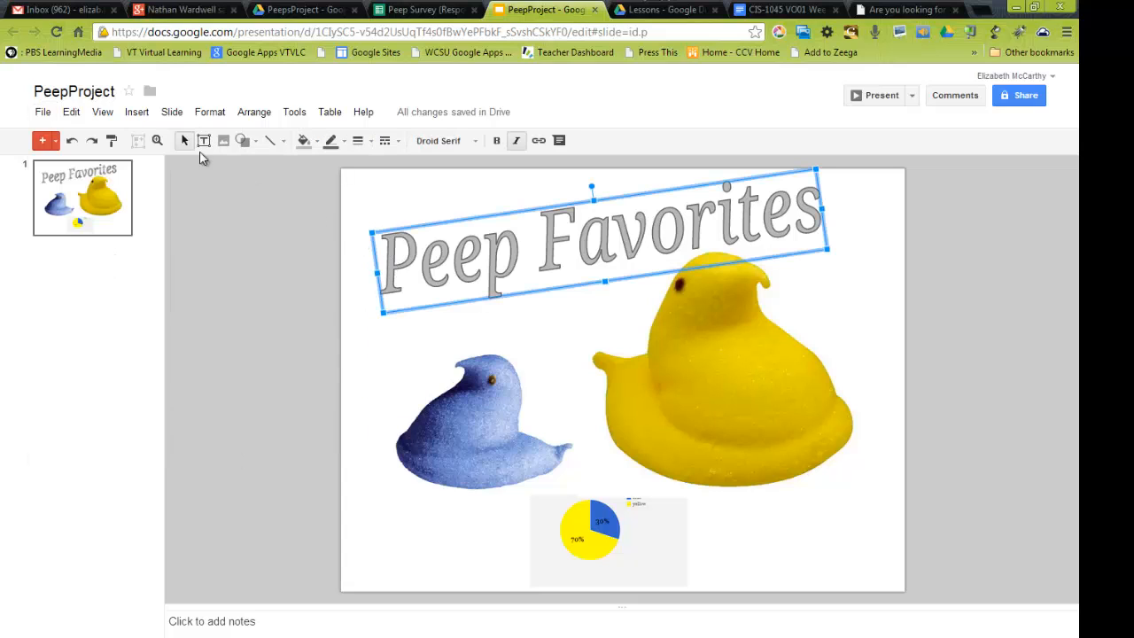
pyautogui.click(481, 418)
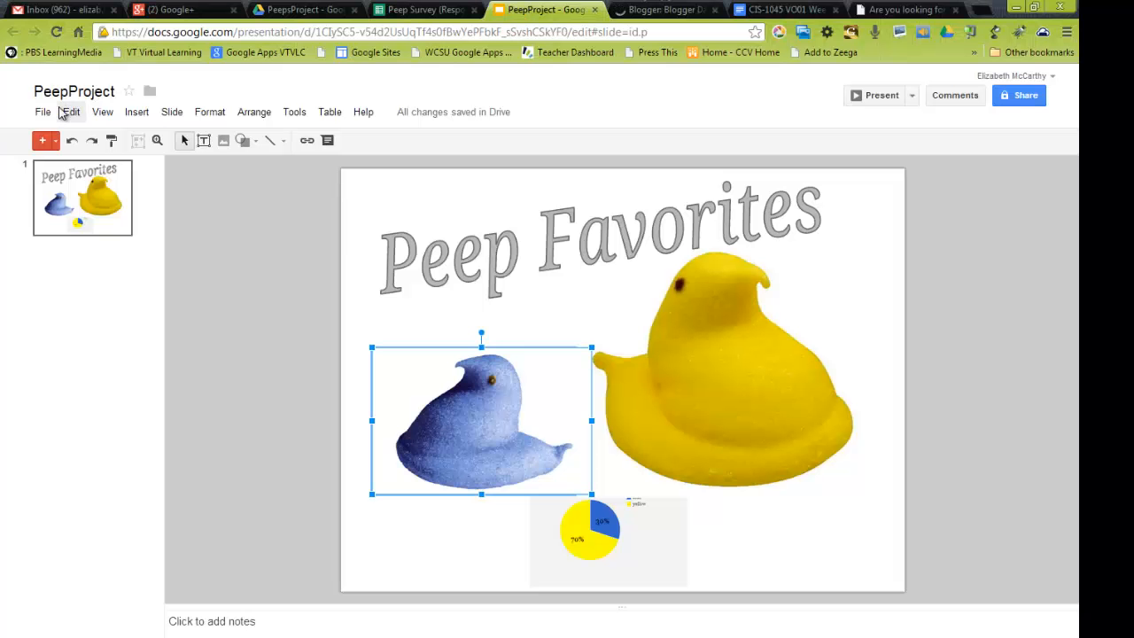
# Publish the PeepProject presentation to the web and copy its embed code.
pyautogui.click(43, 111)
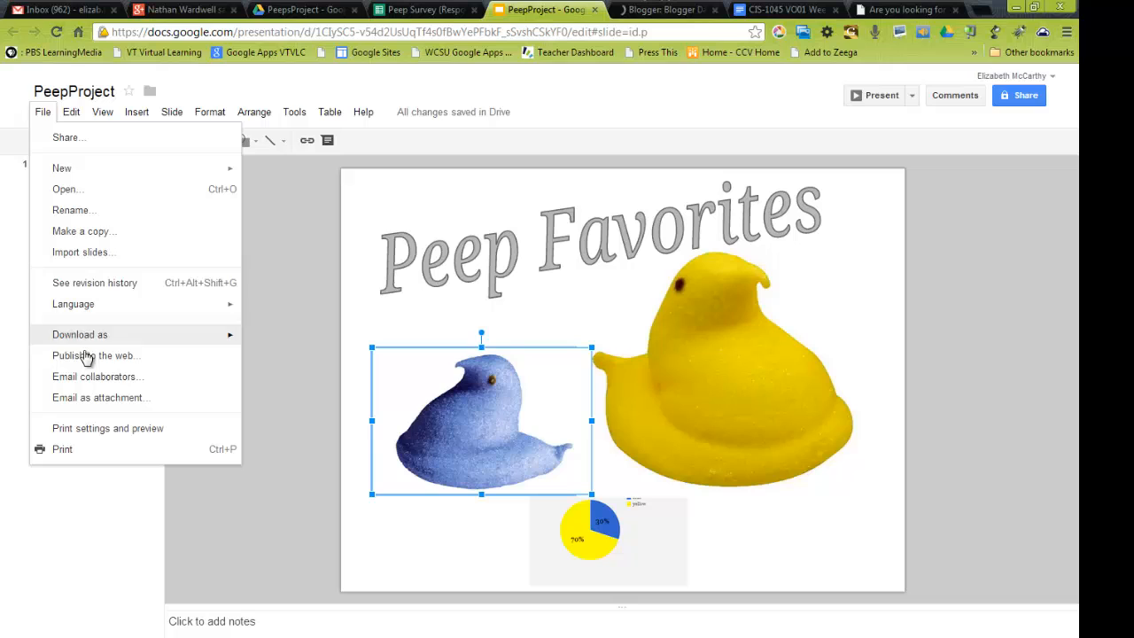
pyautogui.click(96, 356)
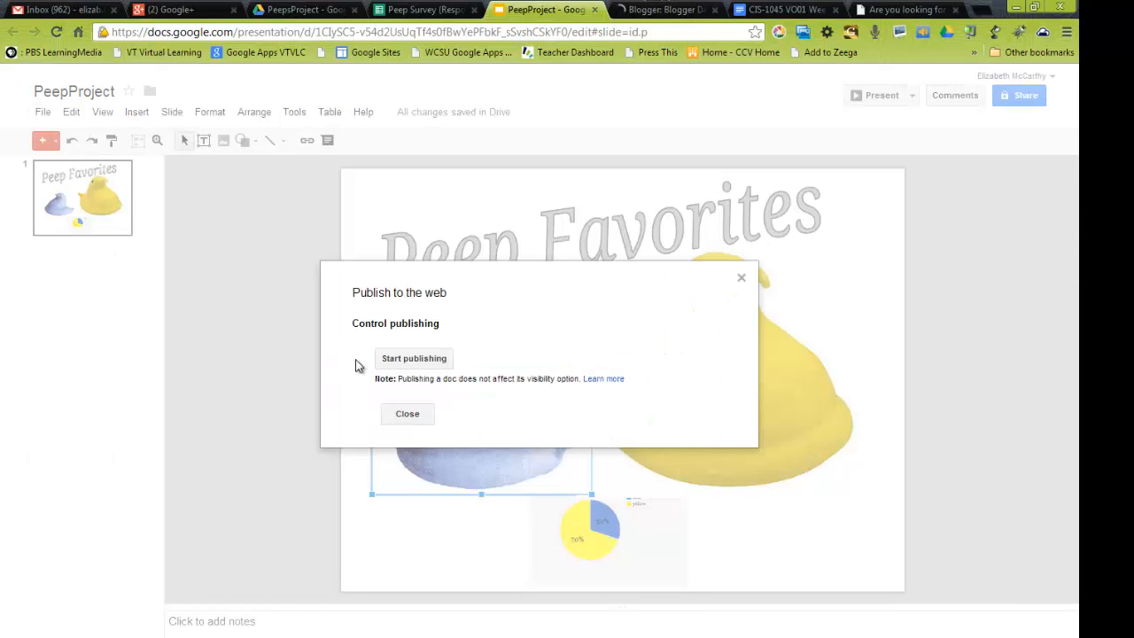
pyautogui.click(413, 358)
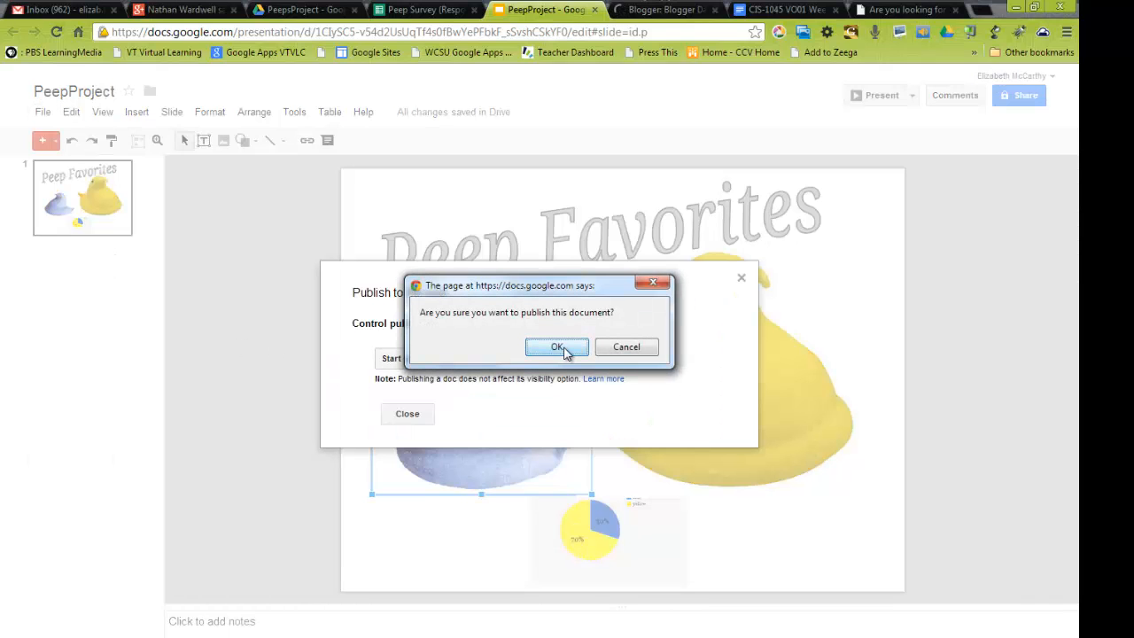
pyautogui.click(556, 347)
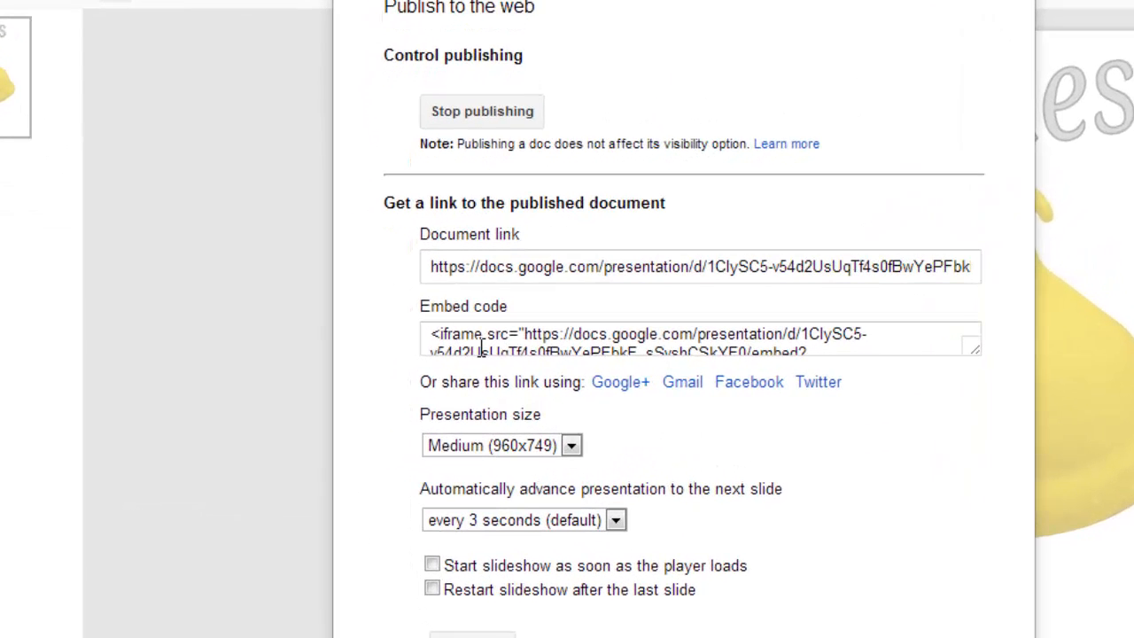
pyautogui.click(571, 445)
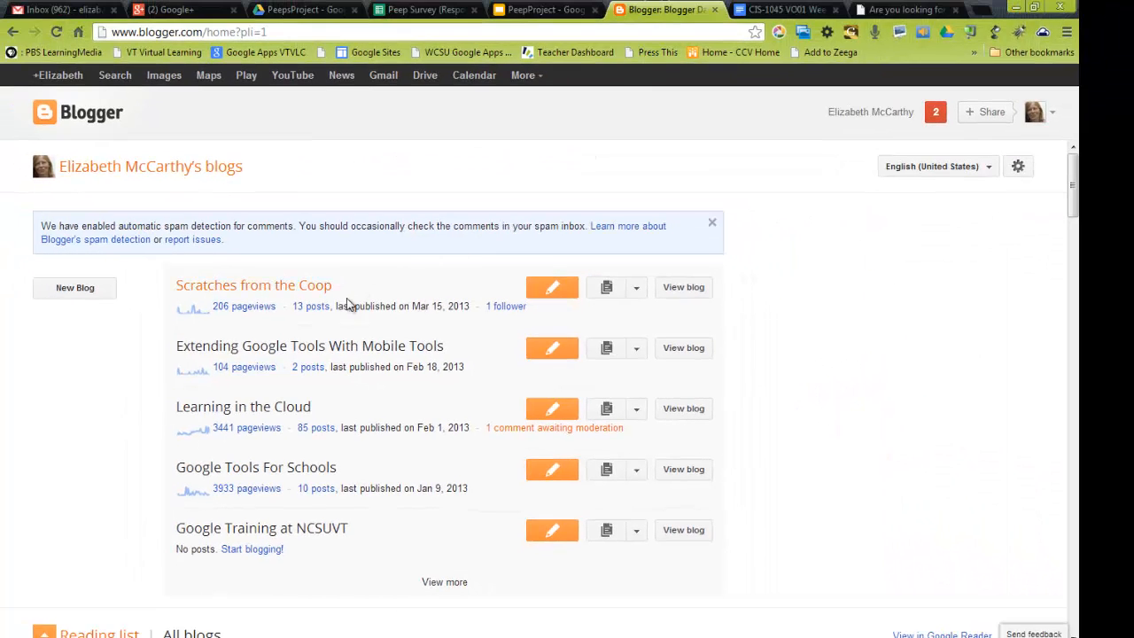
# Create a 'Peep Survey Report' post on Scratches from the Coop with the slideshow embed code pasted in.
pyautogui.click(551, 287)
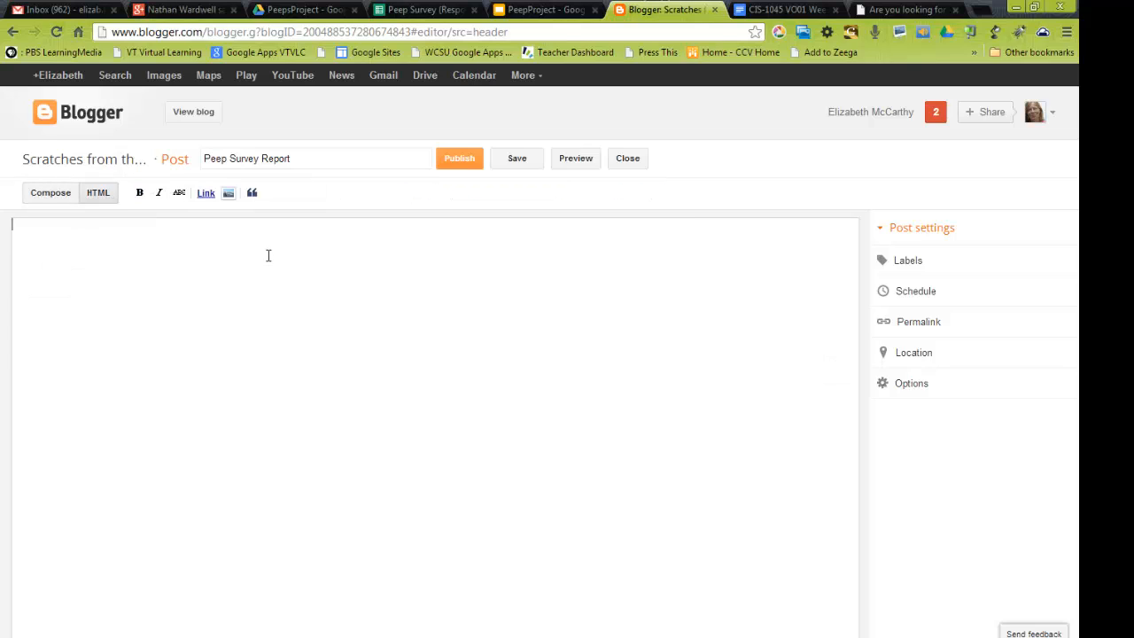
pyautogui.click(516, 158)
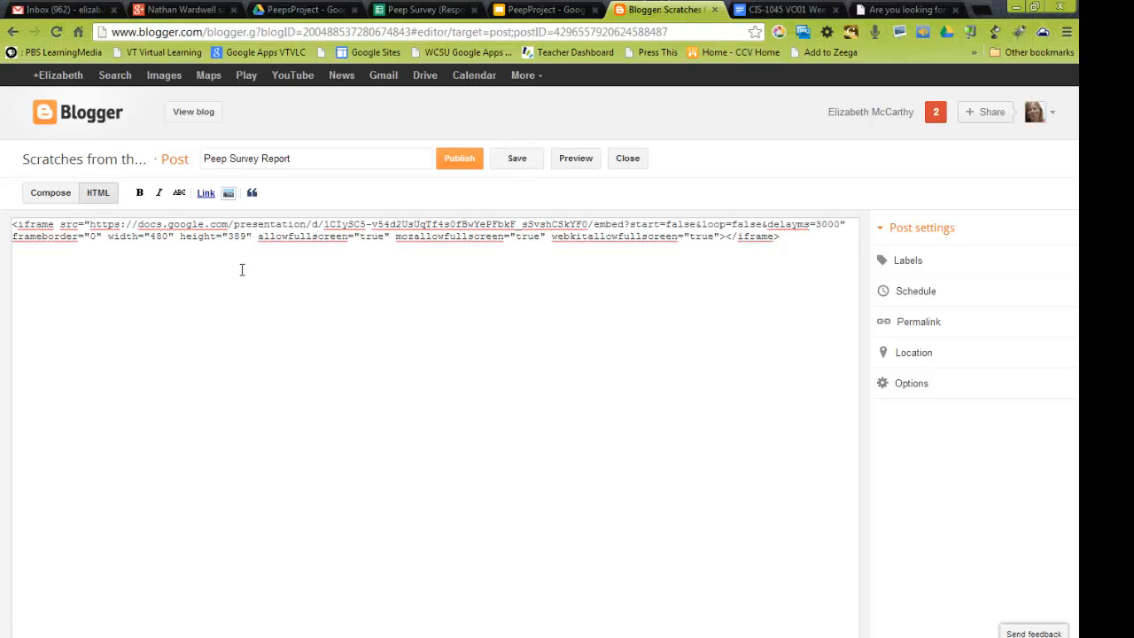
pyautogui.click(51, 192)
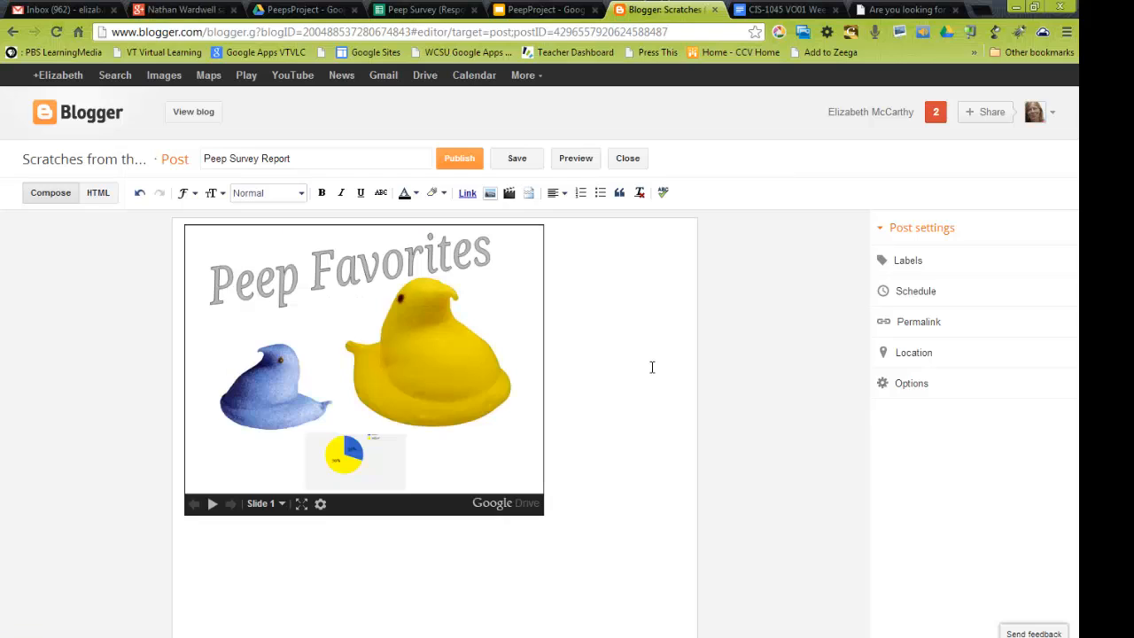
pyautogui.click(516, 158)
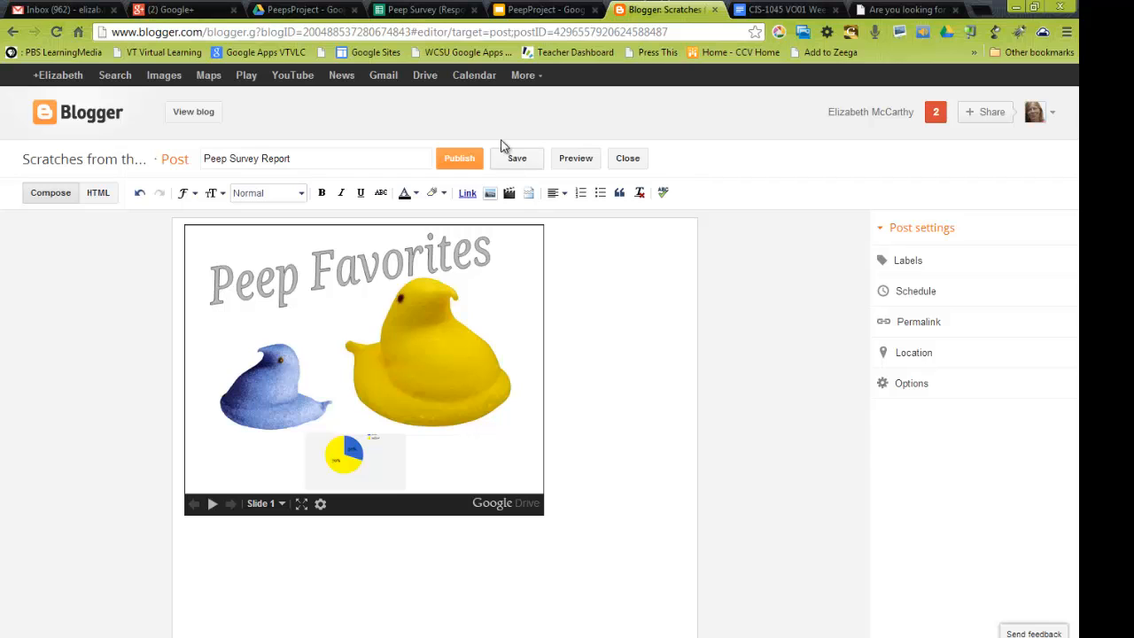
pyautogui.click(545, 10)
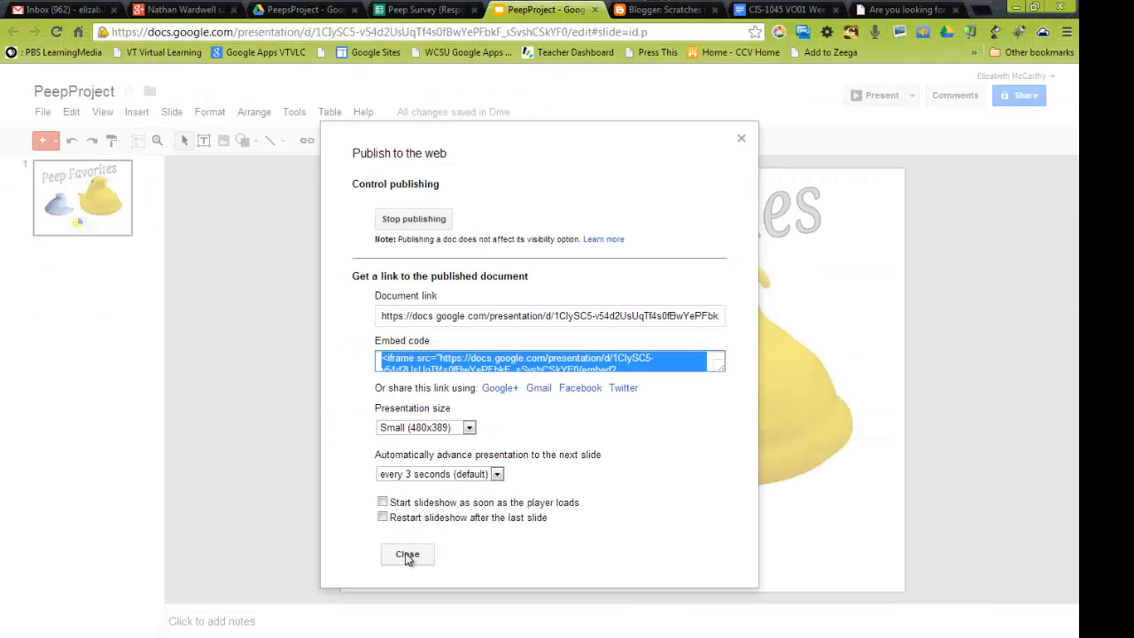
# Add large '70%' word art under the yellow Peep and enlarged '30%' word art under the blue Peep.
pyautogui.click(407, 554)
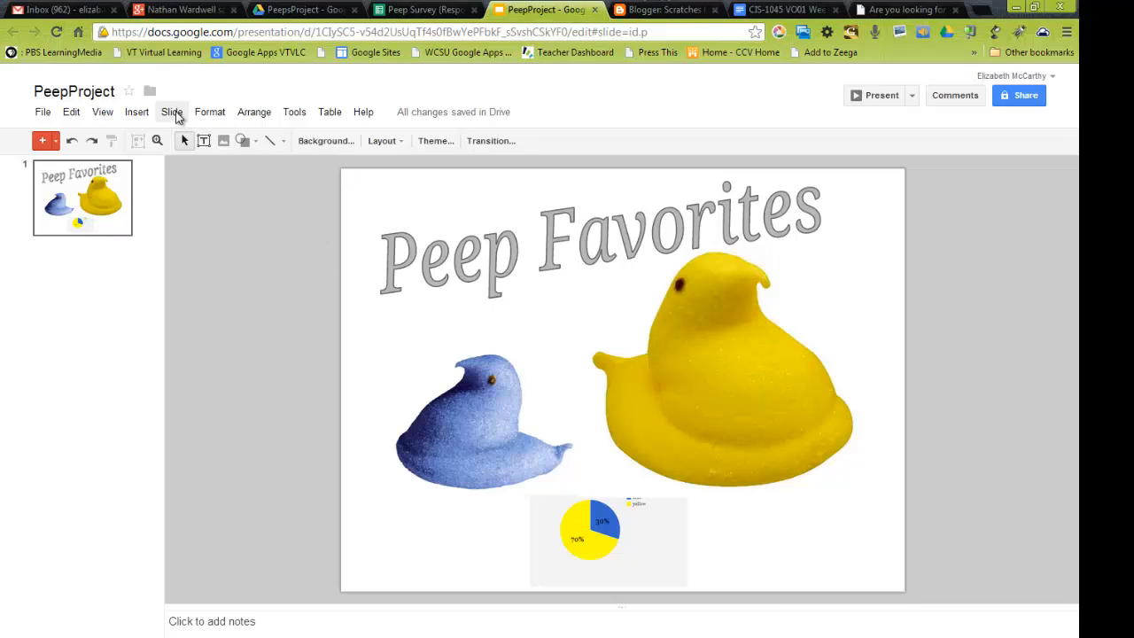
pyautogui.click(136, 112)
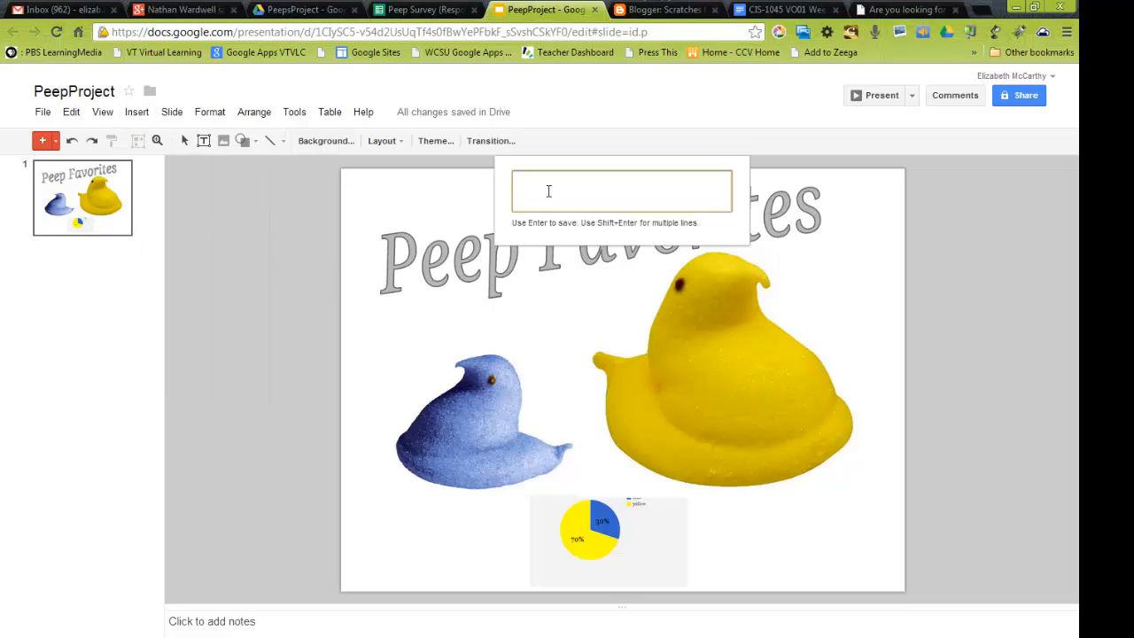
pyautogui.write('70%')
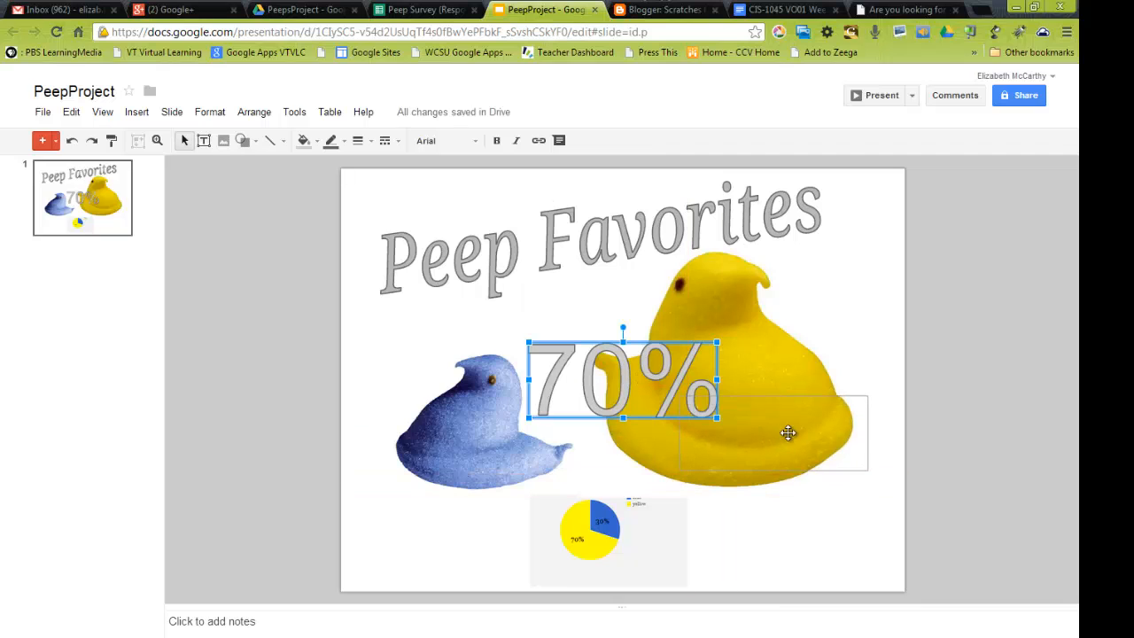
pyautogui.moveTo(620, 376); pyautogui.dragTo(791, 541)
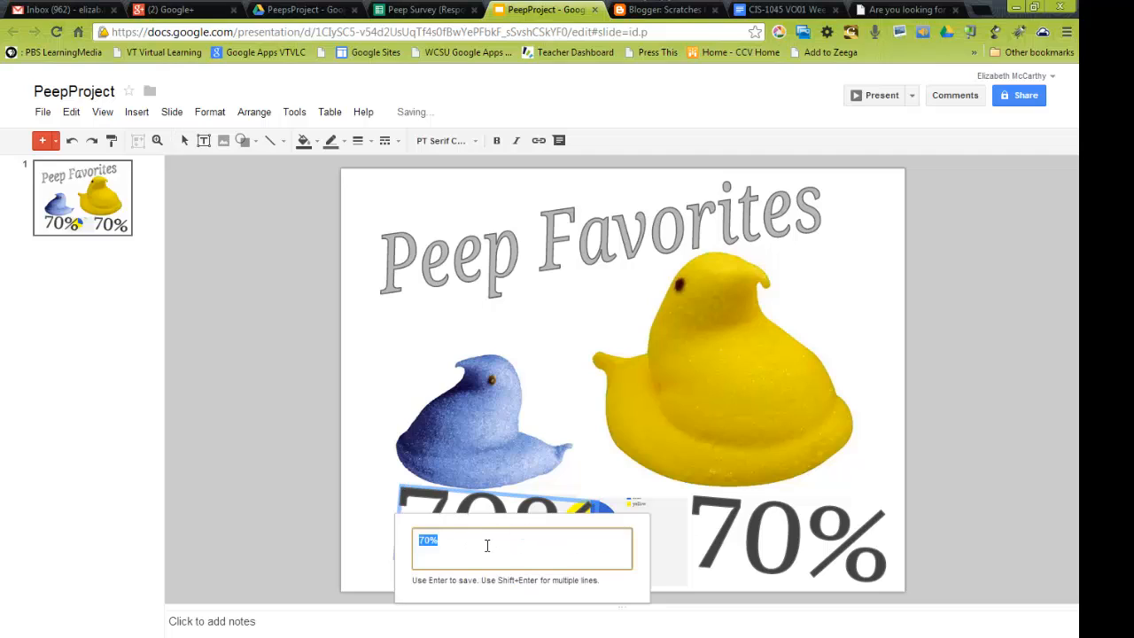
pyautogui.write('30')
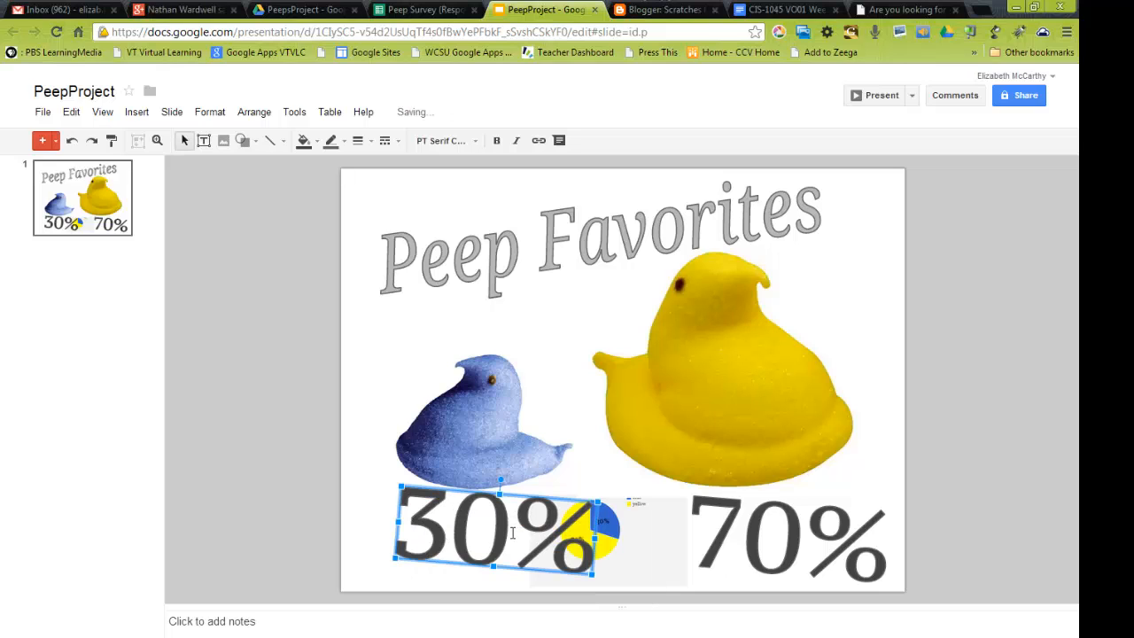
pyautogui.moveTo(501, 478); pyautogui.dragTo(476, 491)
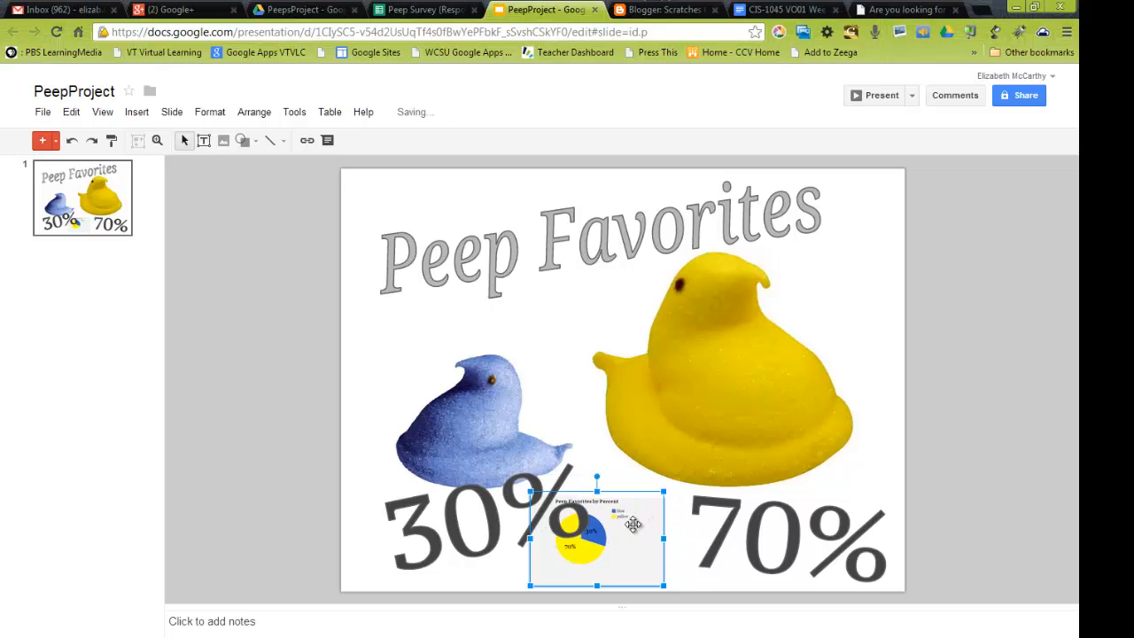
# Move the pie chart to the top right beside the title and reposition the blue Peep.
pyautogui.moveTo(596, 536); pyautogui.dragTo(831, 226)
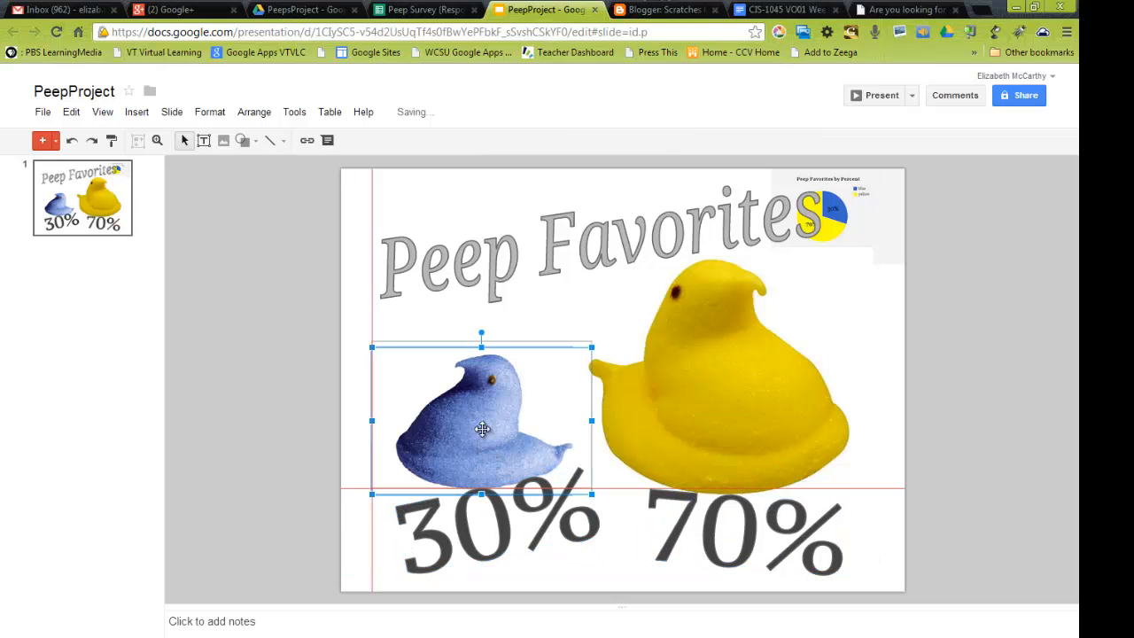
pyautogui.click(718, 373)
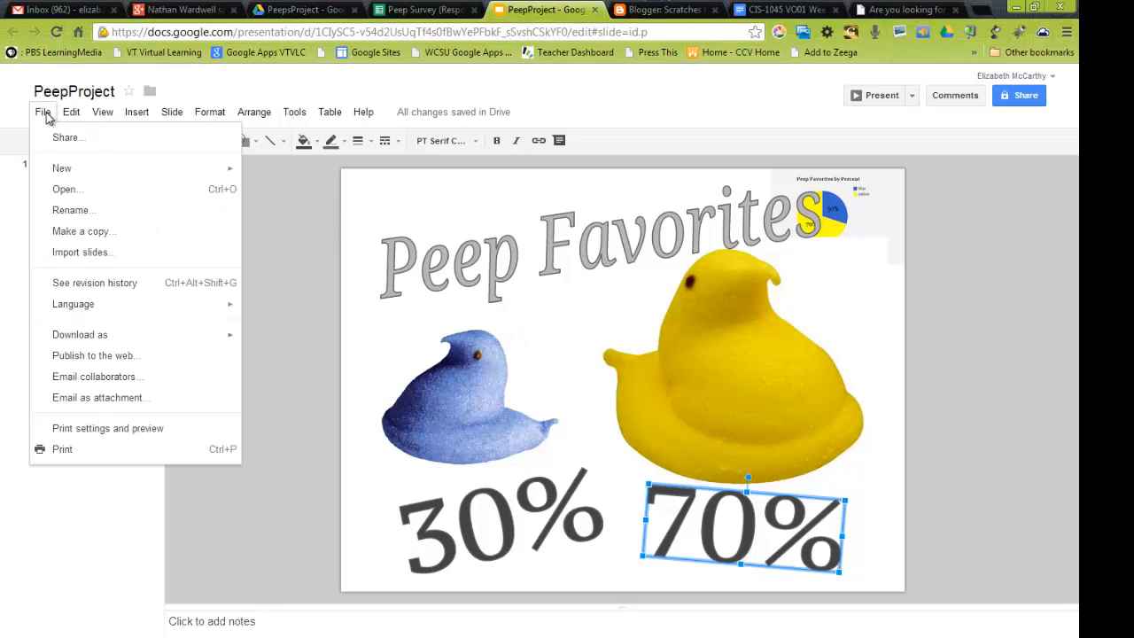
pyautogui.click(171, 112)
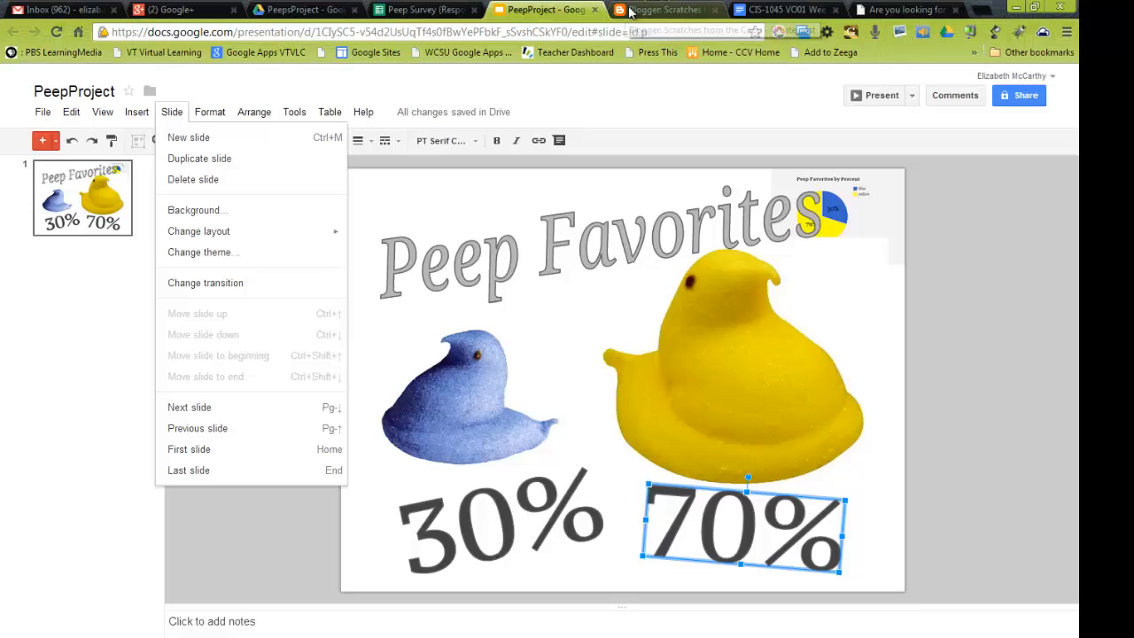
pyautogui.click(665, 10)
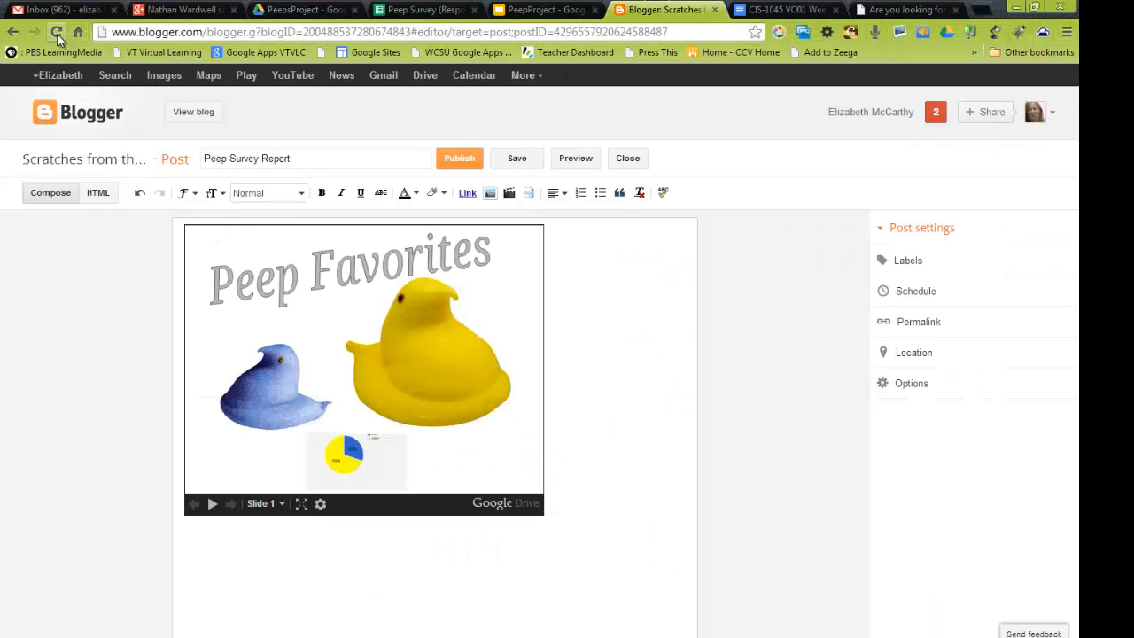
# Reload the Blogger post to show the updated slide, then publish Peep Survey Report.
pyautogui.click(57, 32)
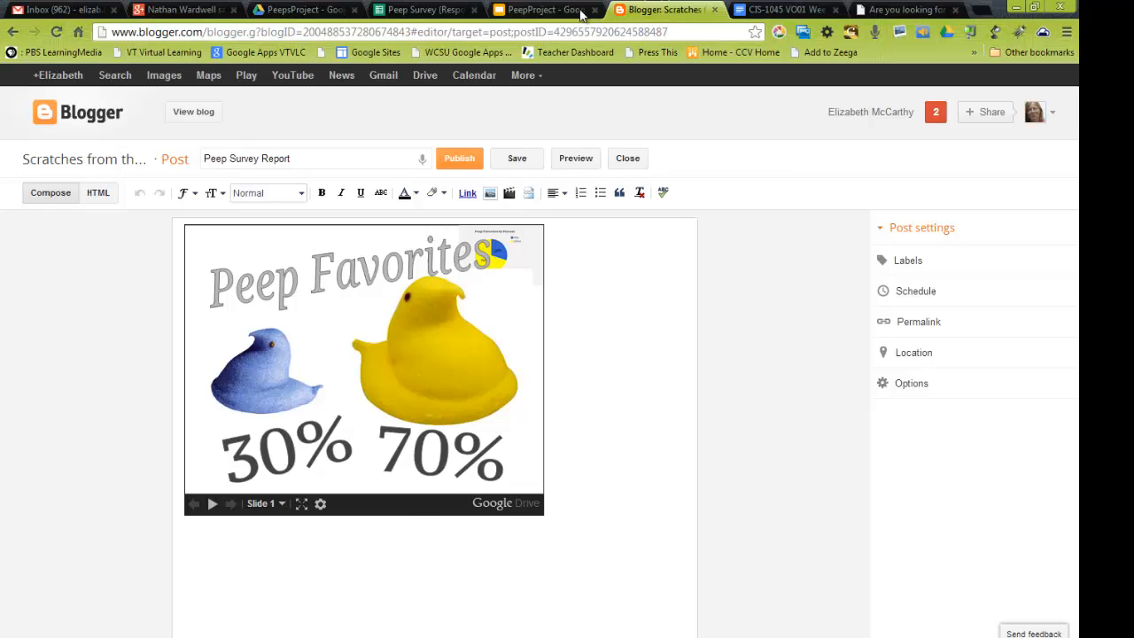
pyautogui.click(541, 10)
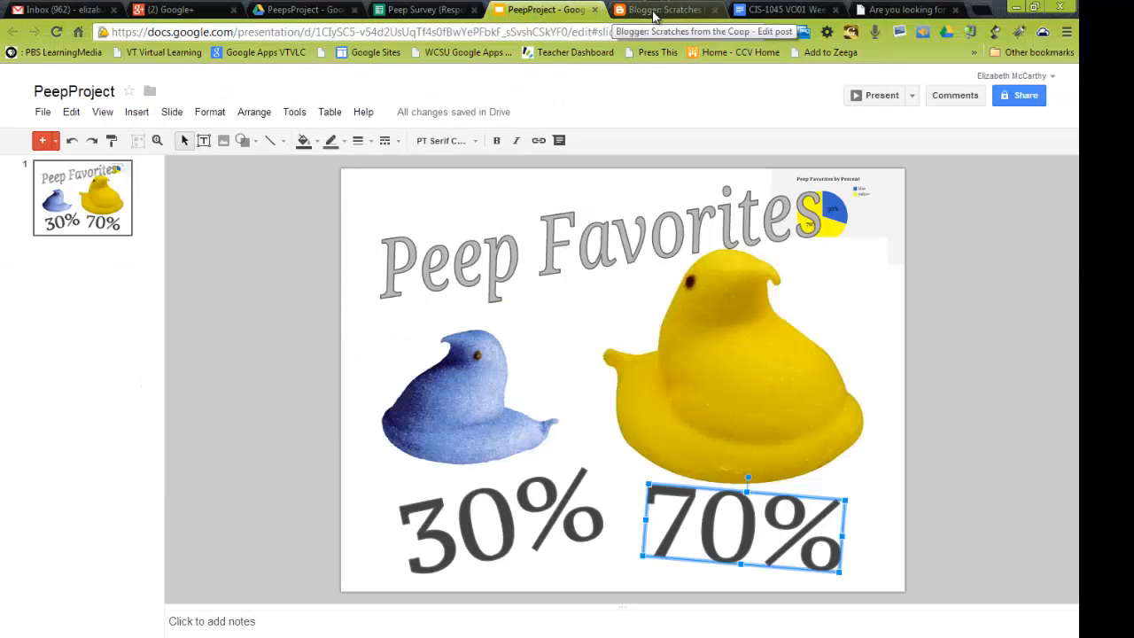
pyautogui.click(663, 9)
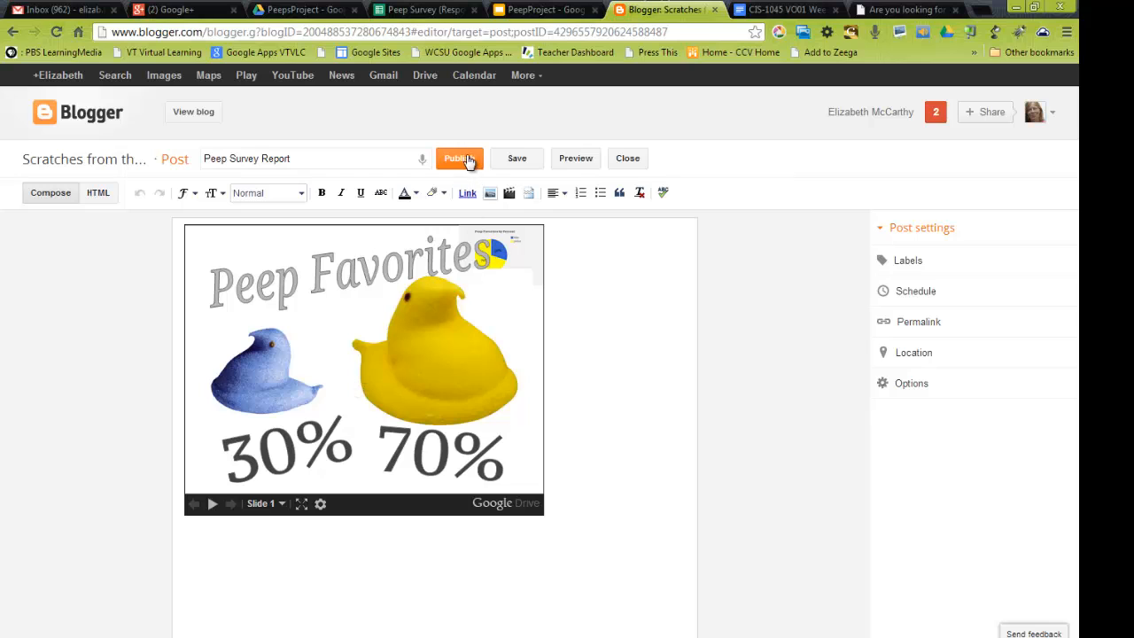
pyautogui.click(459, 158)
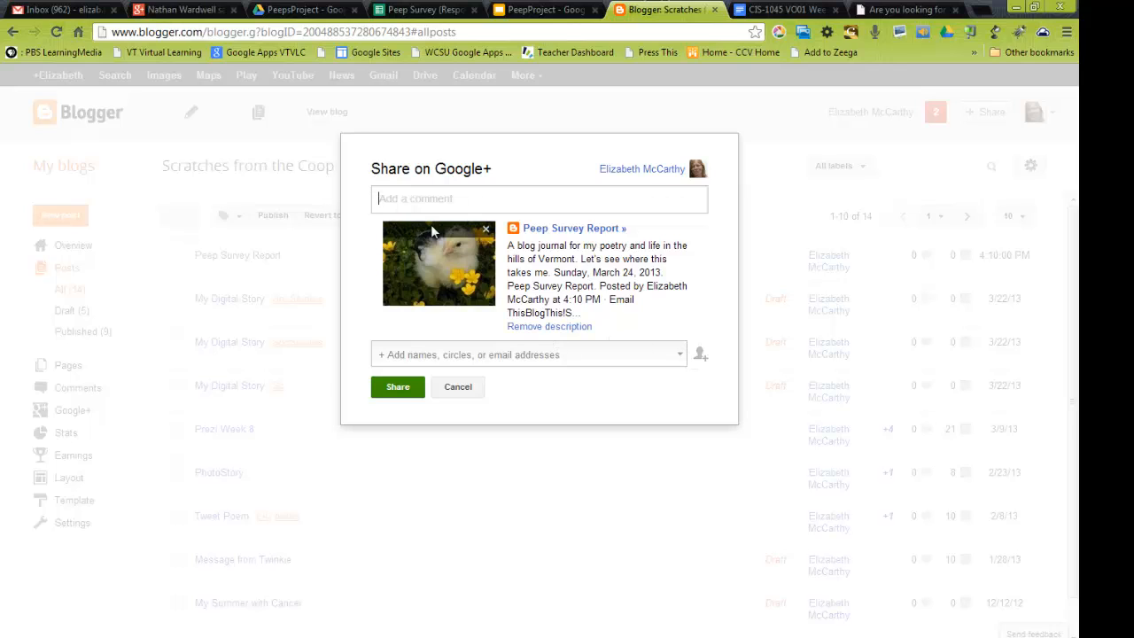
# Search 'ccv' and share the post with the CCV Multimedia and Web Tools circle.
pyautogui.click(527, 355)
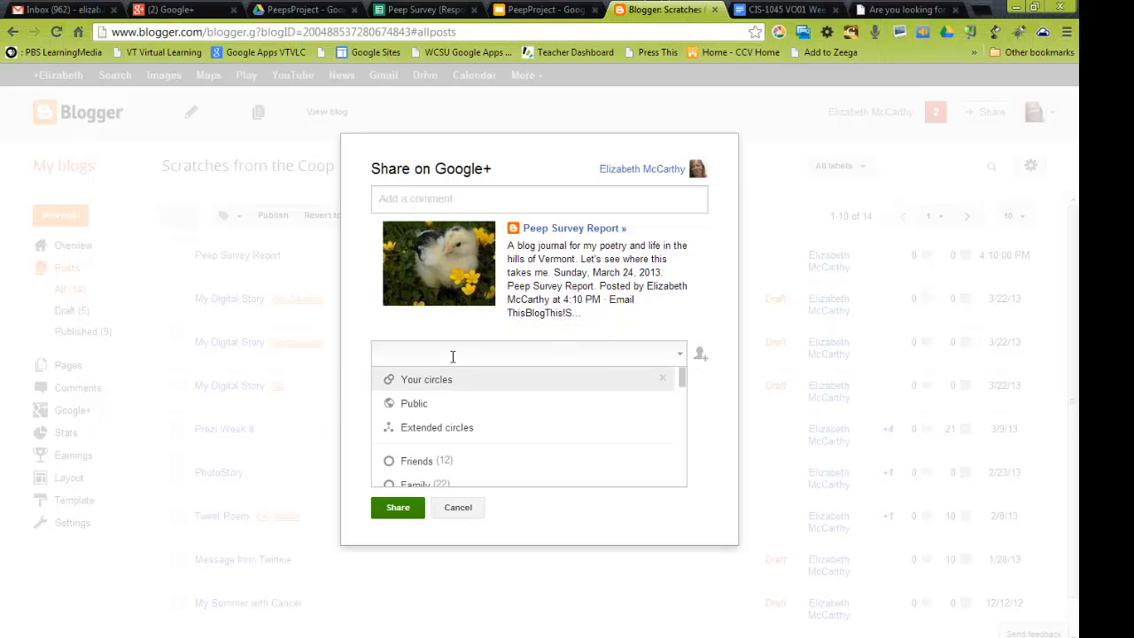
pyautogui.write('ccv')
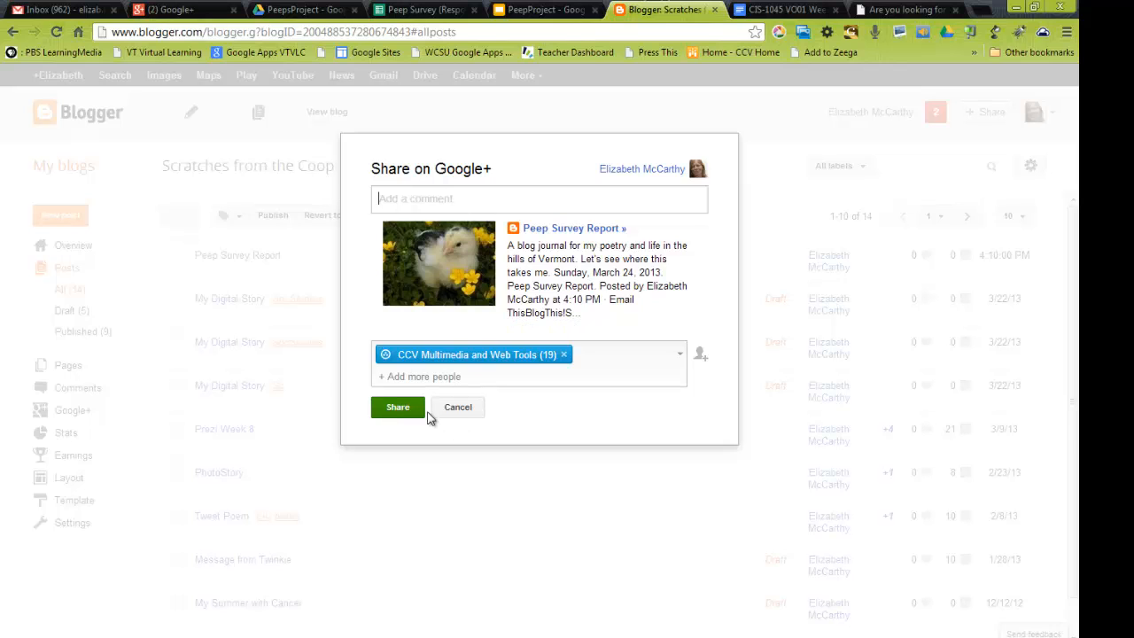
pyautogui.click(457, 406)
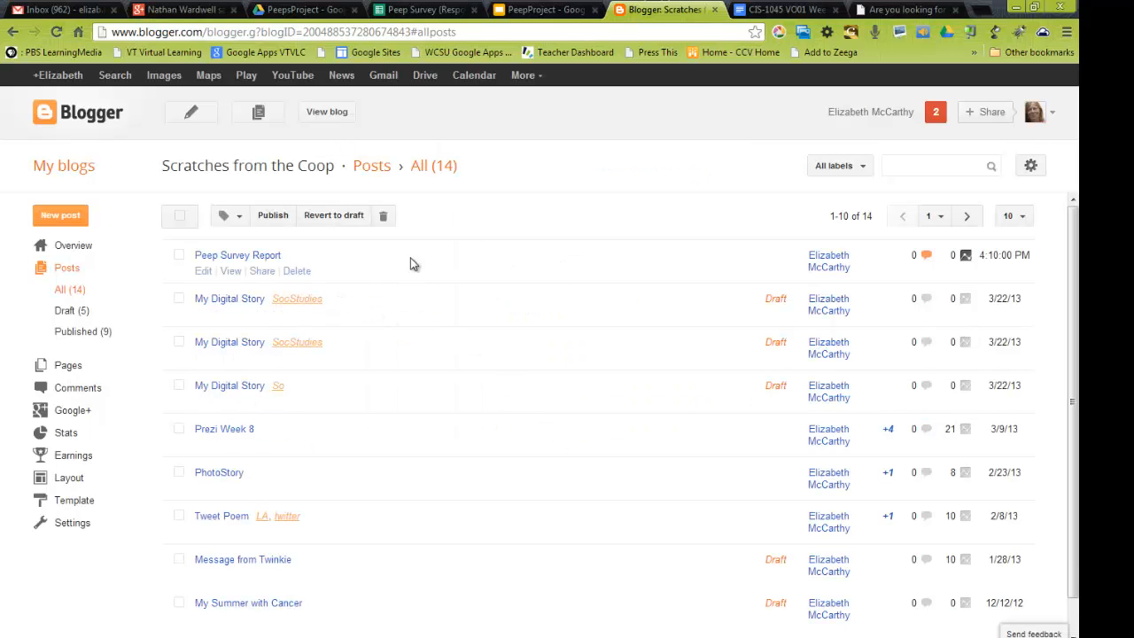